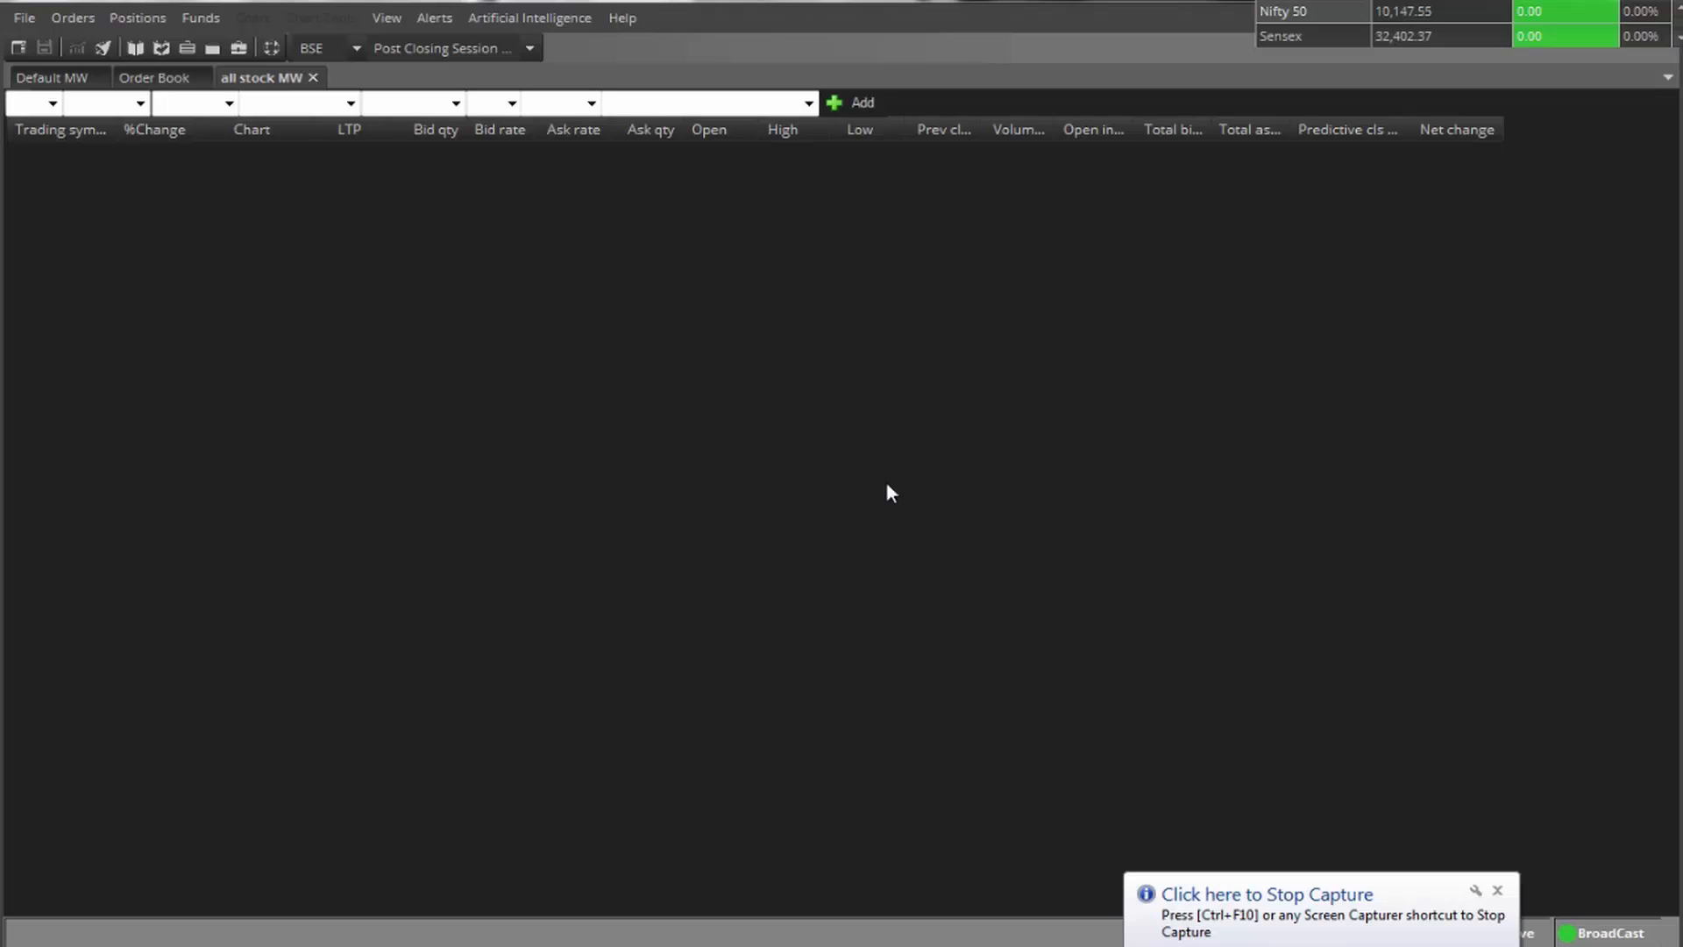
pyautogui.moveTo(880, 401)
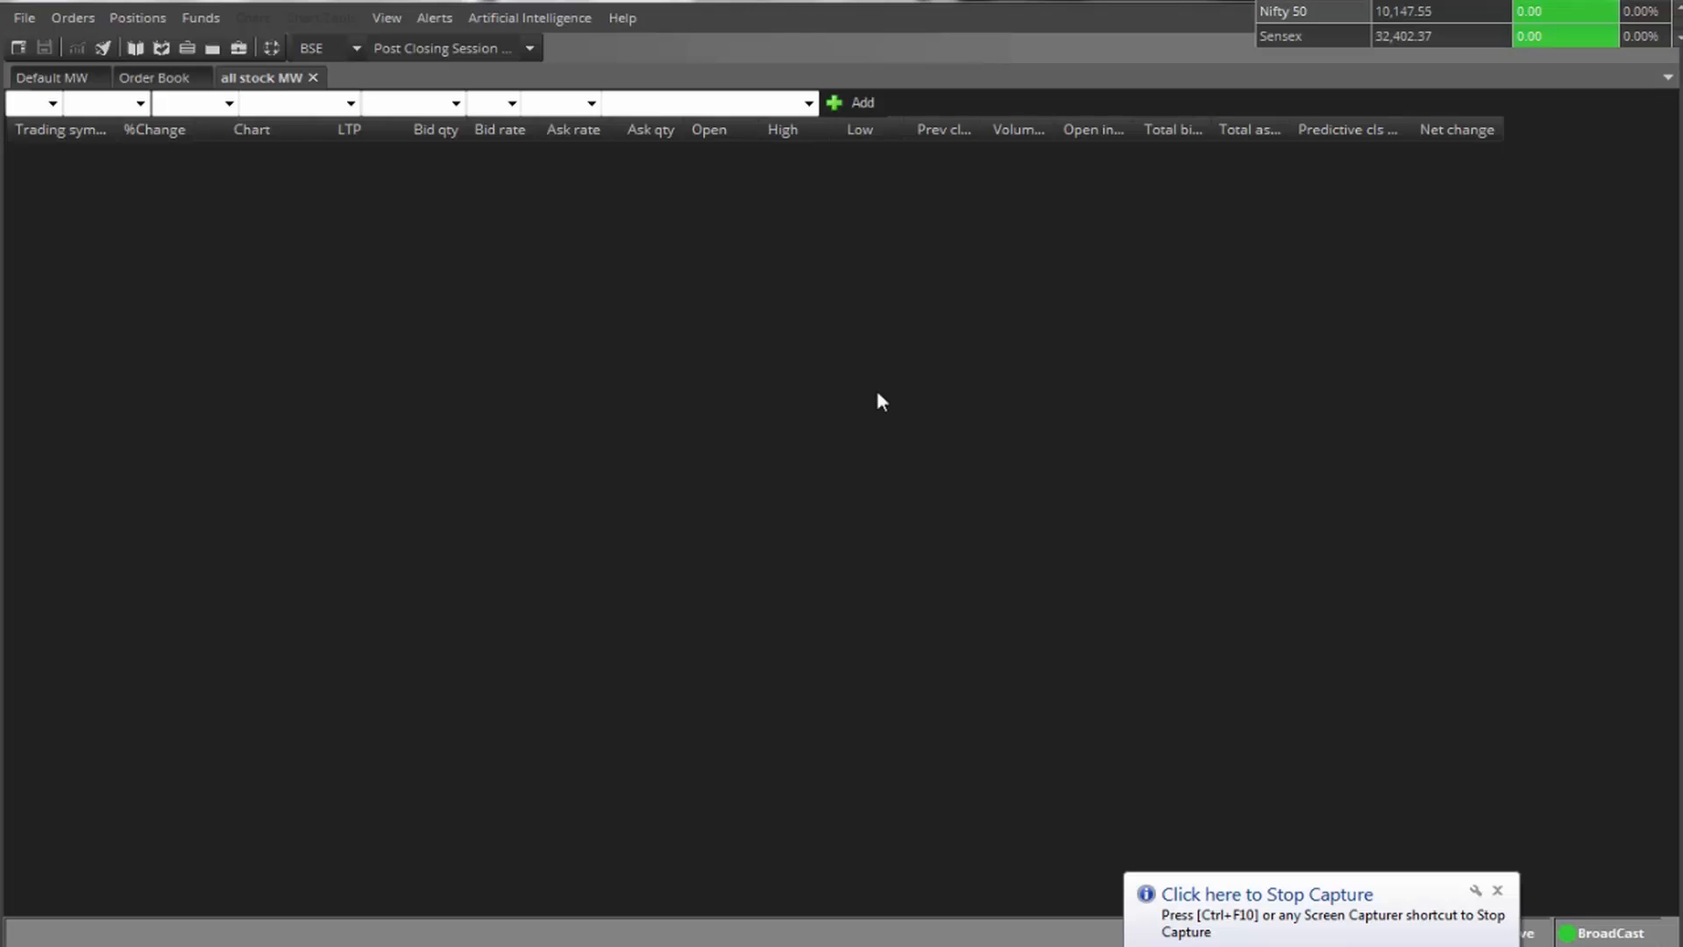
pyautogui.moveTo(574, 409)
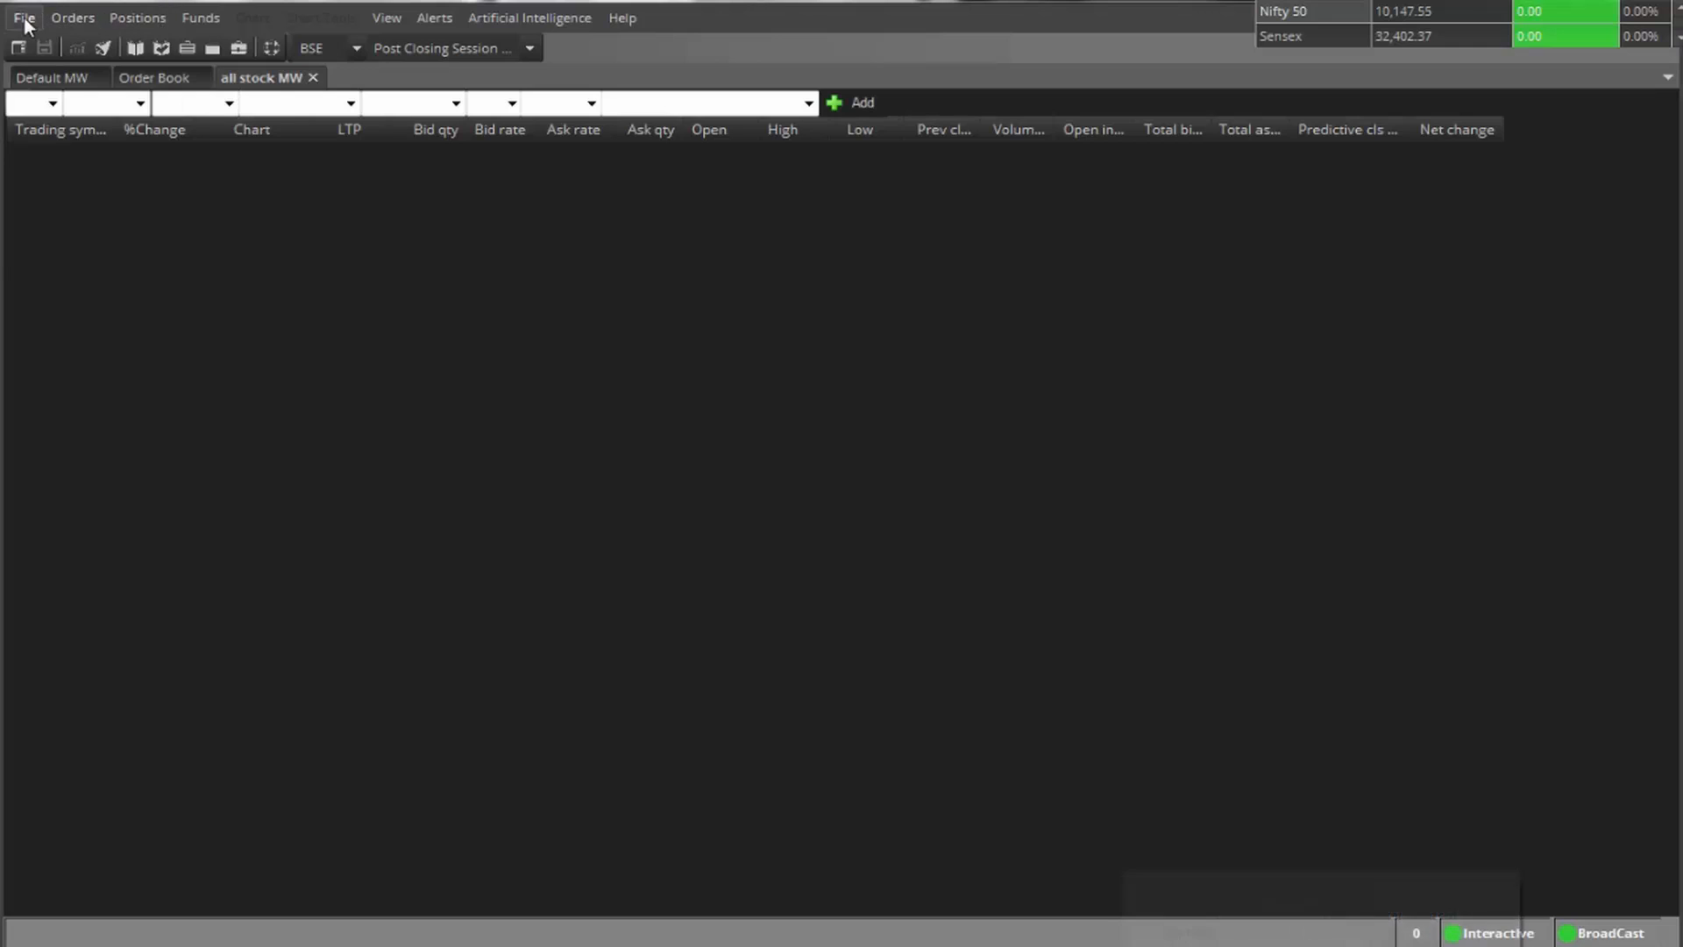
# Load the predefined NSE Nifty 50 workspace as the Nifty50 MW watch.
pyautogui.click(23, 18)
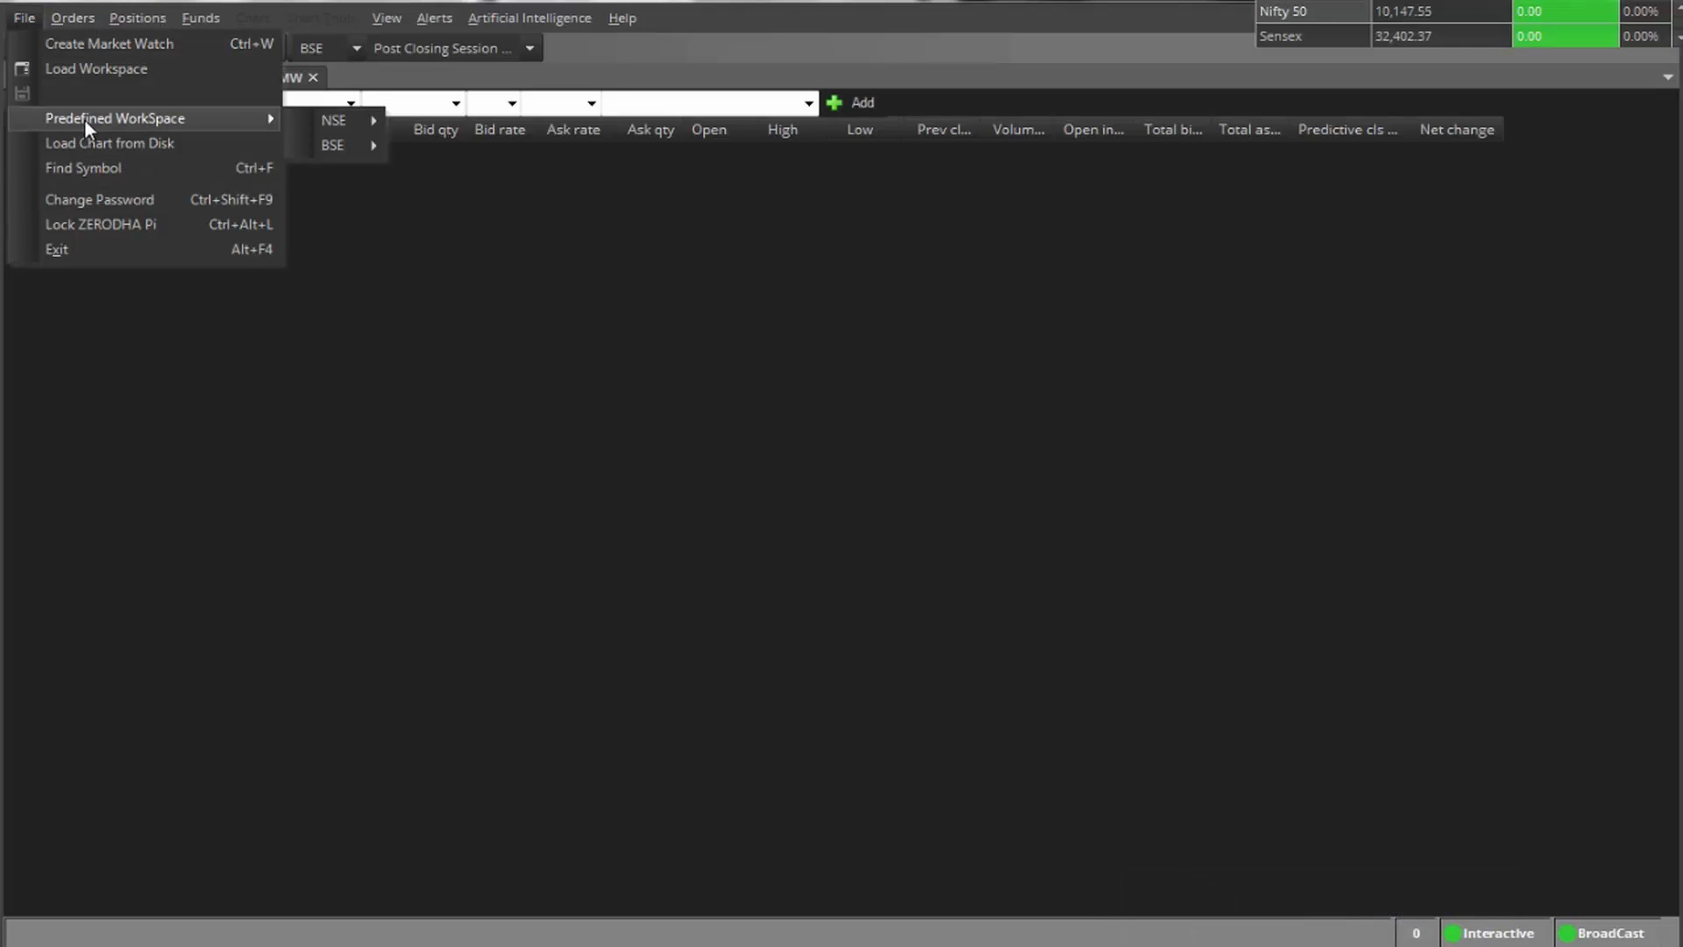
pyautogui.moveTo(335, 119)
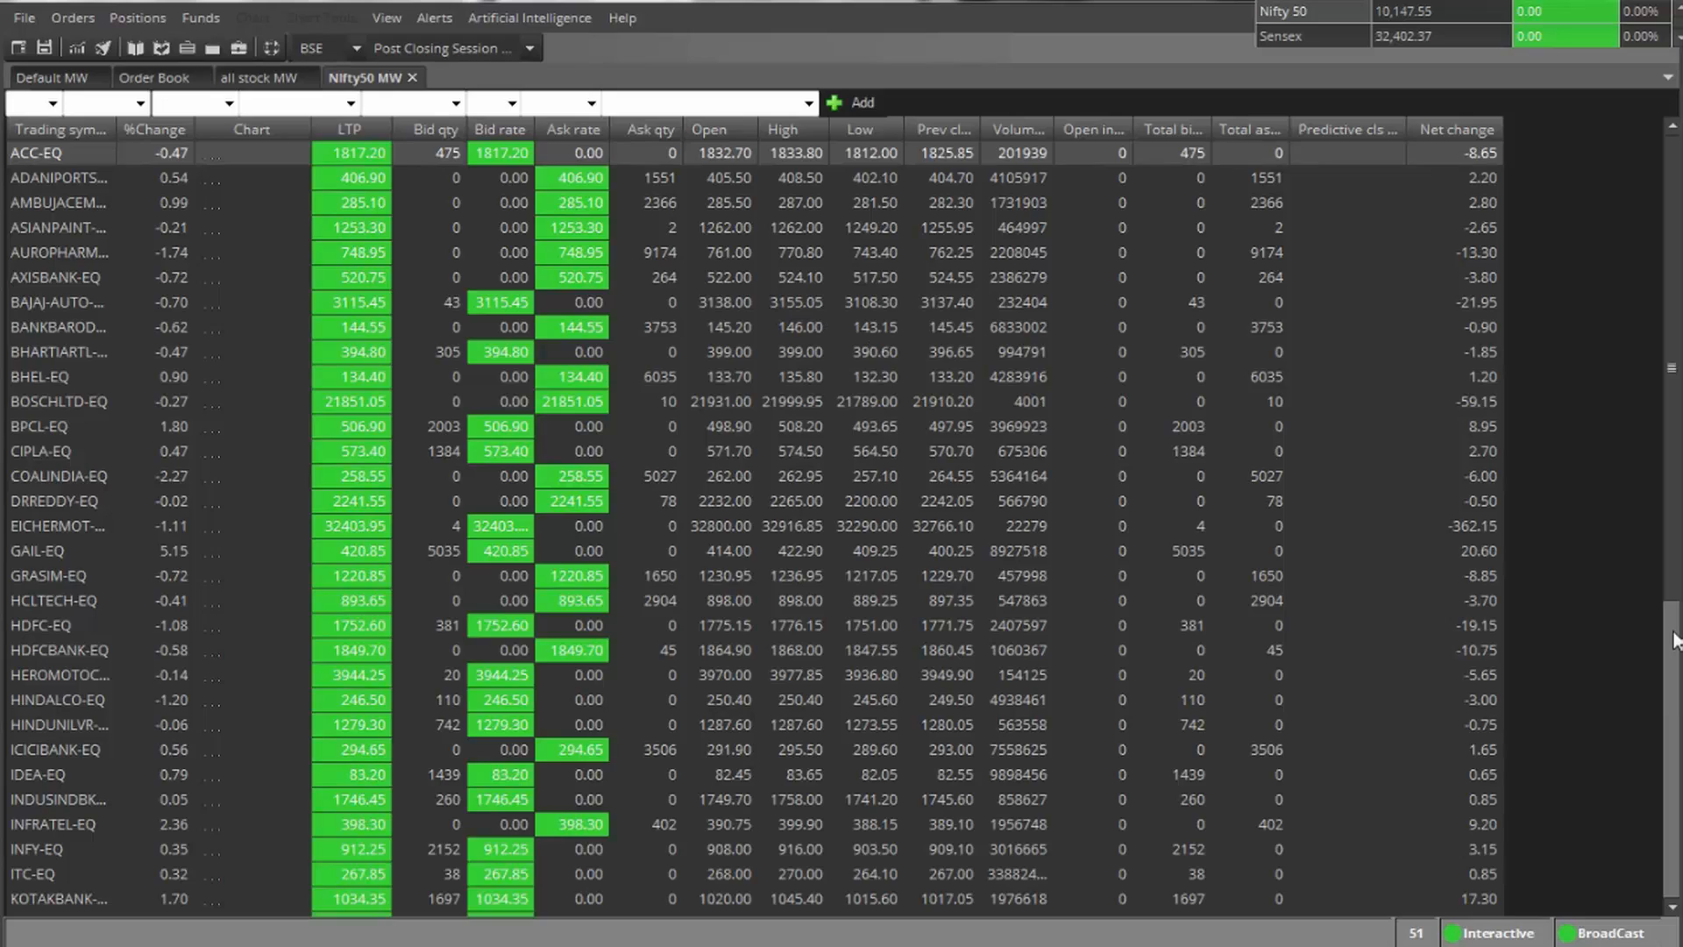
pyautogui.scroll(-3)
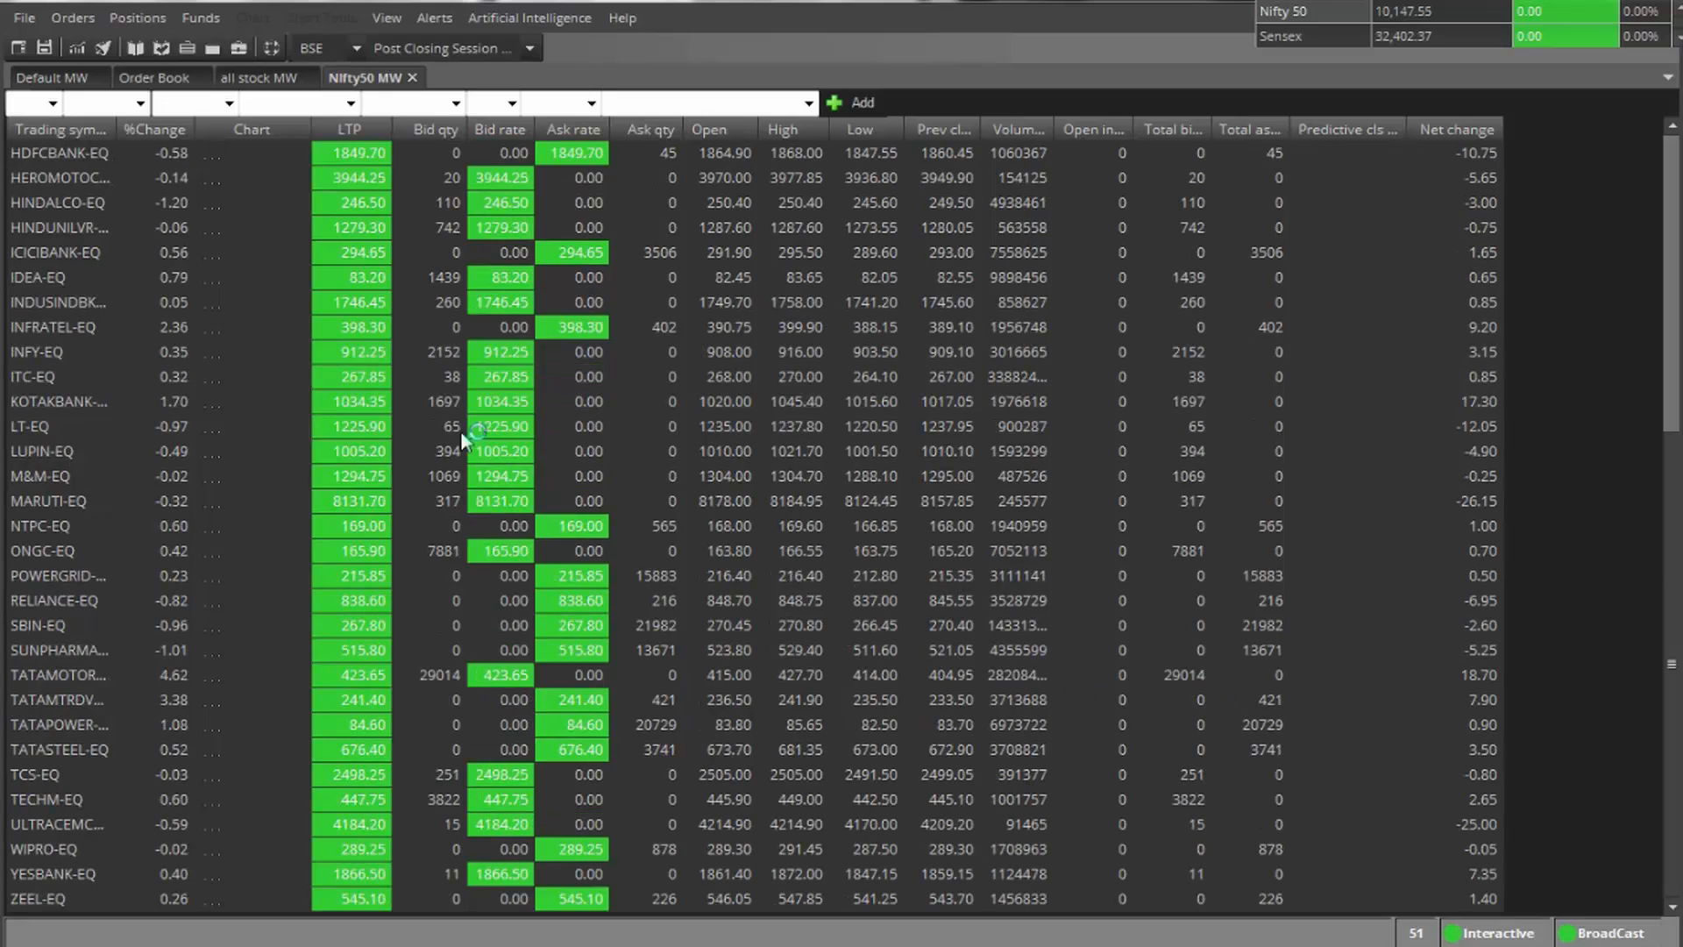
# Try adding MANAPPURAM on NSE to the full Nifty50 MW watch.
pyautogui.click(73, 137)
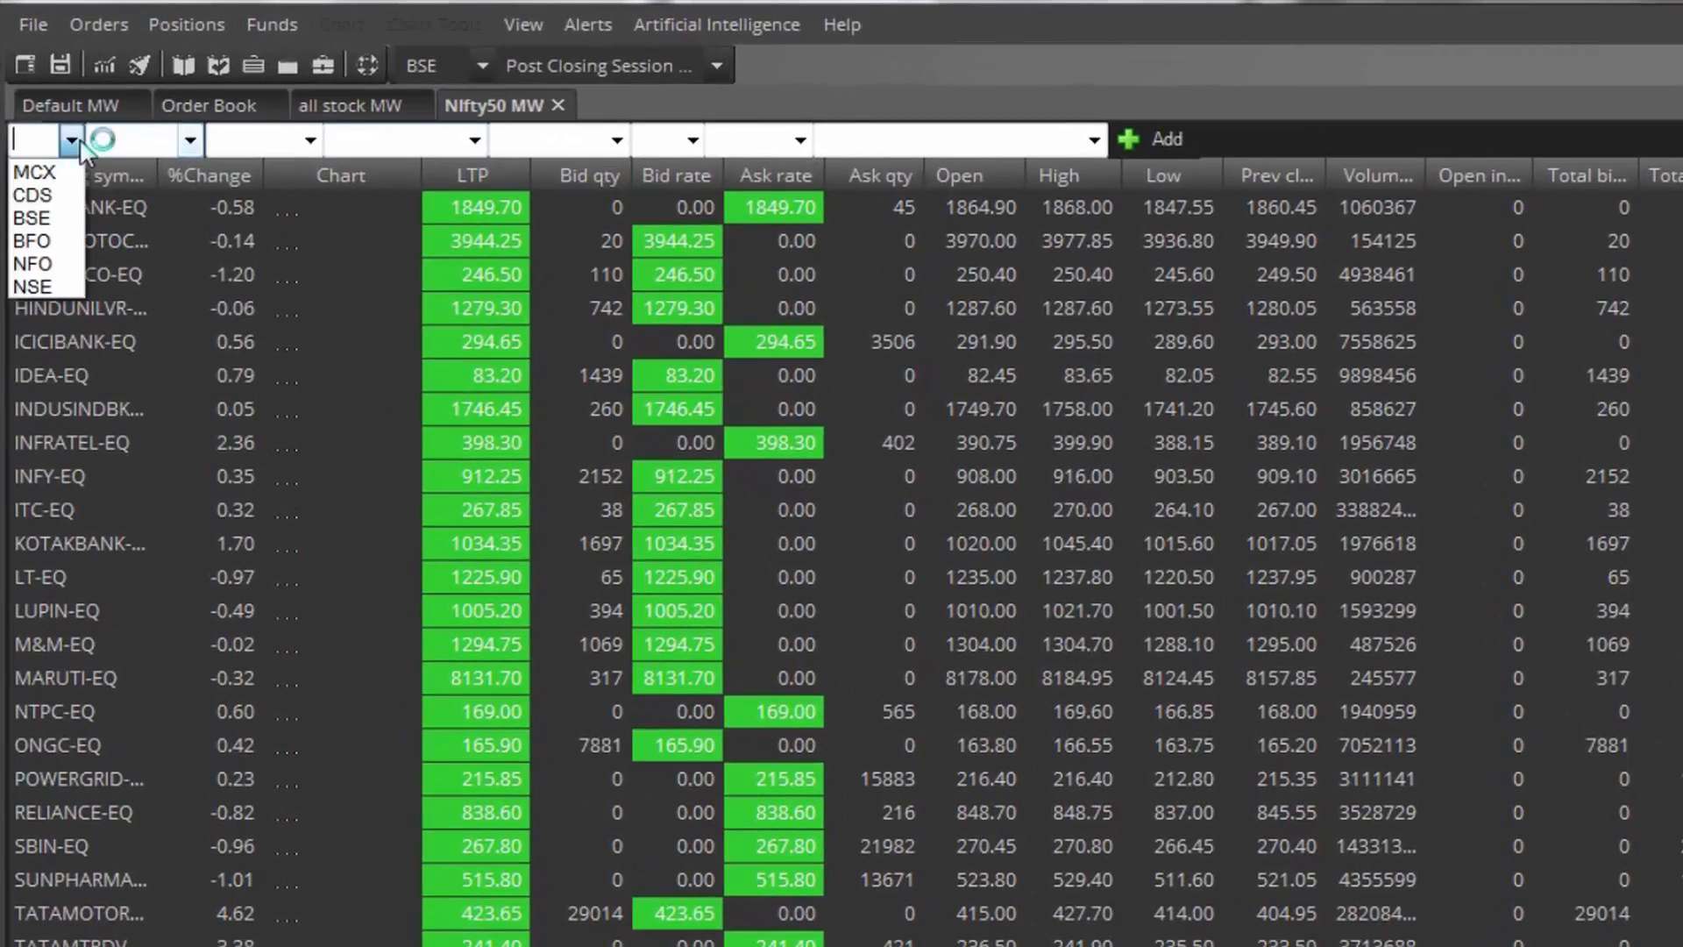
pyautogui.click(34, 172)
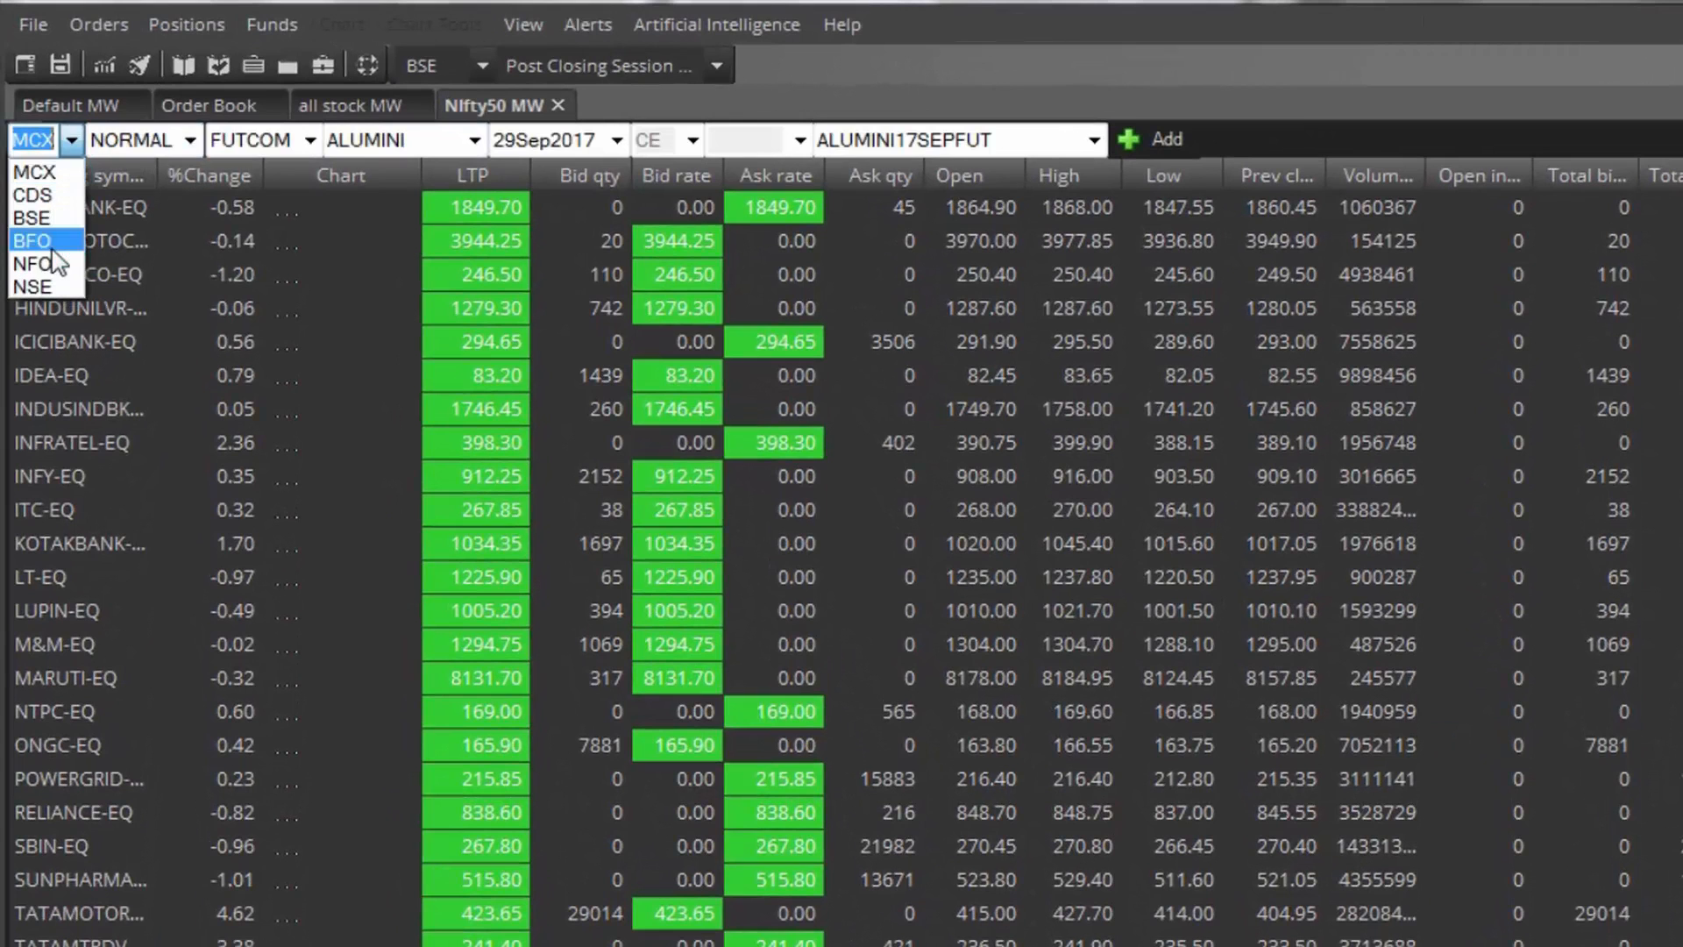
pyautogui.click(34, 286)
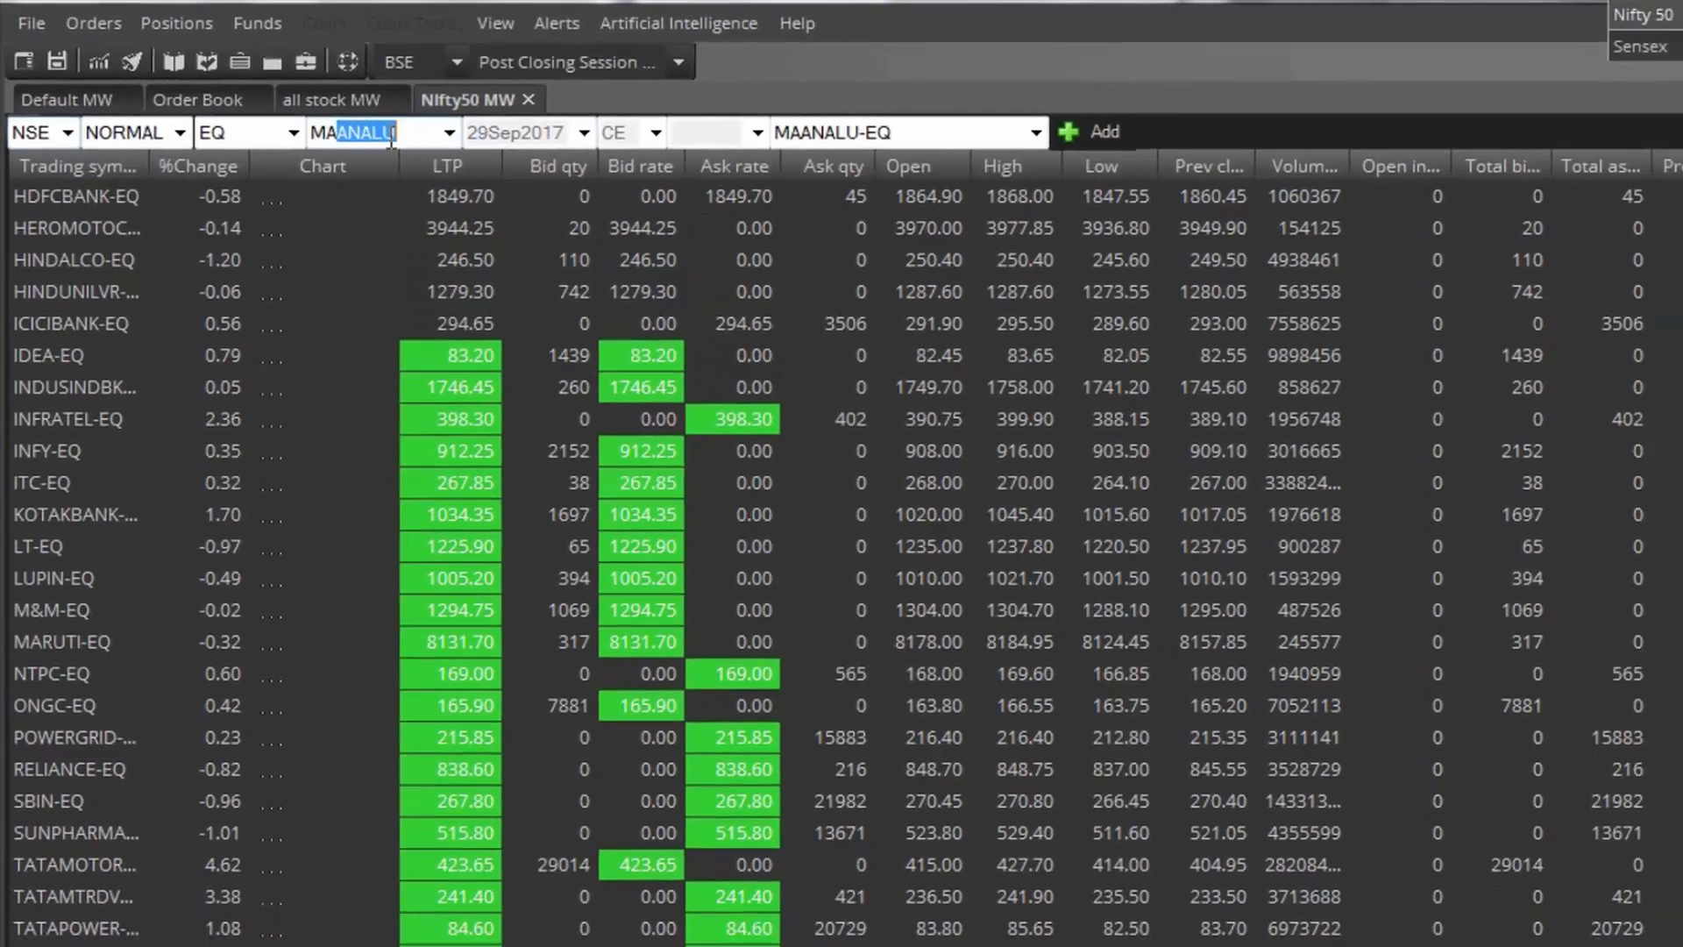
pyautogui.write('MANAPPURAM')
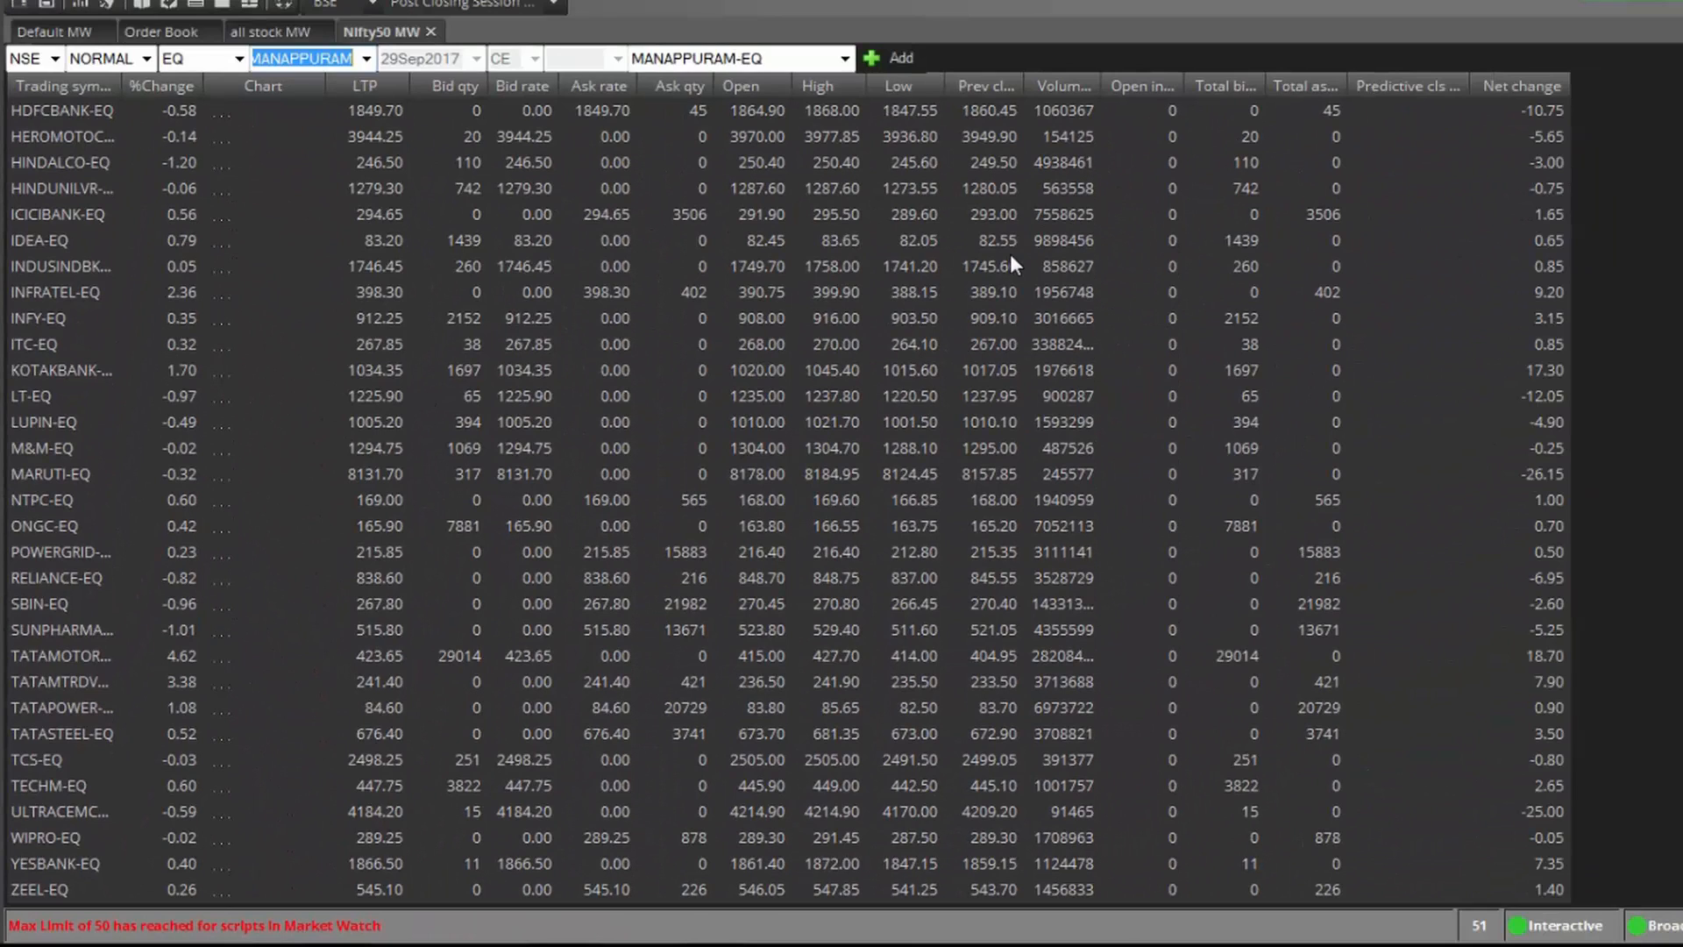
pyautogui.moveTo(787, 225)
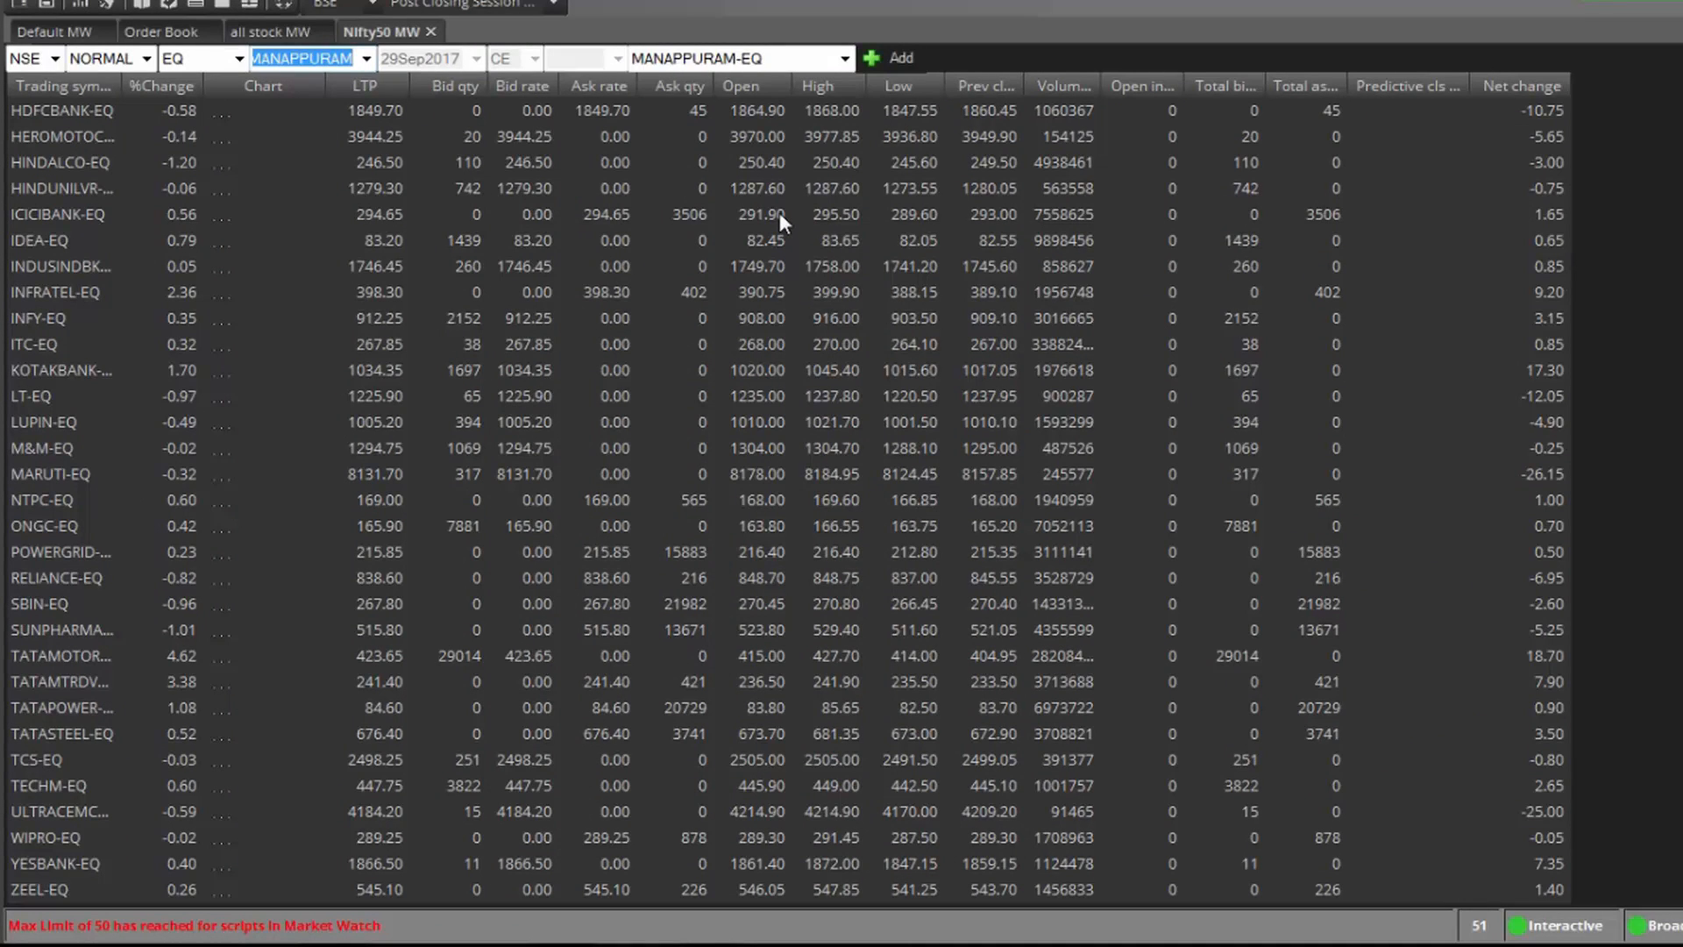
pyautogui.moveTo(440, 43)
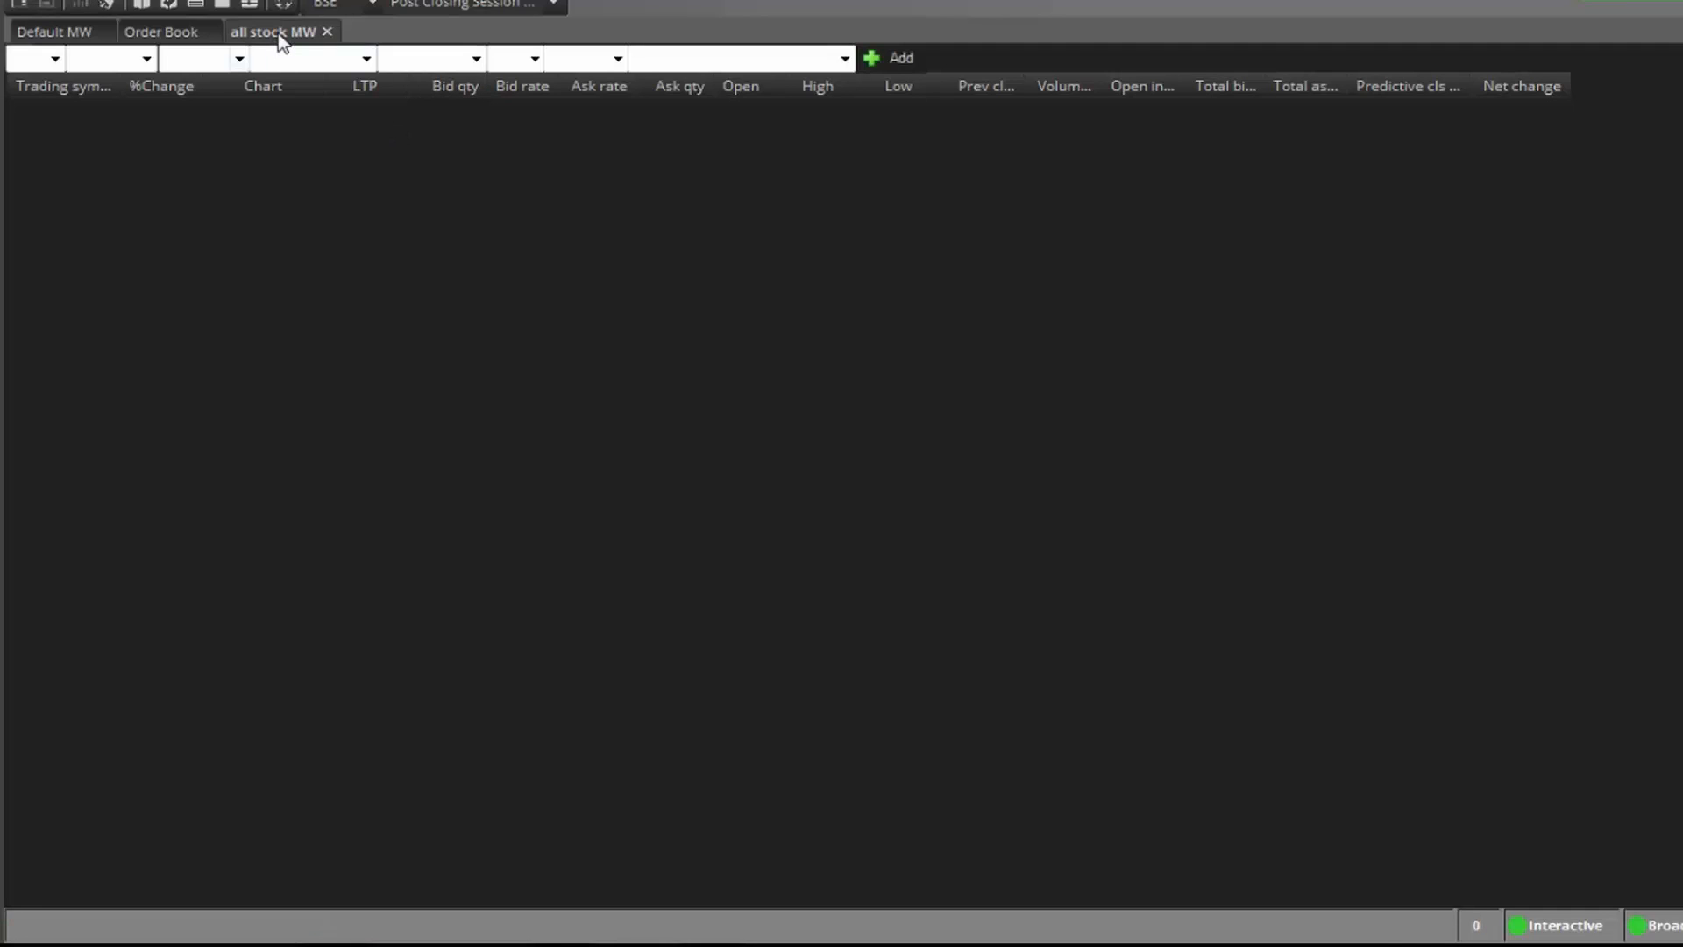
# Load the F&O cash Stocks workspace file from the zerodha pi folder.
pyautogui.click(32, 5)
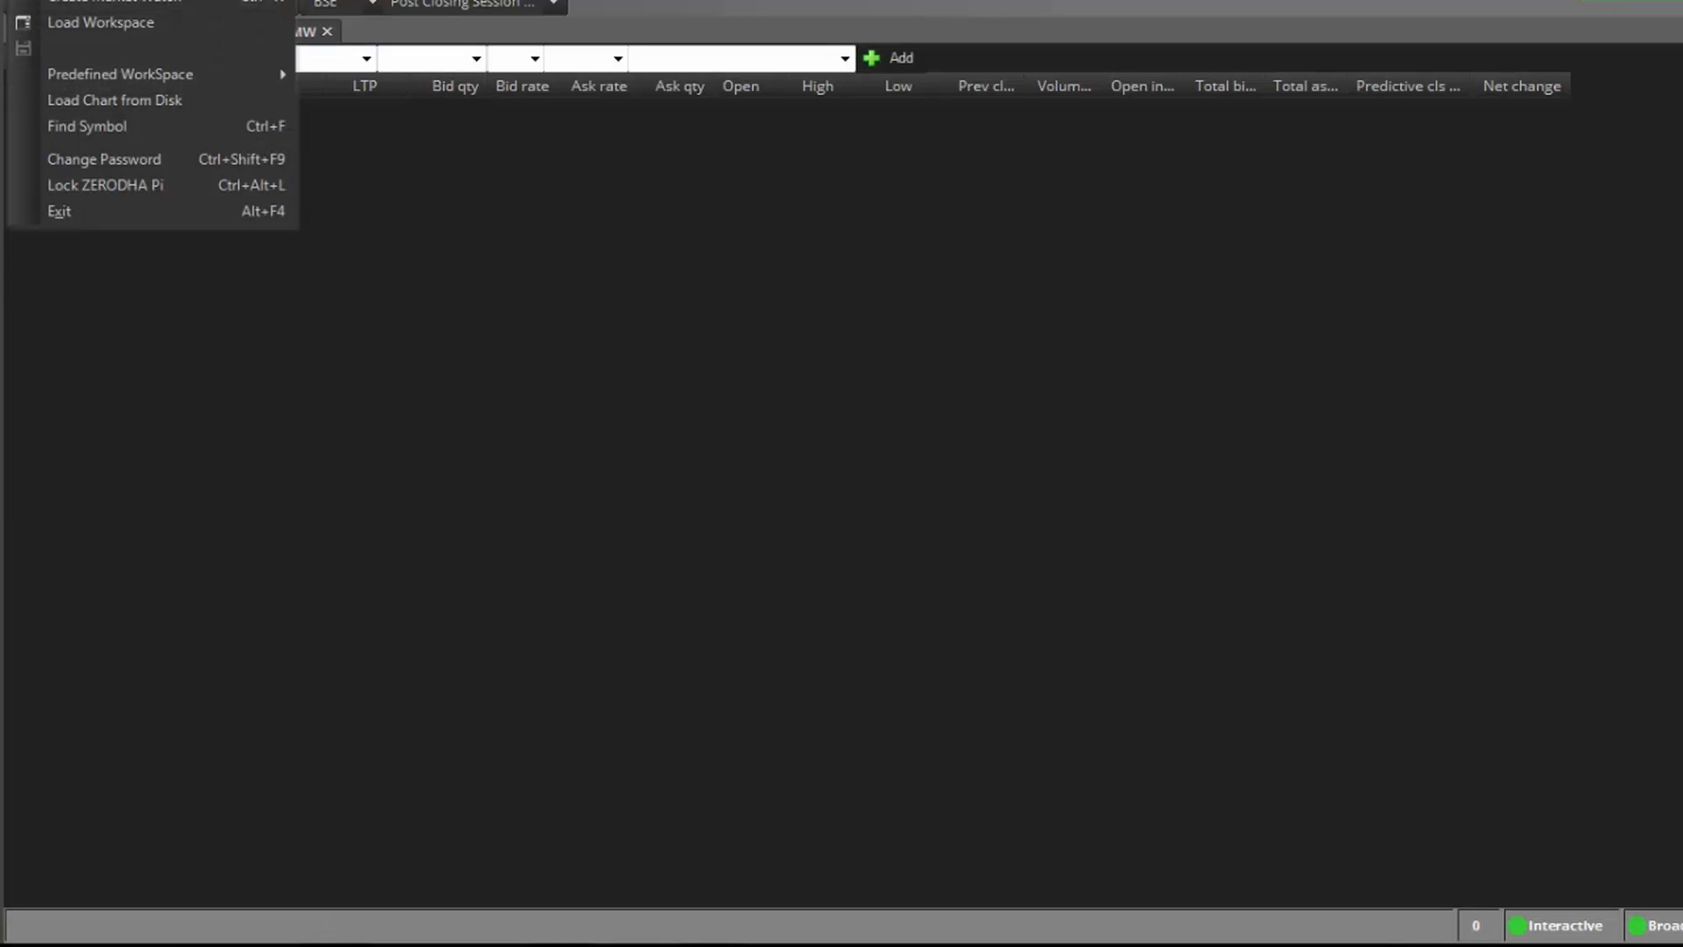
pyautogui.click(100, 21)
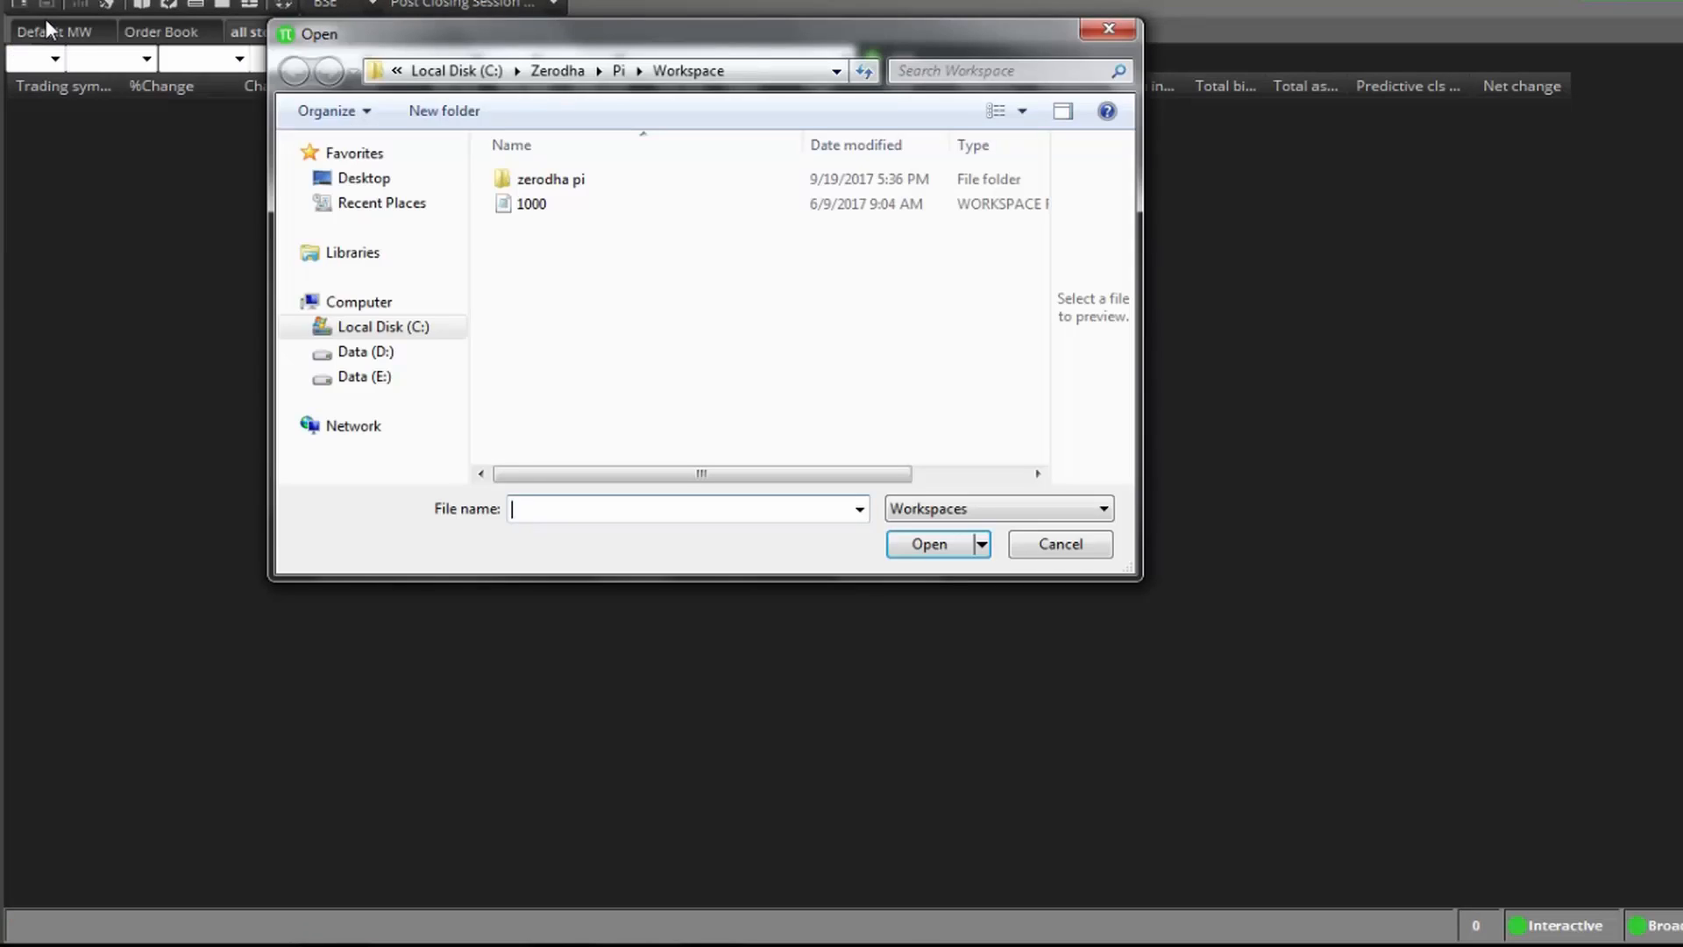
pyautogui.doubleClick(550, 178)
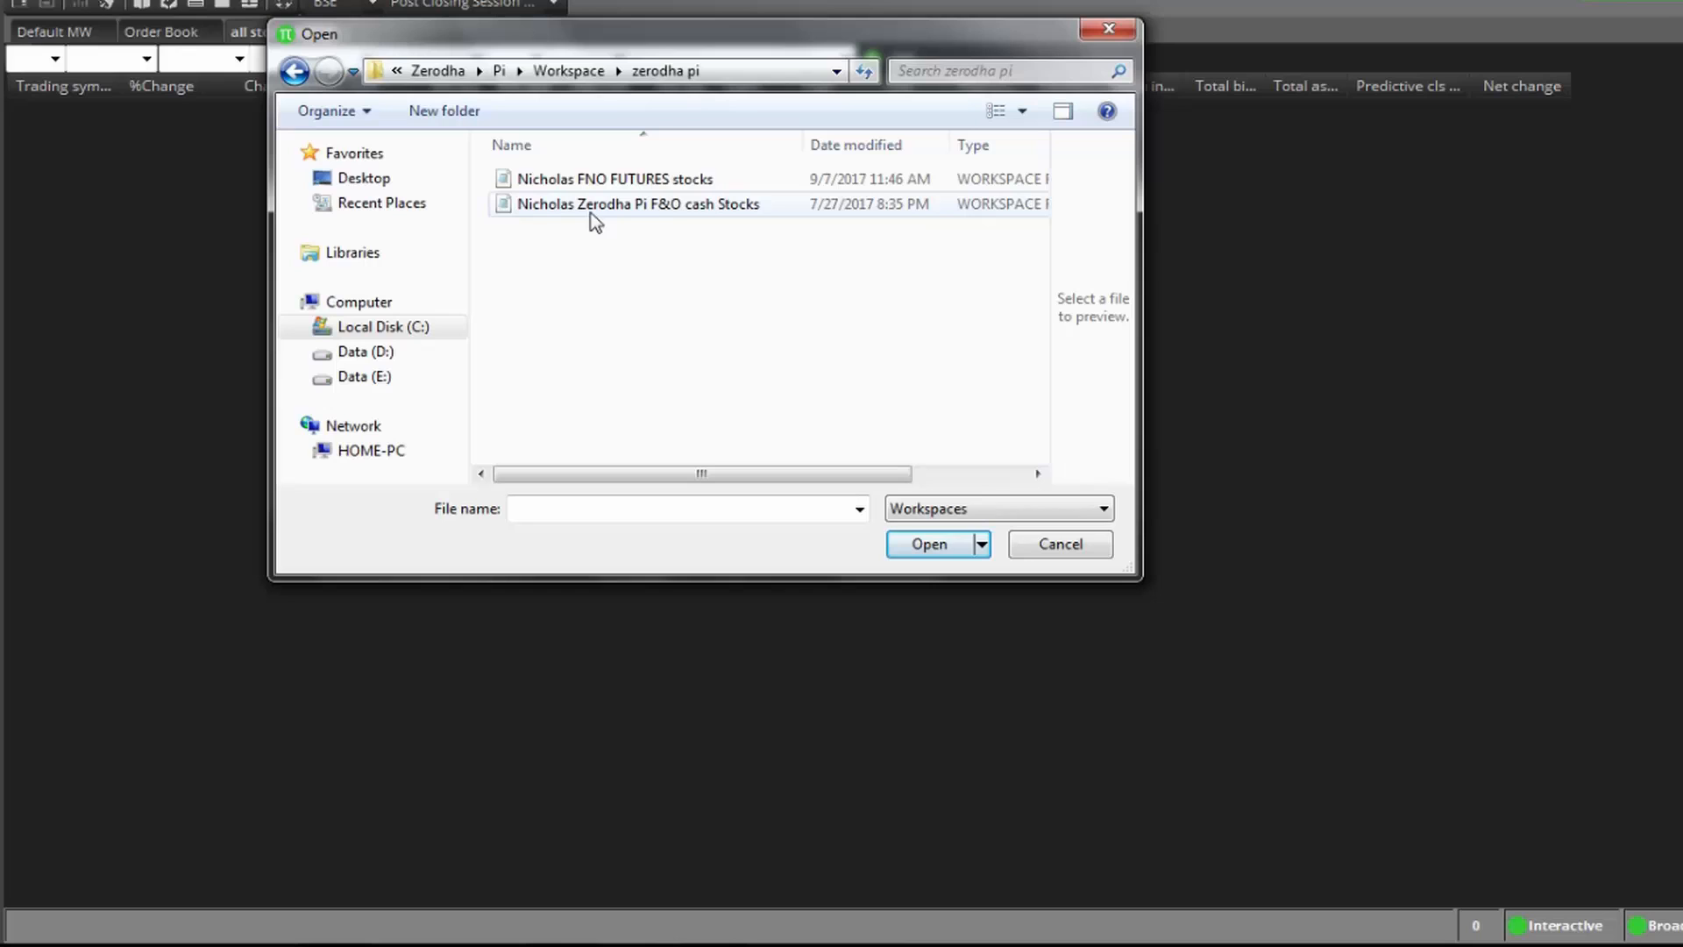
pyautogui.moveTo(725, 209)
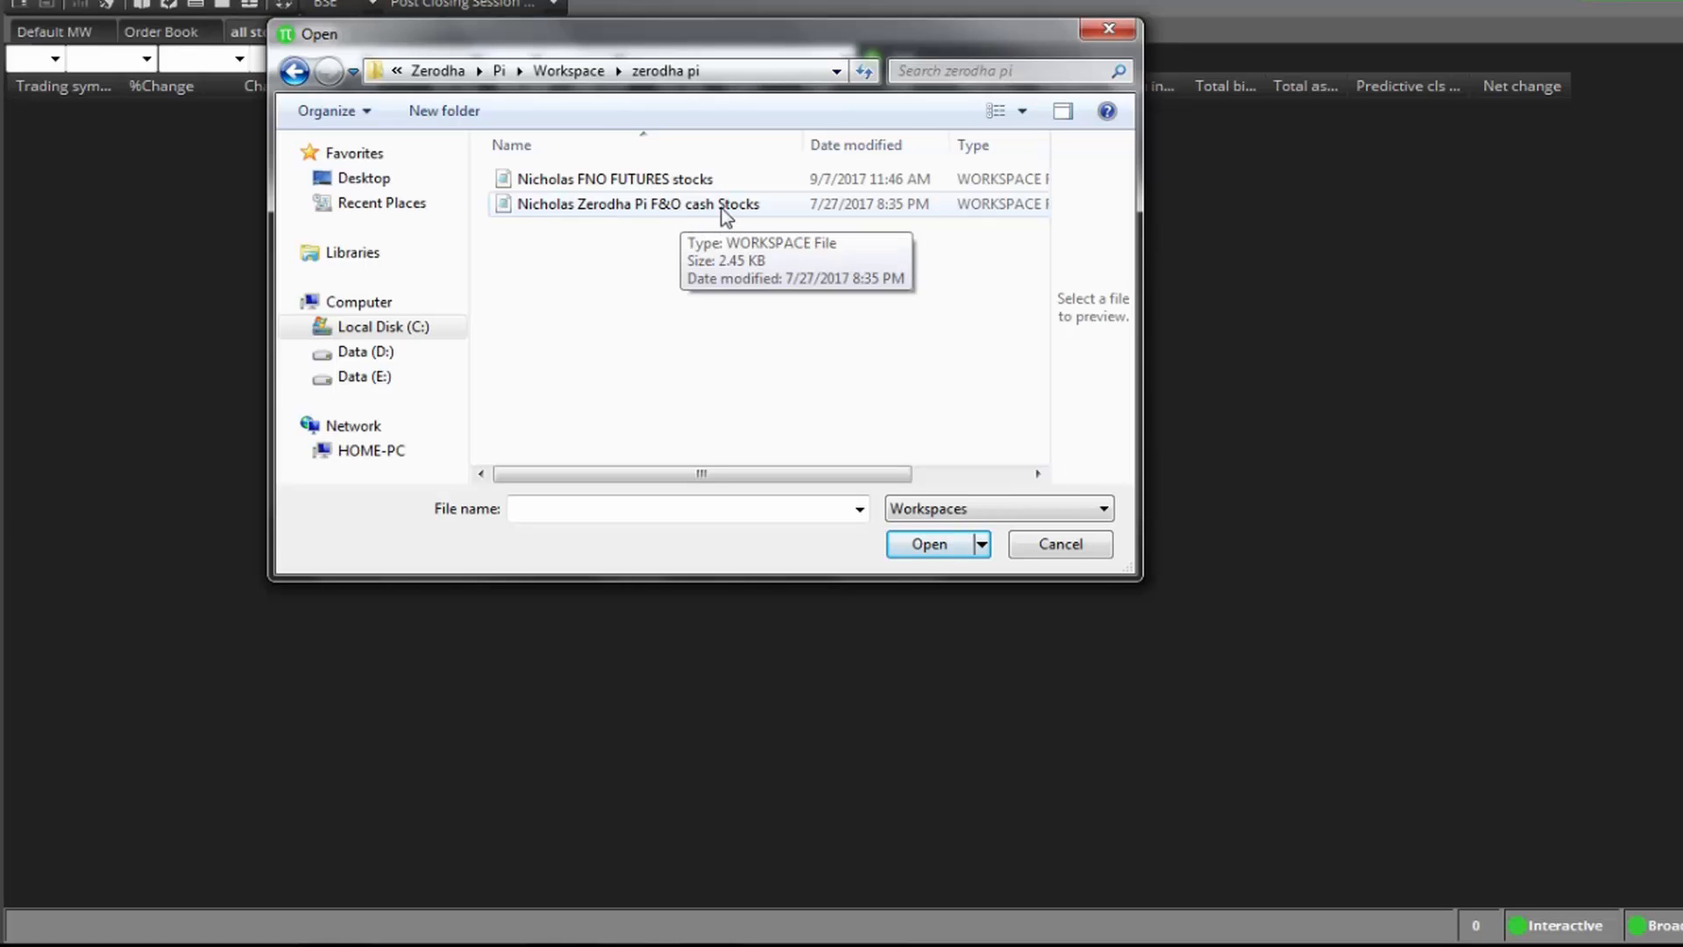
pyautogui.click(639, 204)
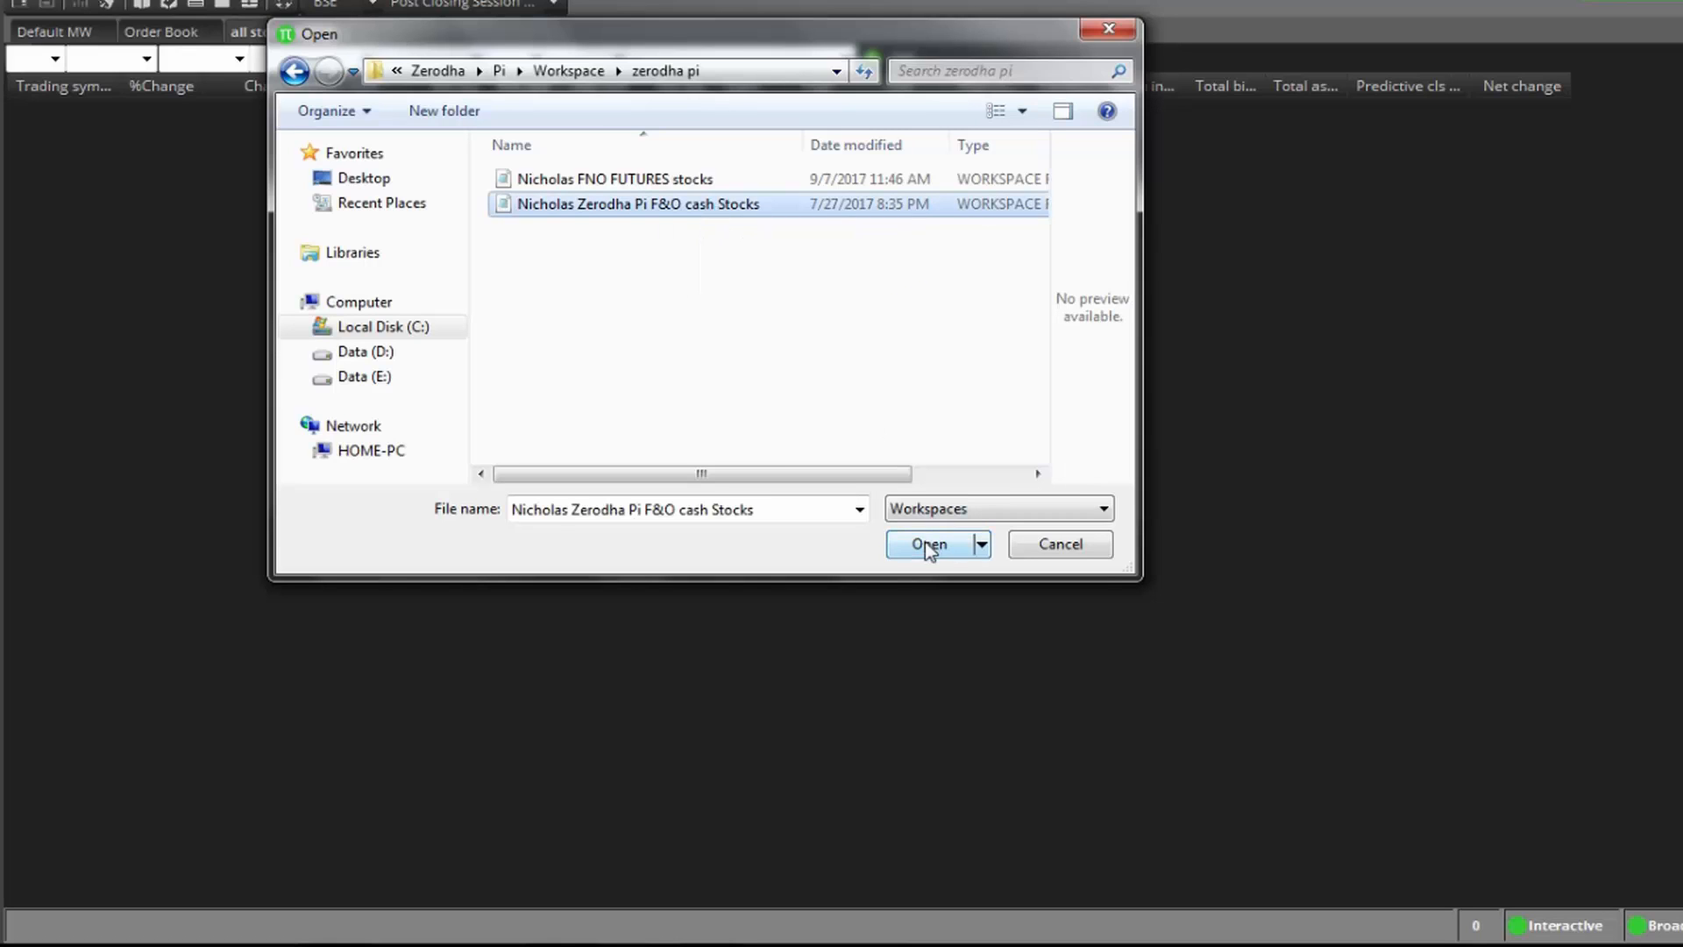
pyautogui.click(929, 544)
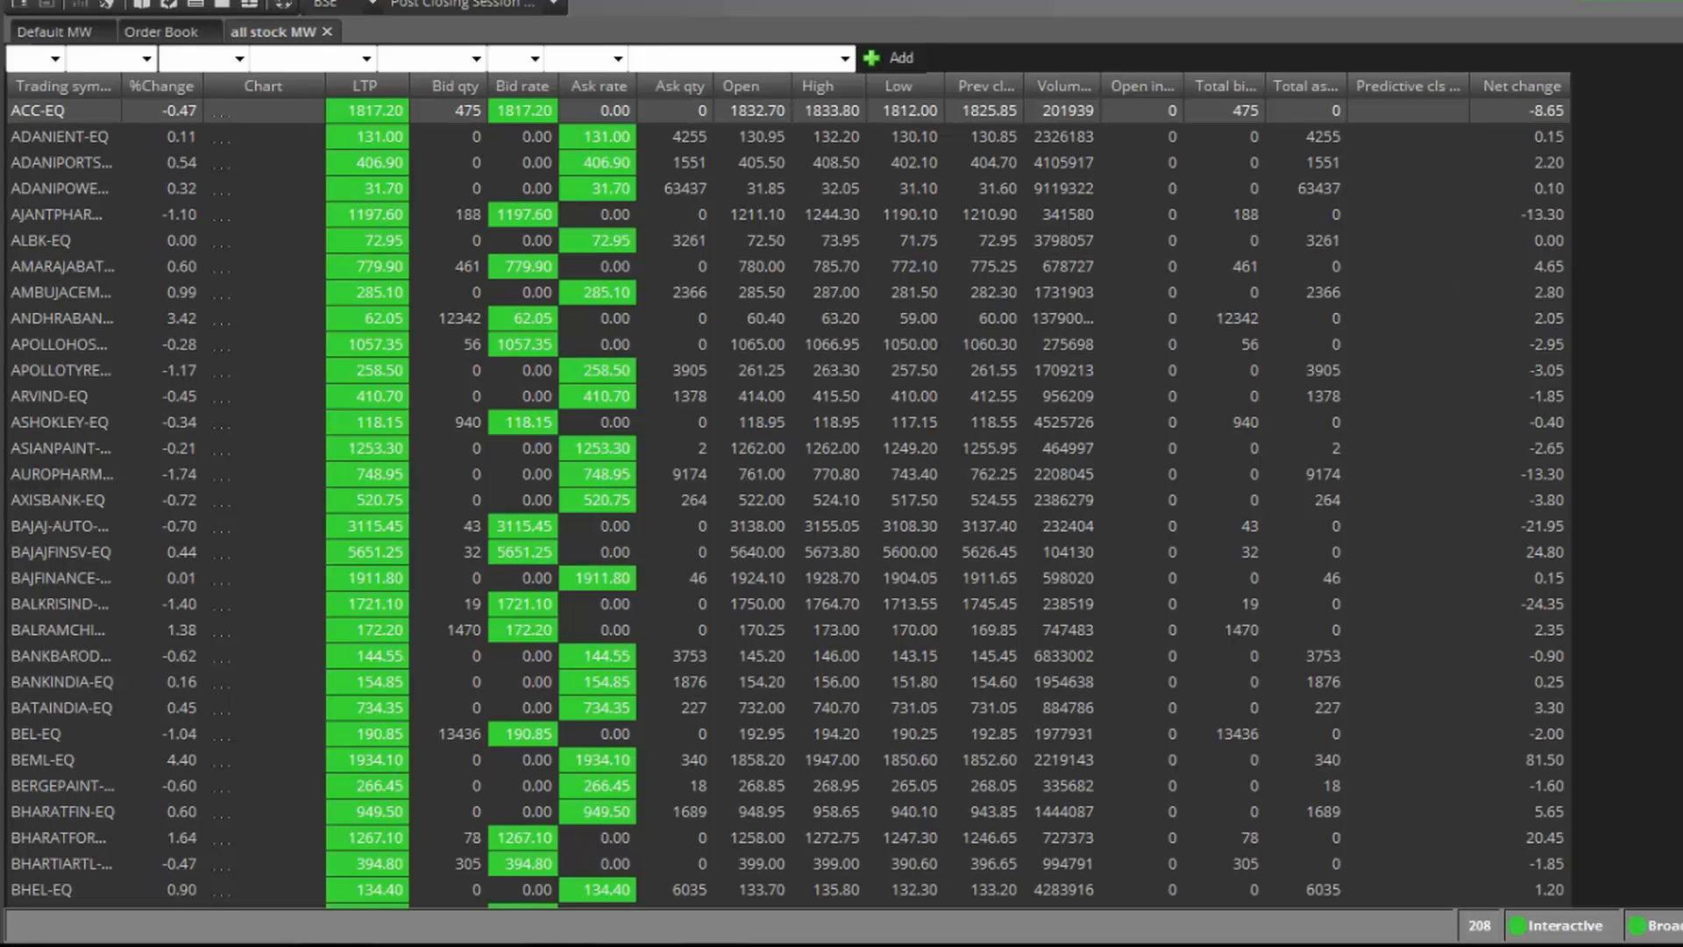
# Review the 208 F&O cash stocks, then close the all stock MW watch.
pyautogui.scroll(-3)
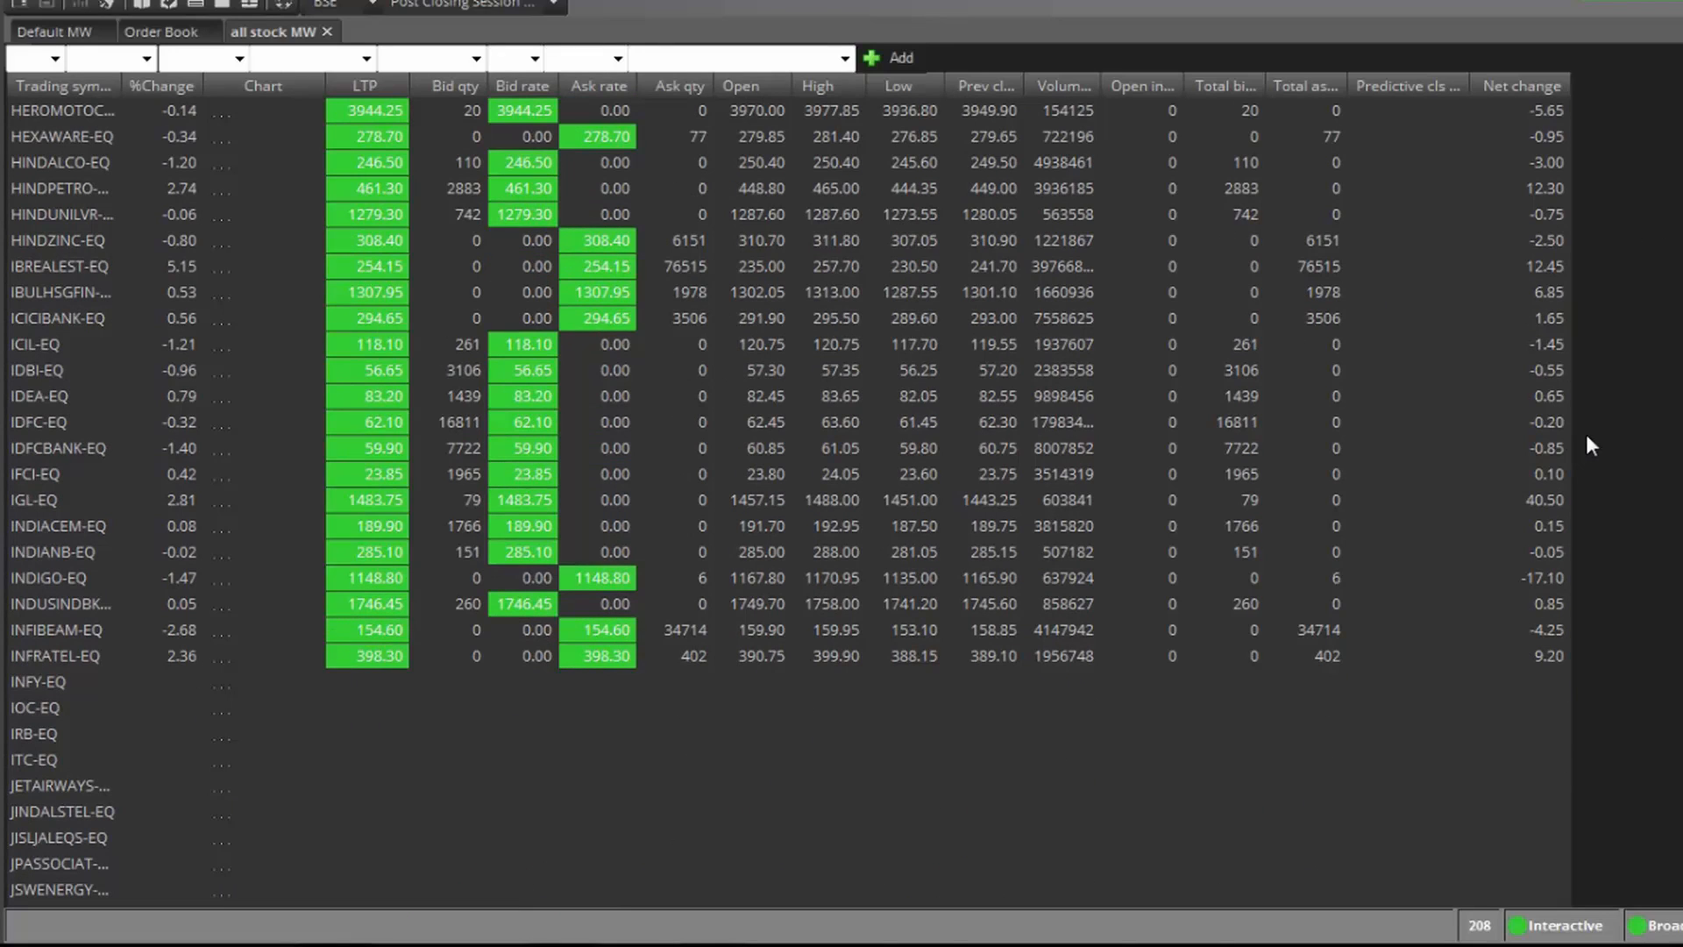
pyautogui.scroll(-3)
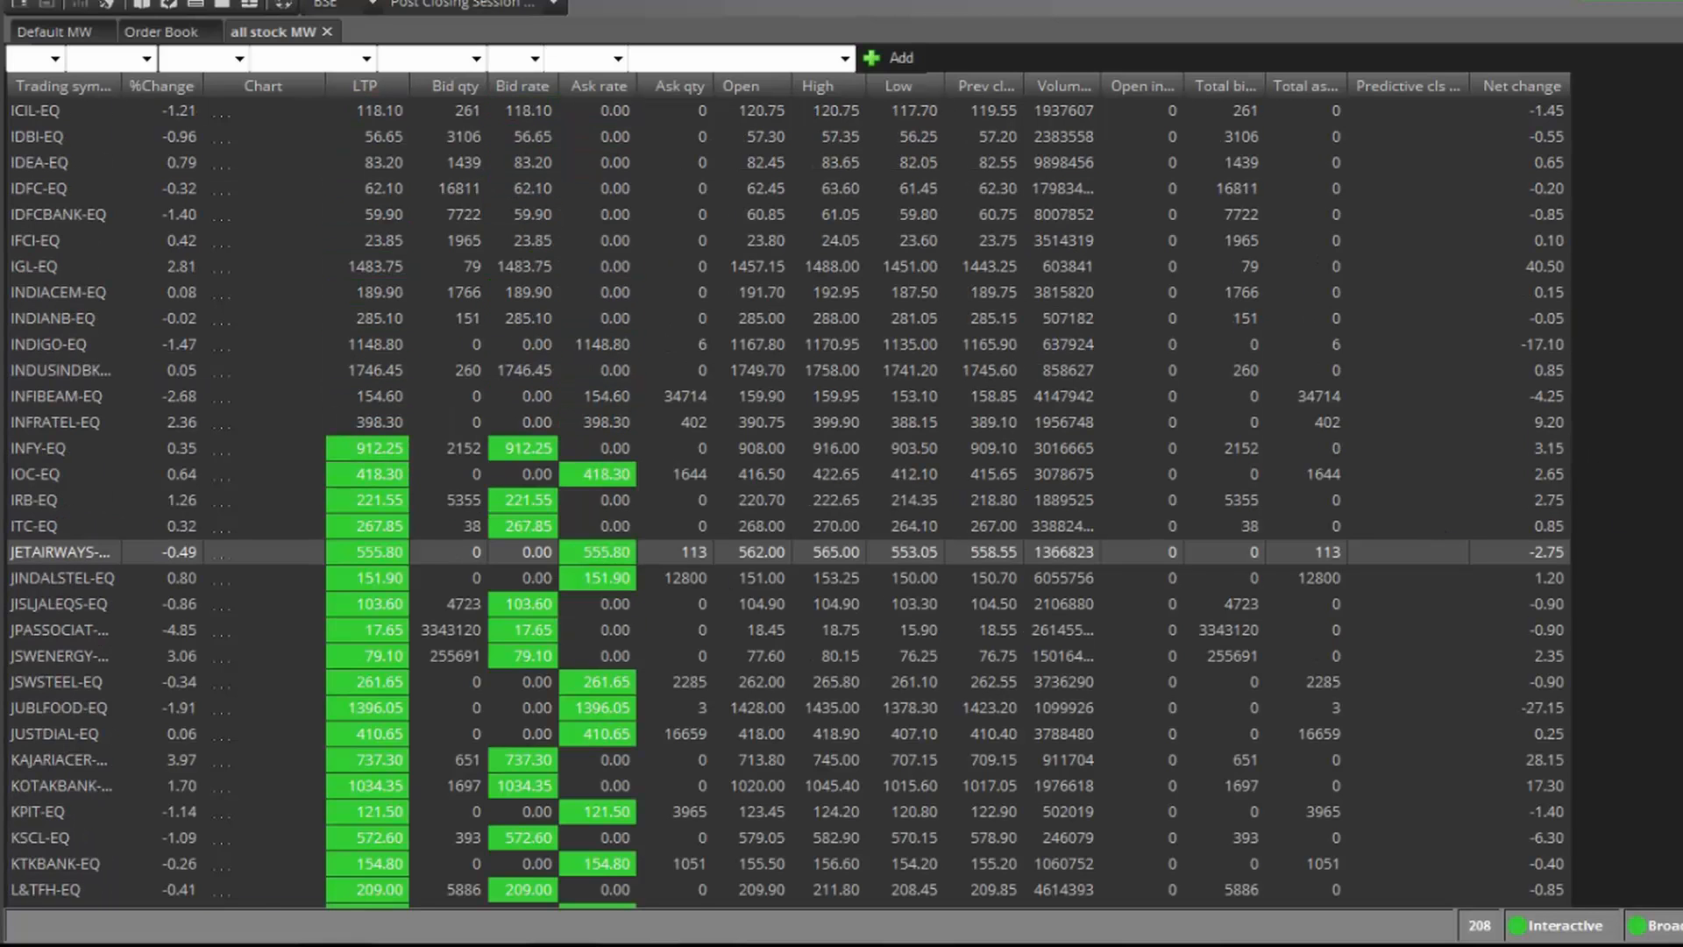
pyautogui.scroll(-3)
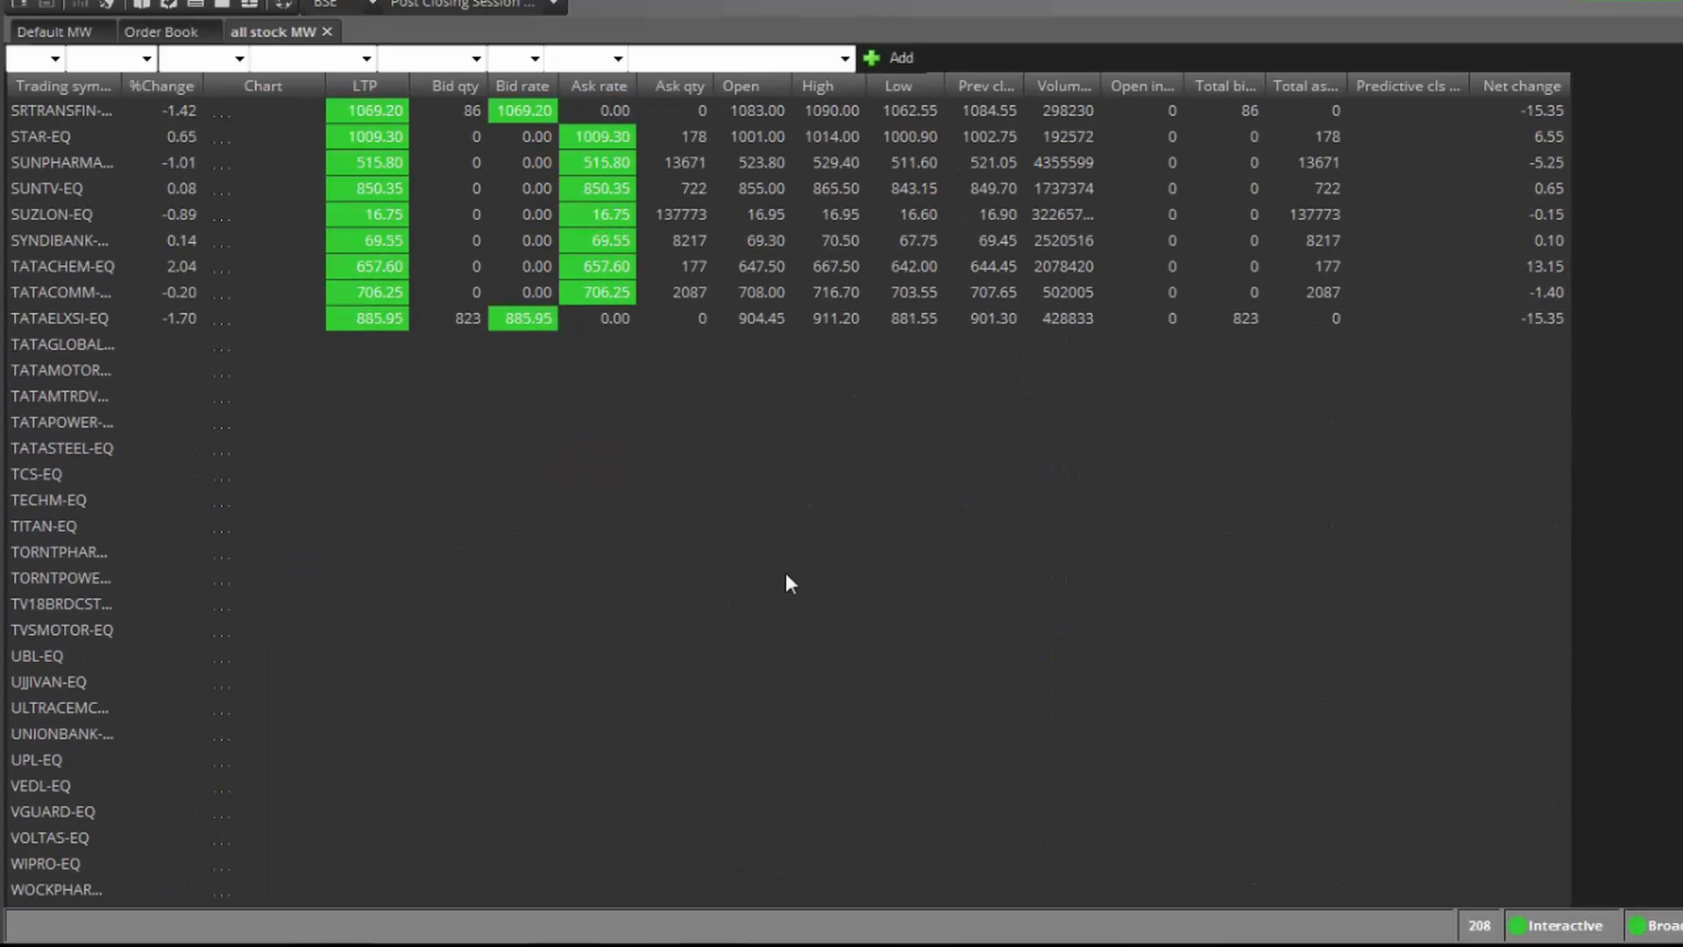
pyautogui.scroll(-3)
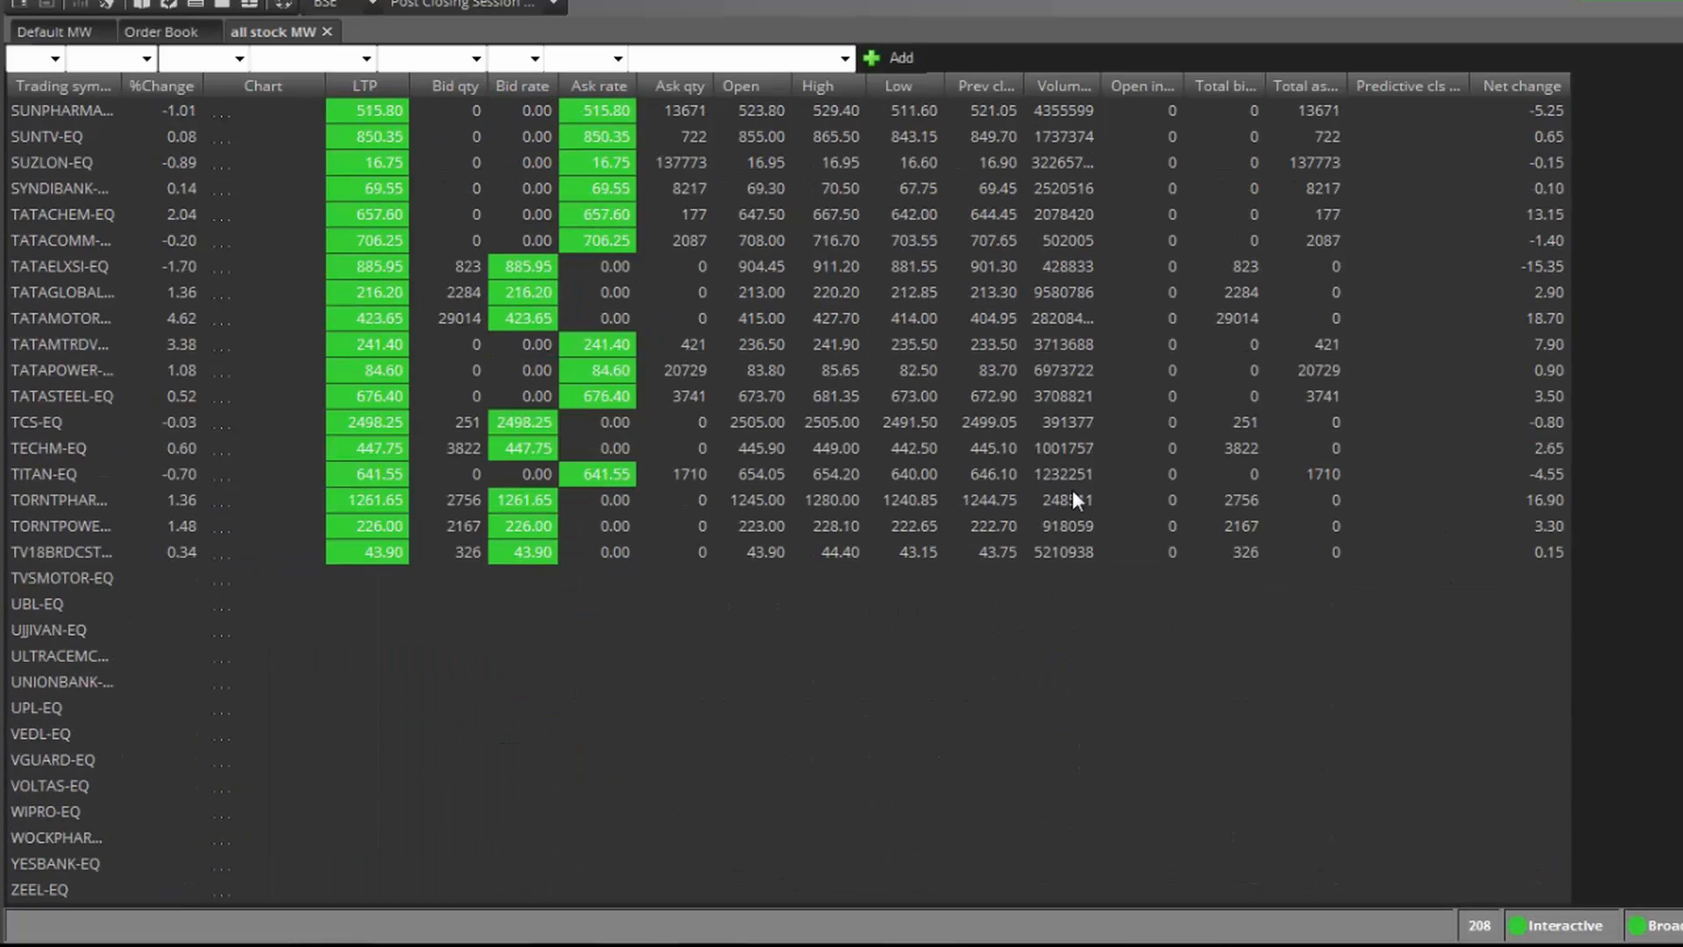
pyautogui.moveTo(512, 536)
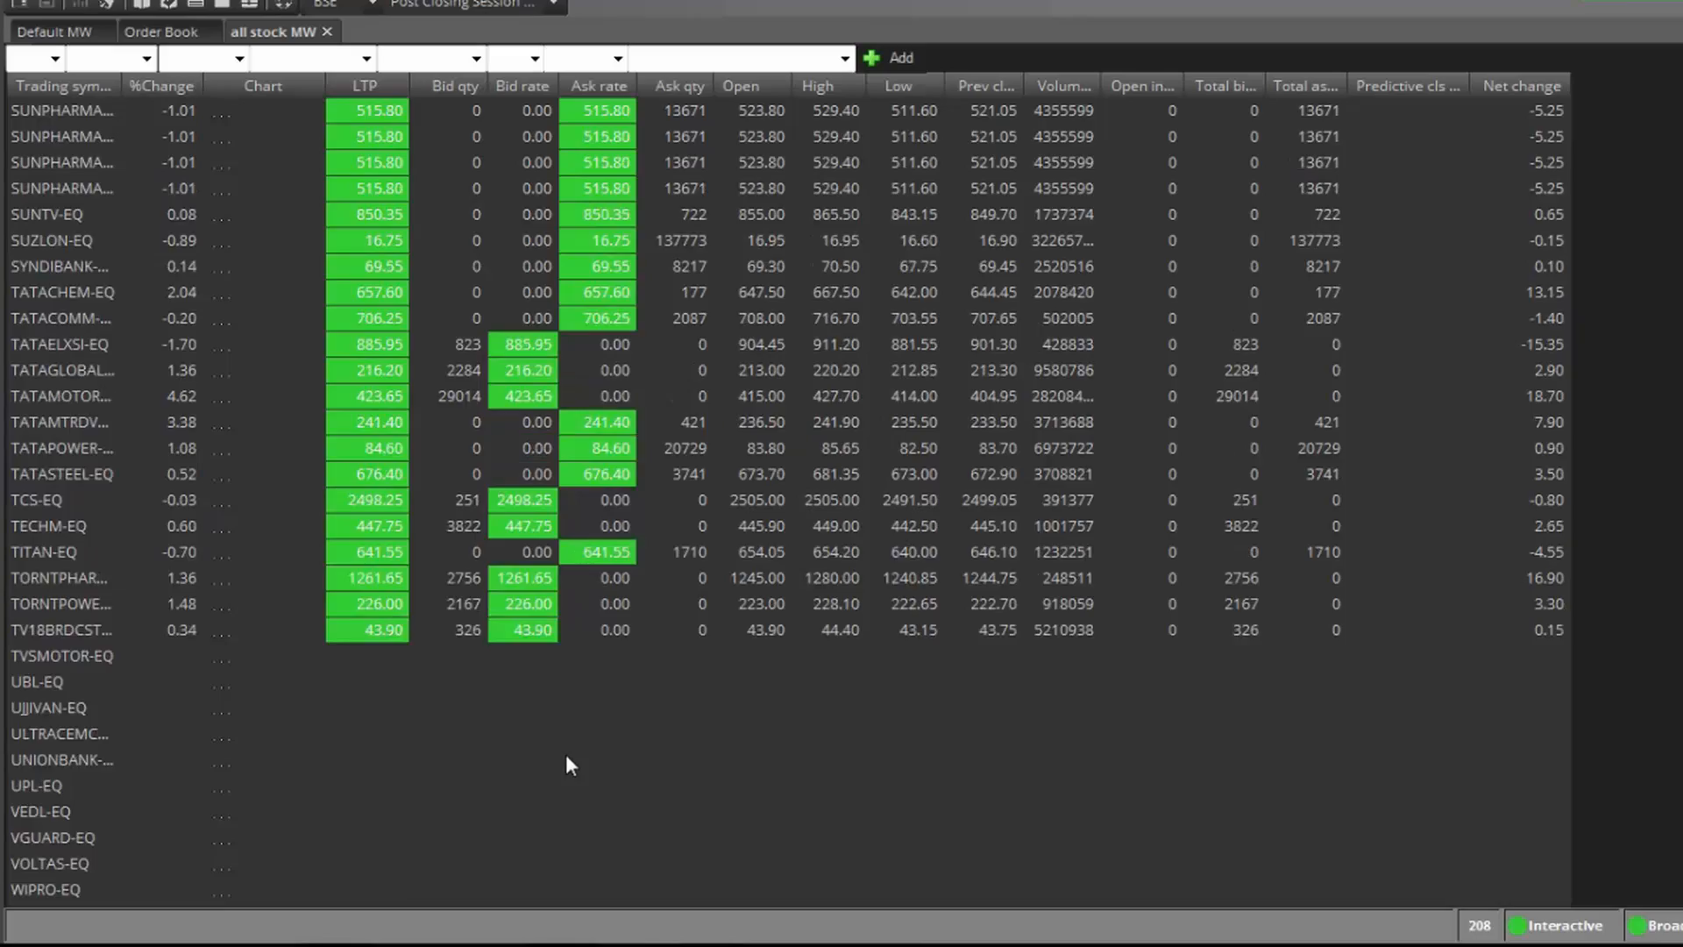
pyautogui.scroll(3)
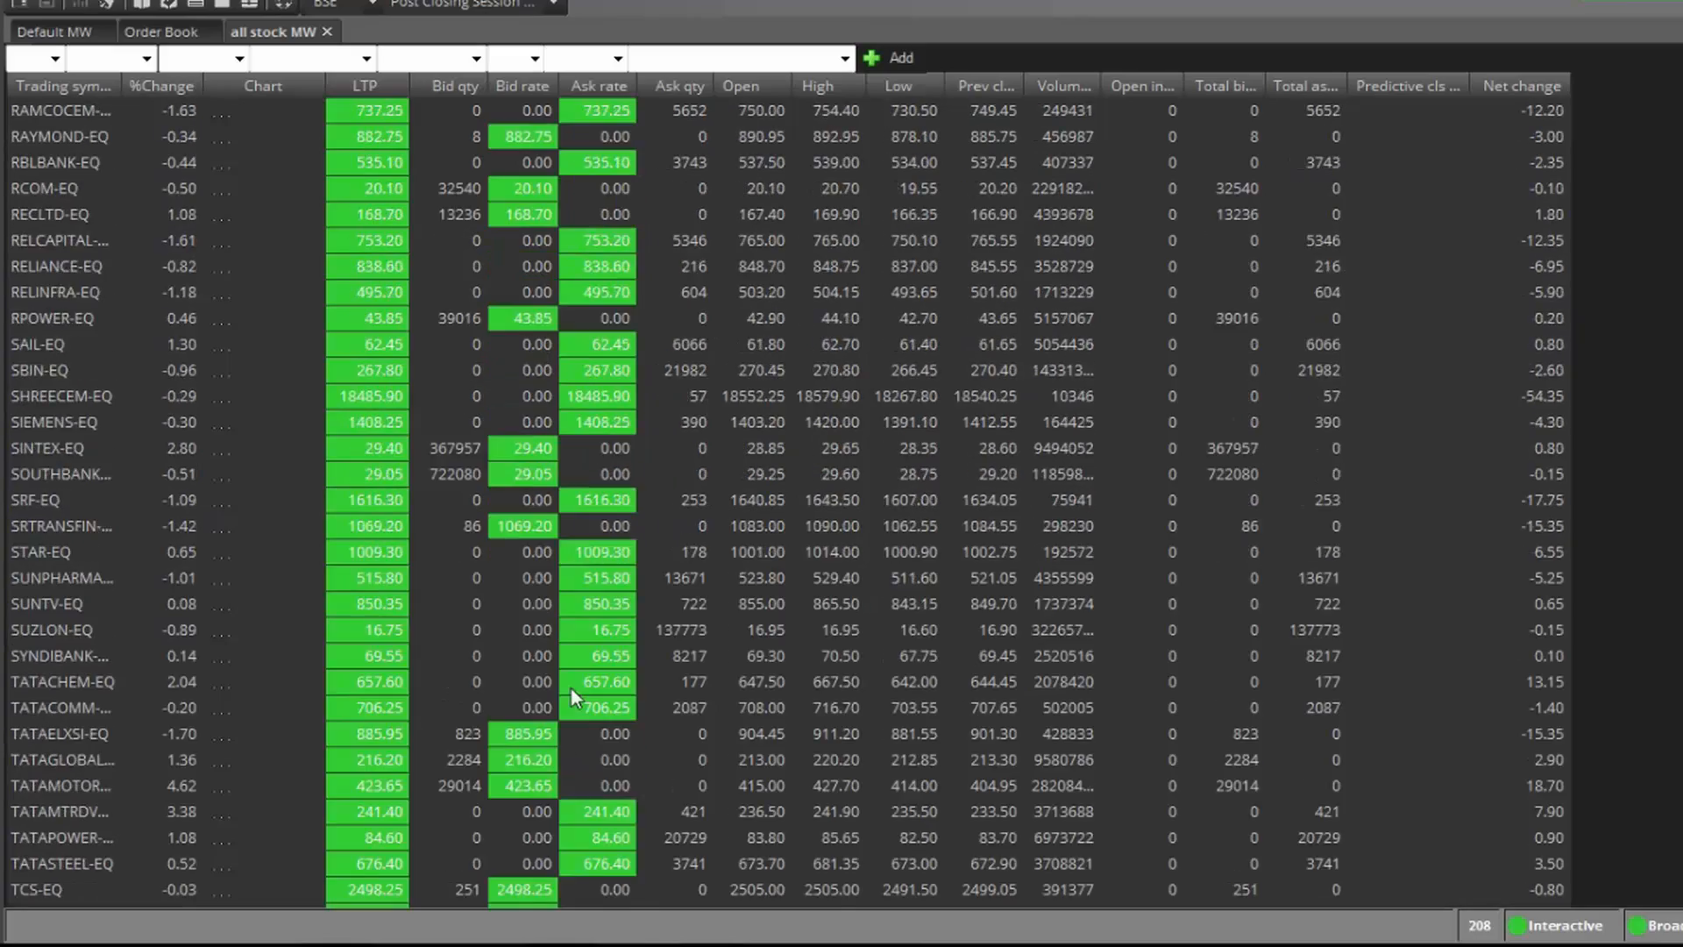
pyautogui.scroll(3)
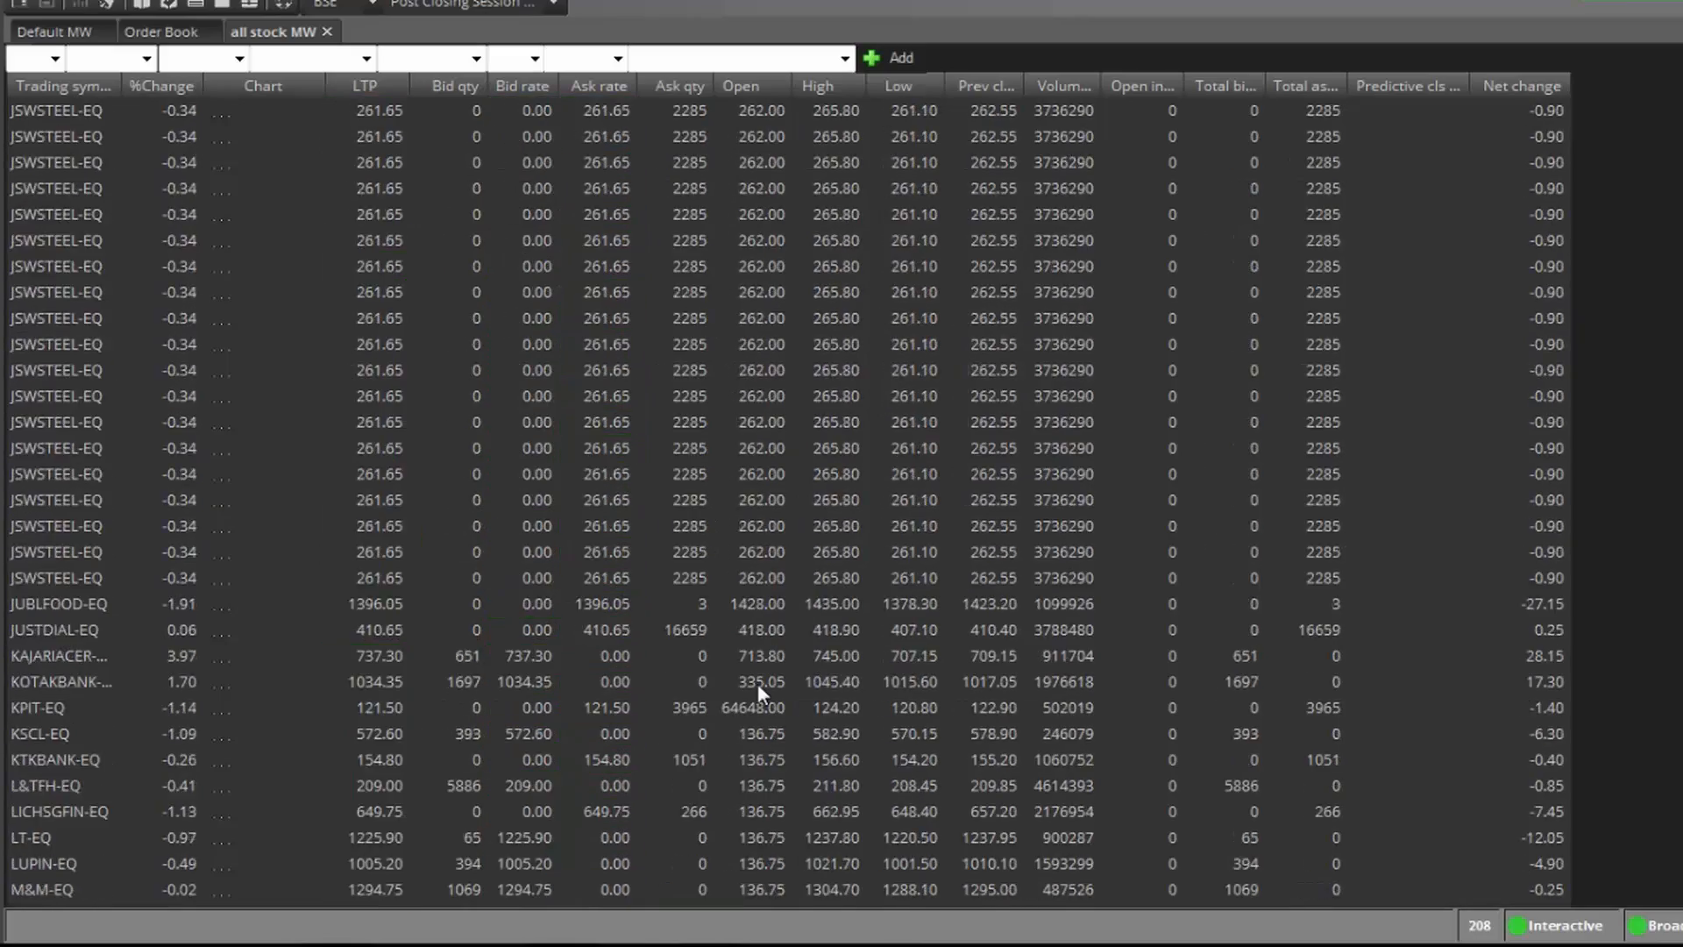
pyautogui.scroll(3)
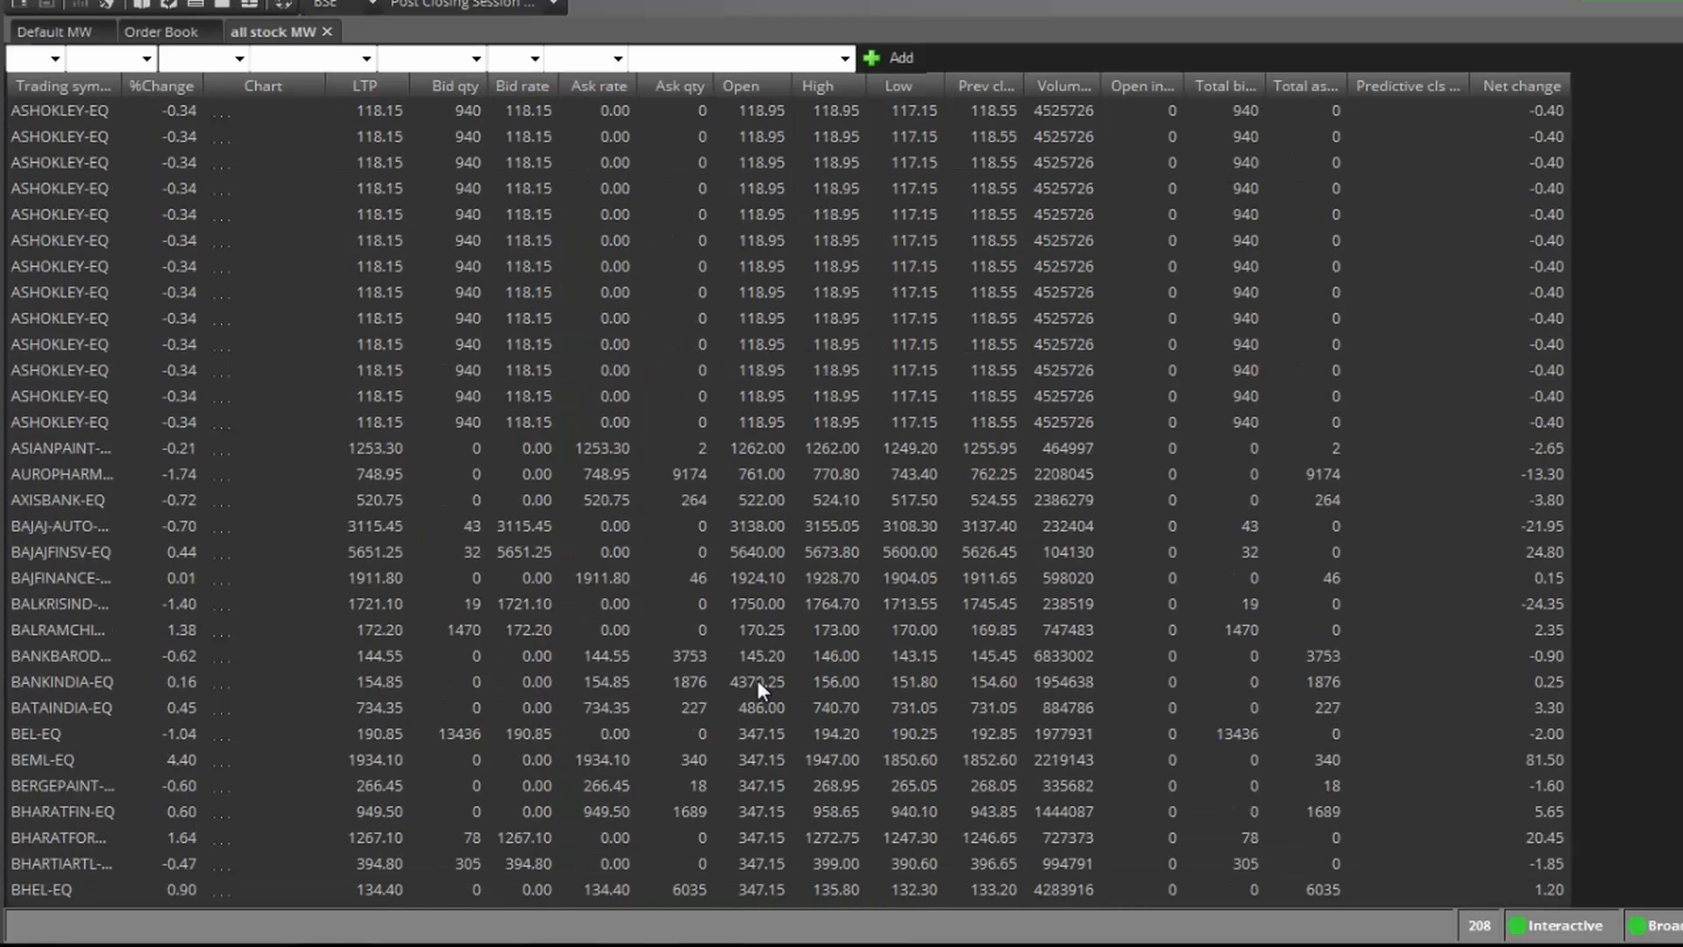
pyautogui.scroll(3)
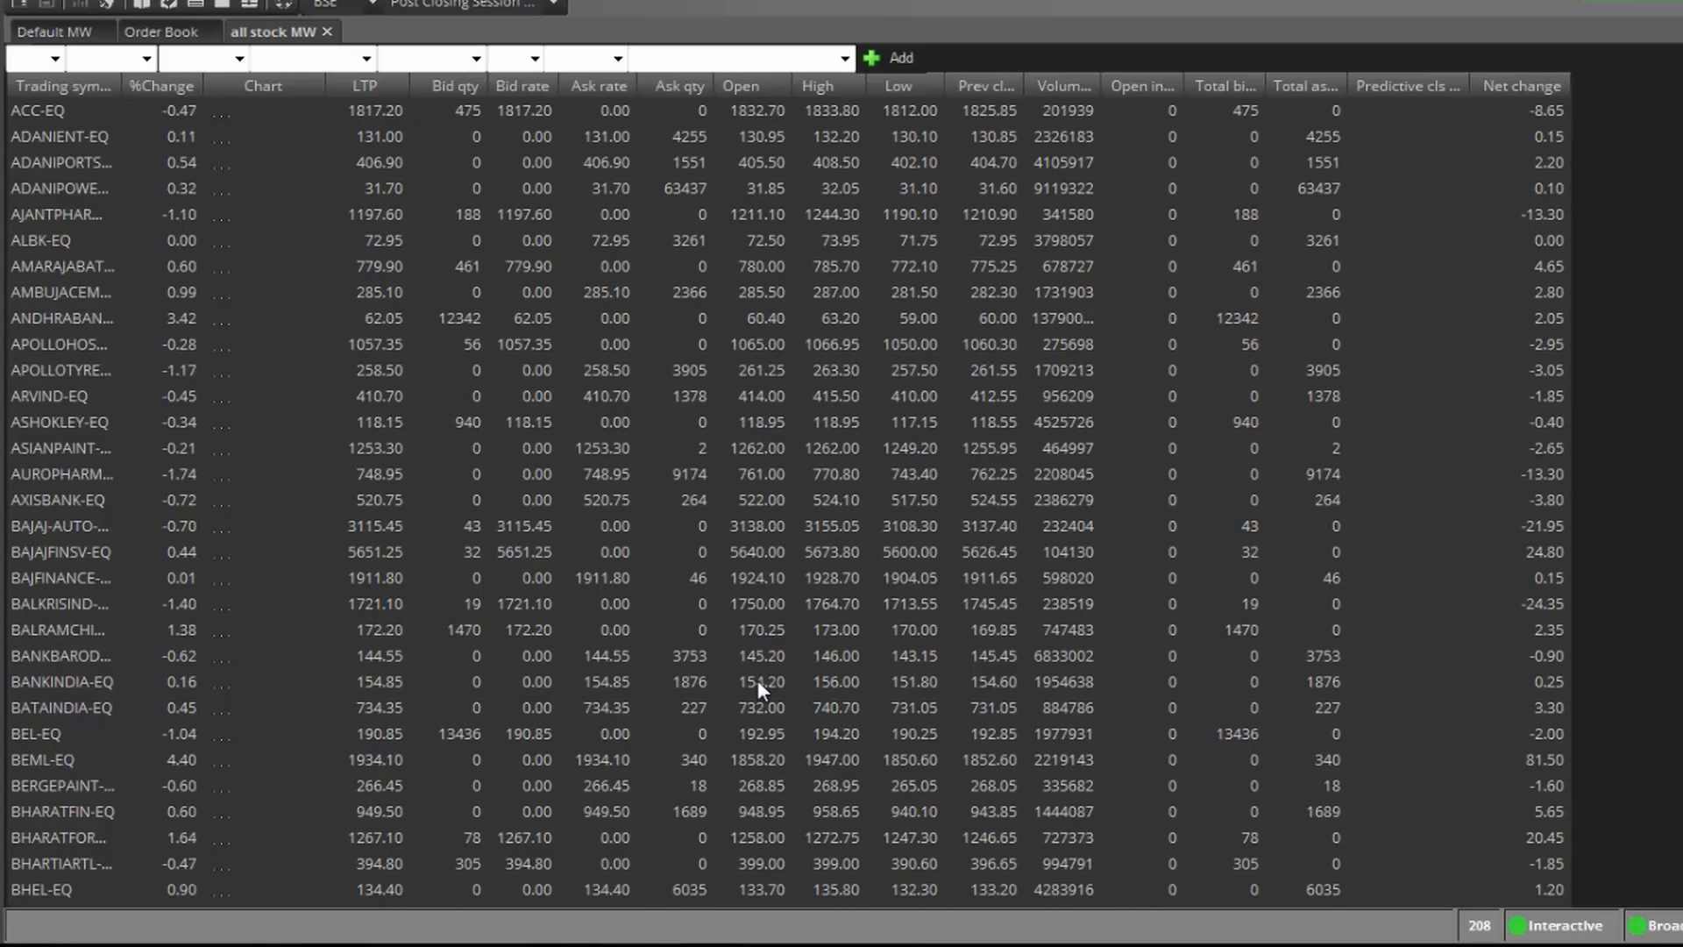
pyautogui.moveTo(217, 443)
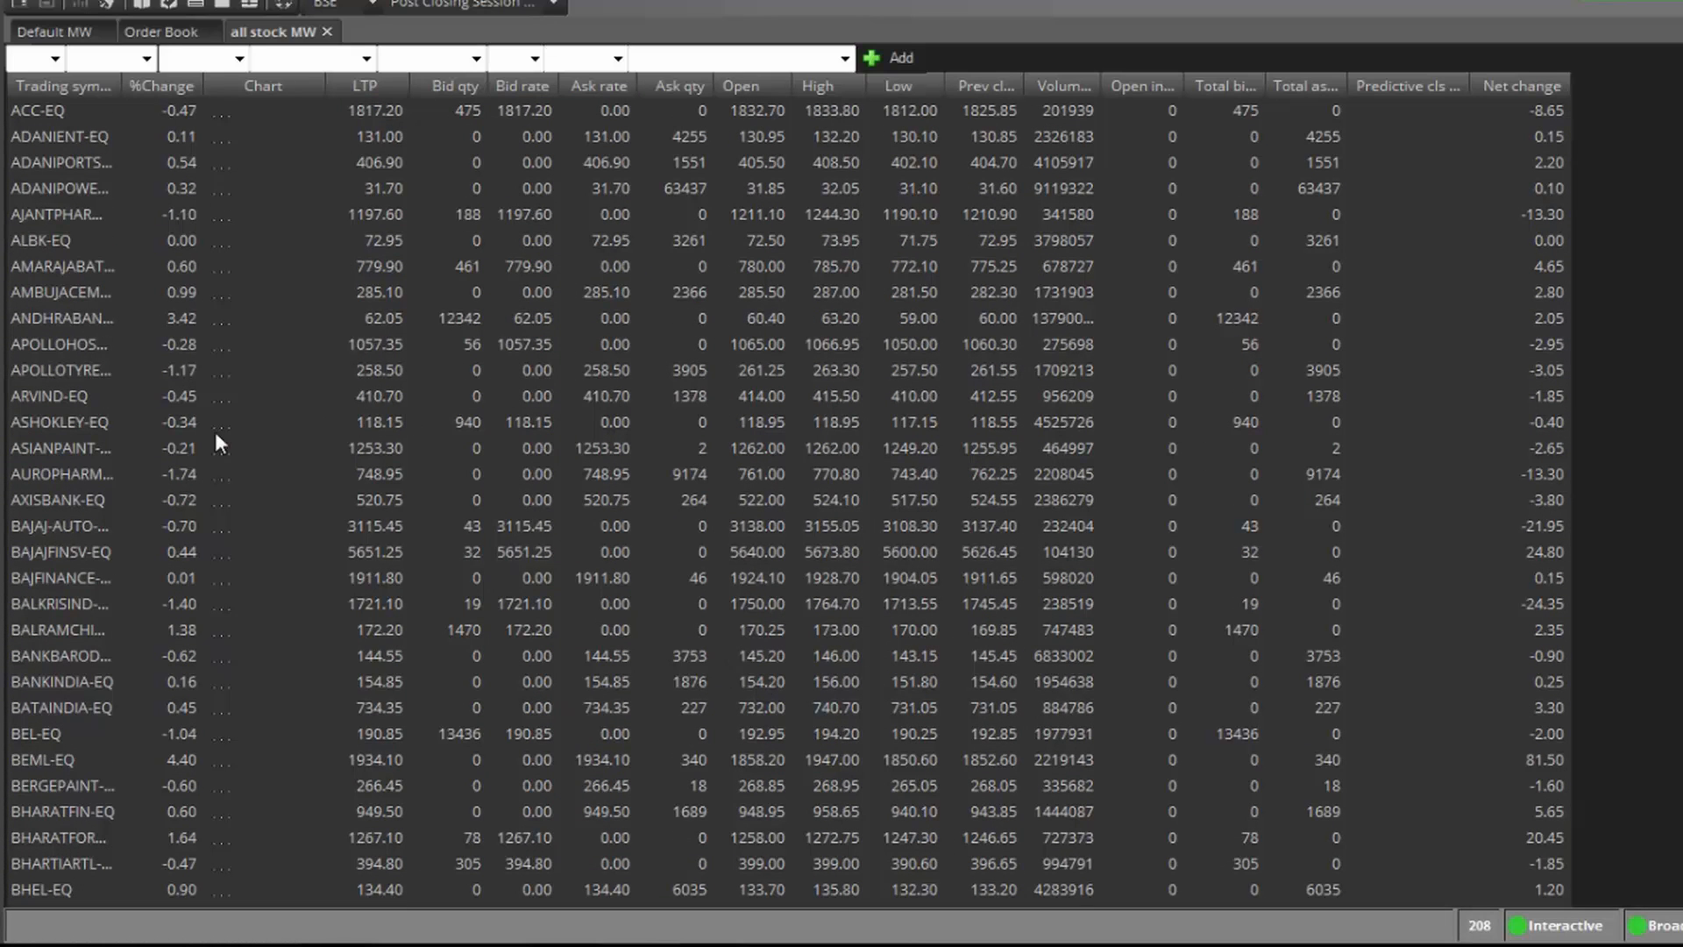
pyautogui.scroll(-3)
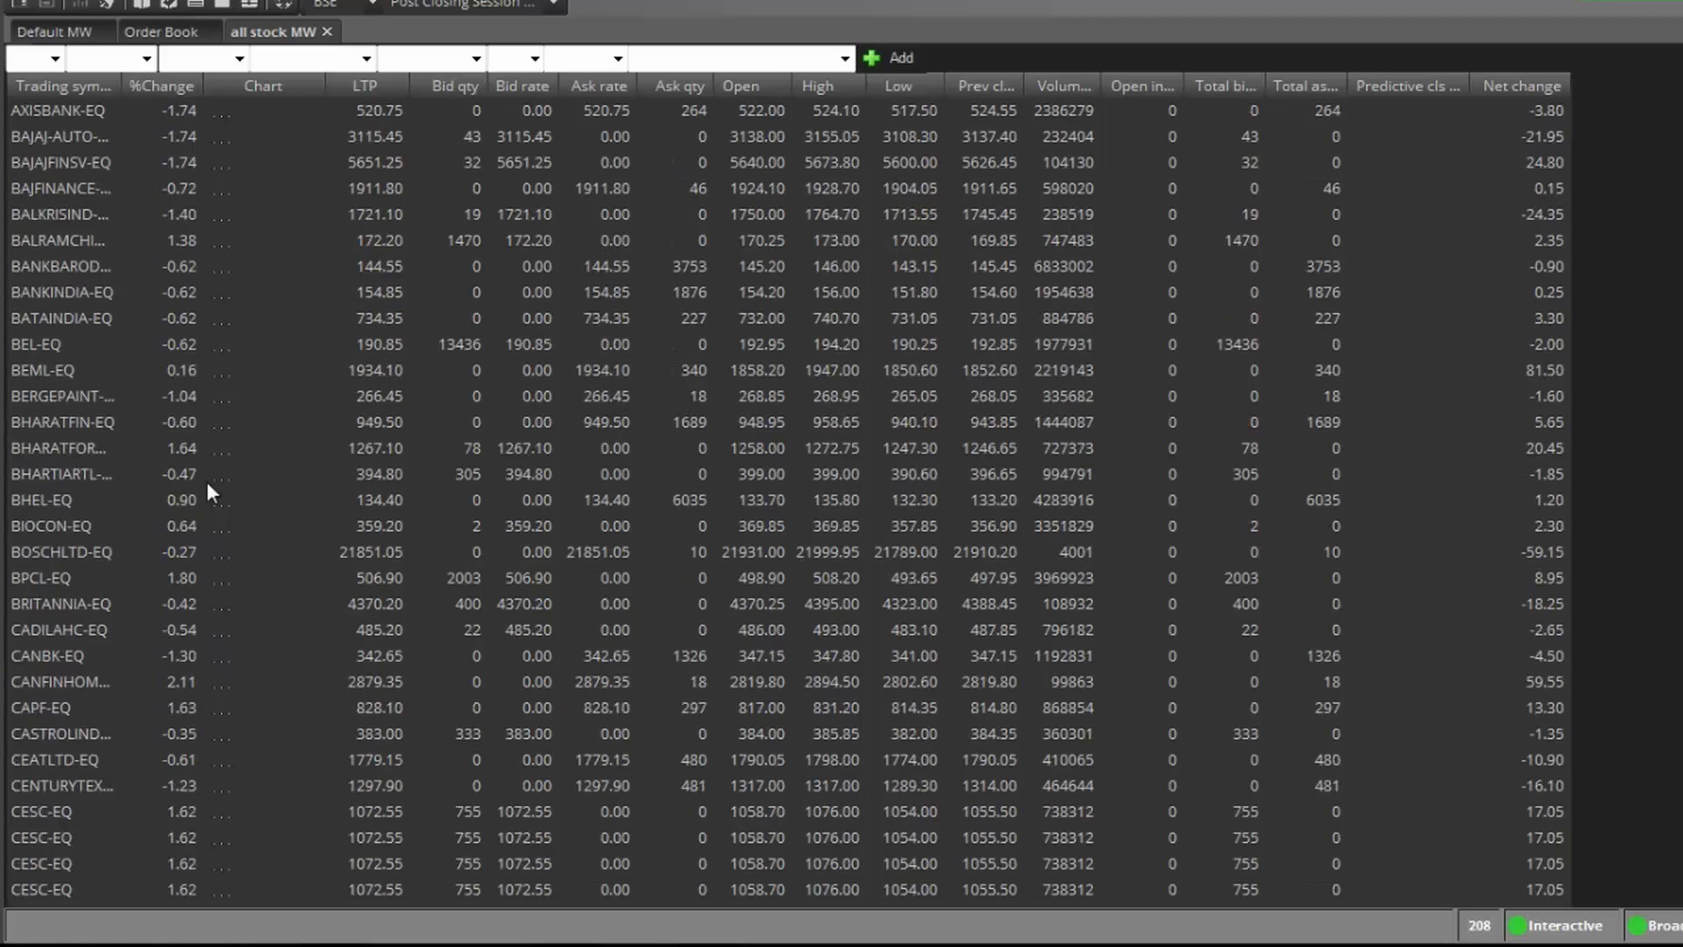
pyautogui.scroll(-3)
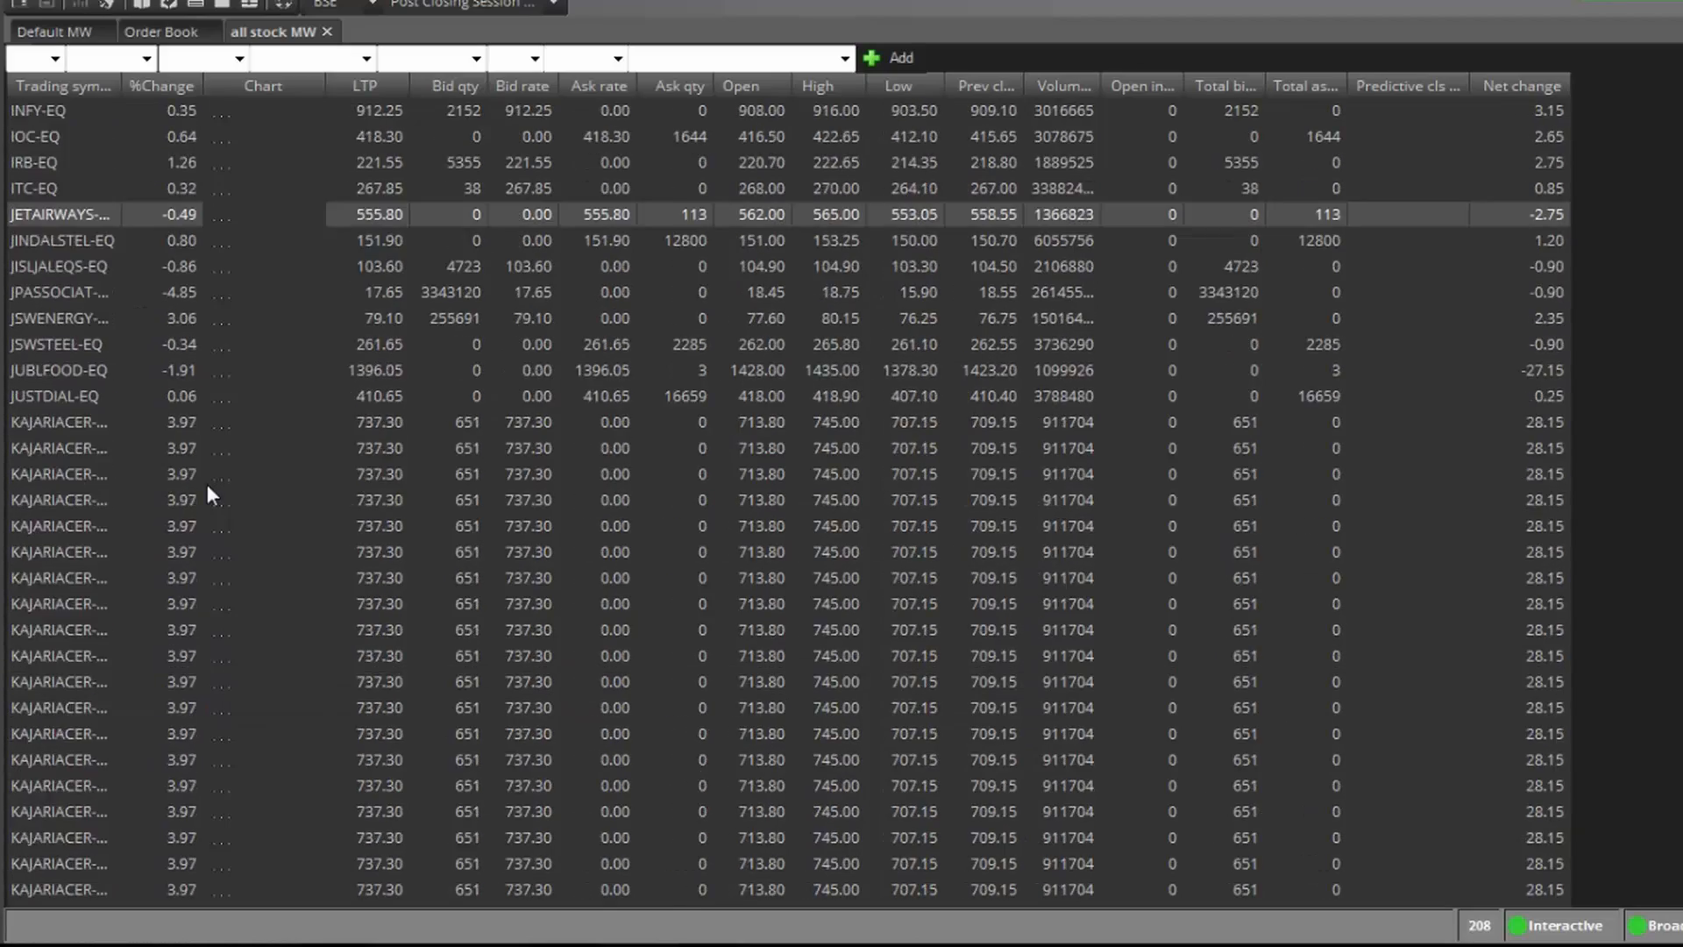
pyautogui.scroll(-3)
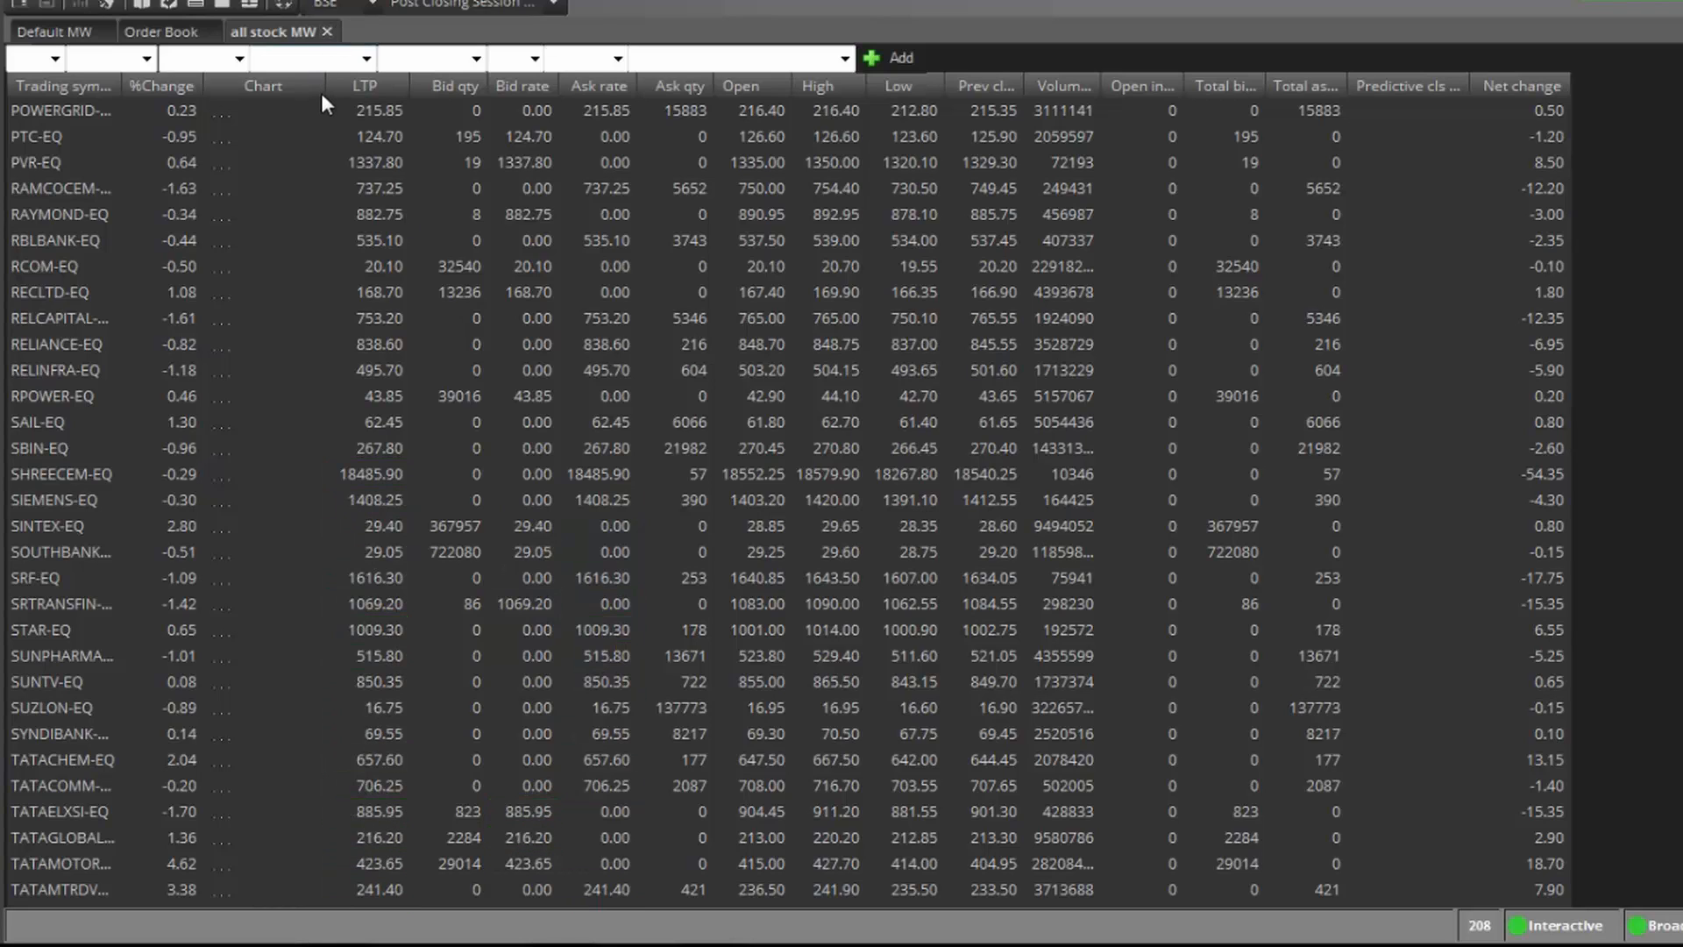
pyautogui.click(160, 31)
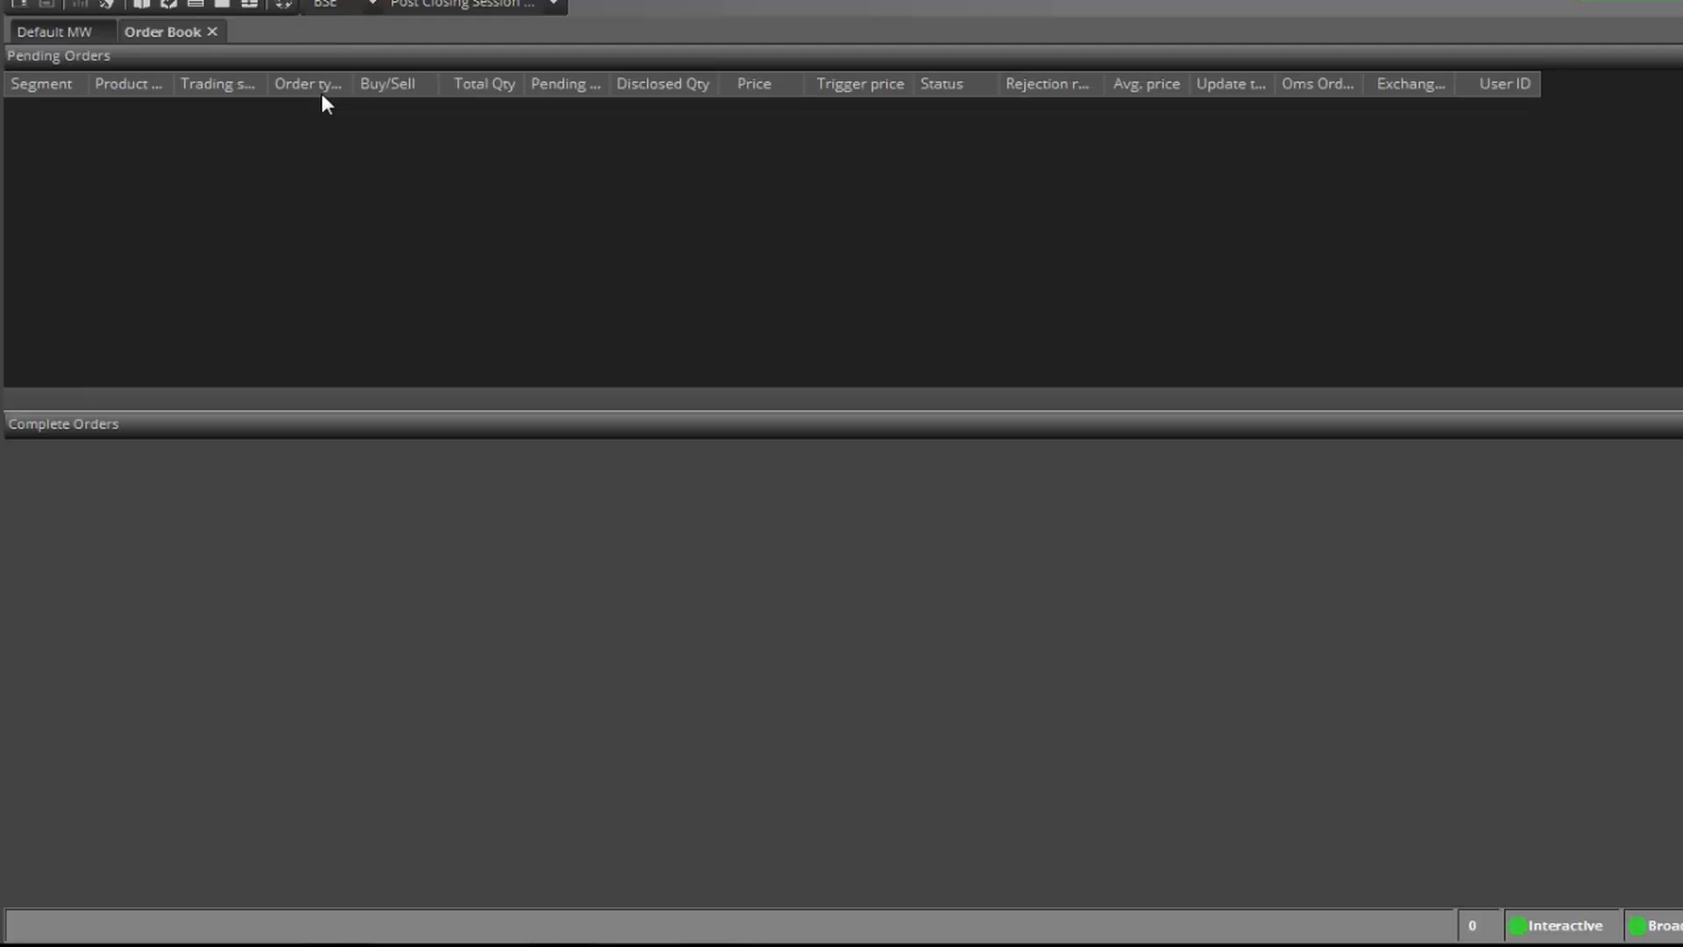
# Switch to Default MW and browse into the zerodha pi workspace folder.
pyautogui.click(52, 31)
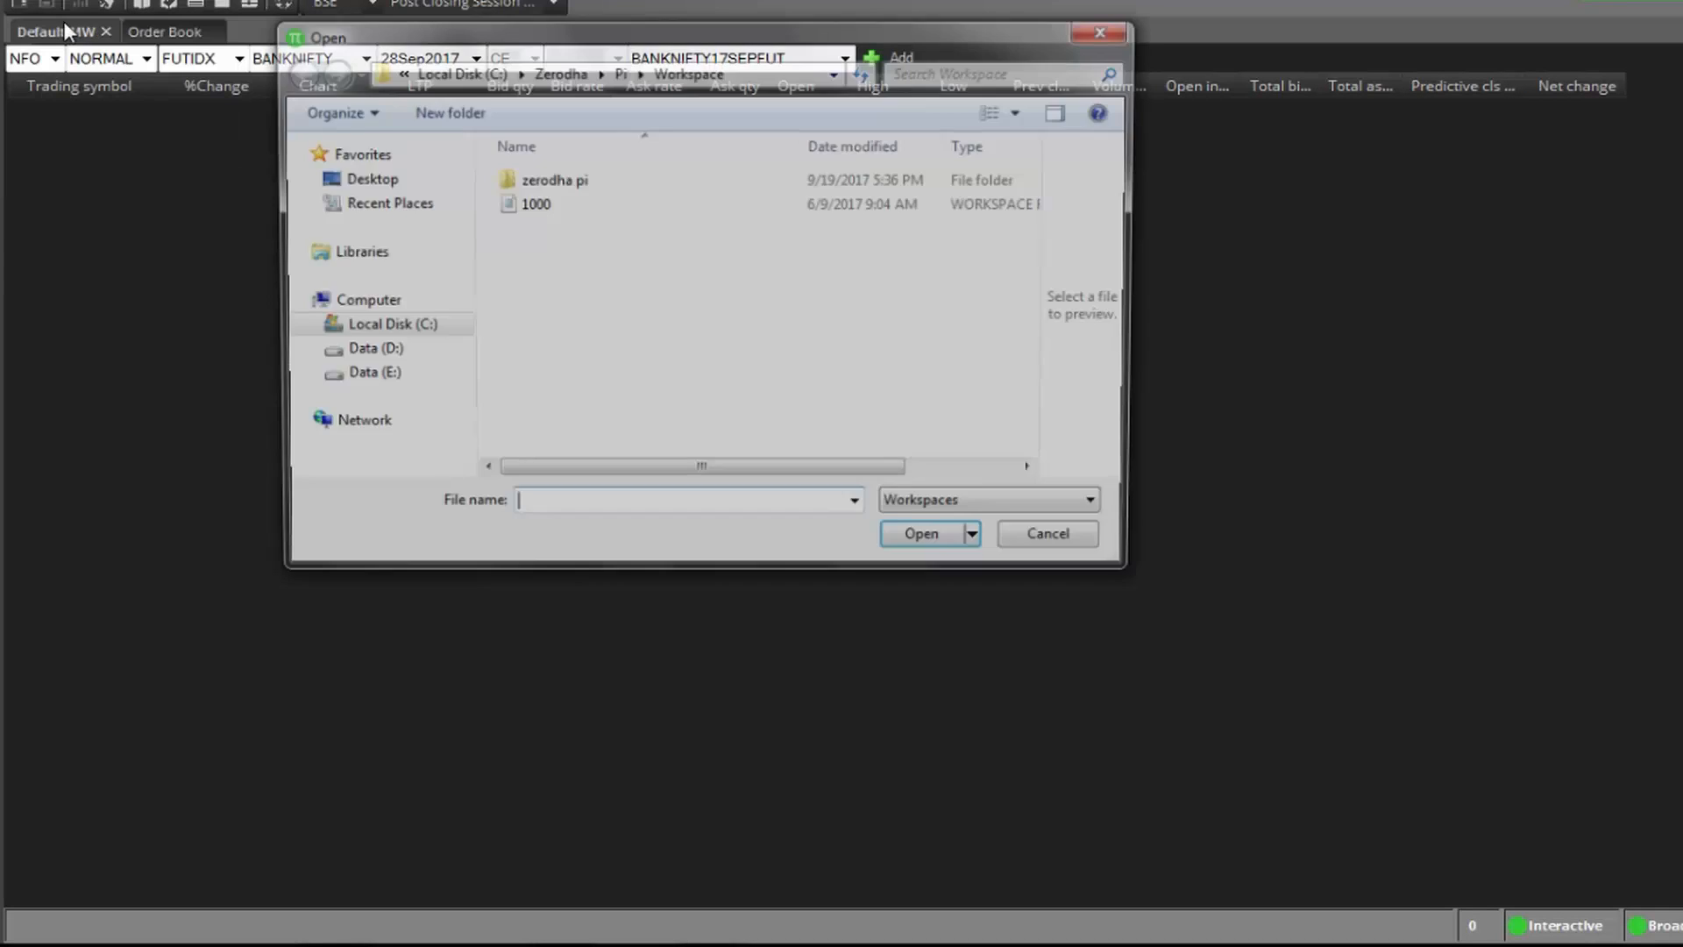
pyautogui.doubleClick(554, 179)
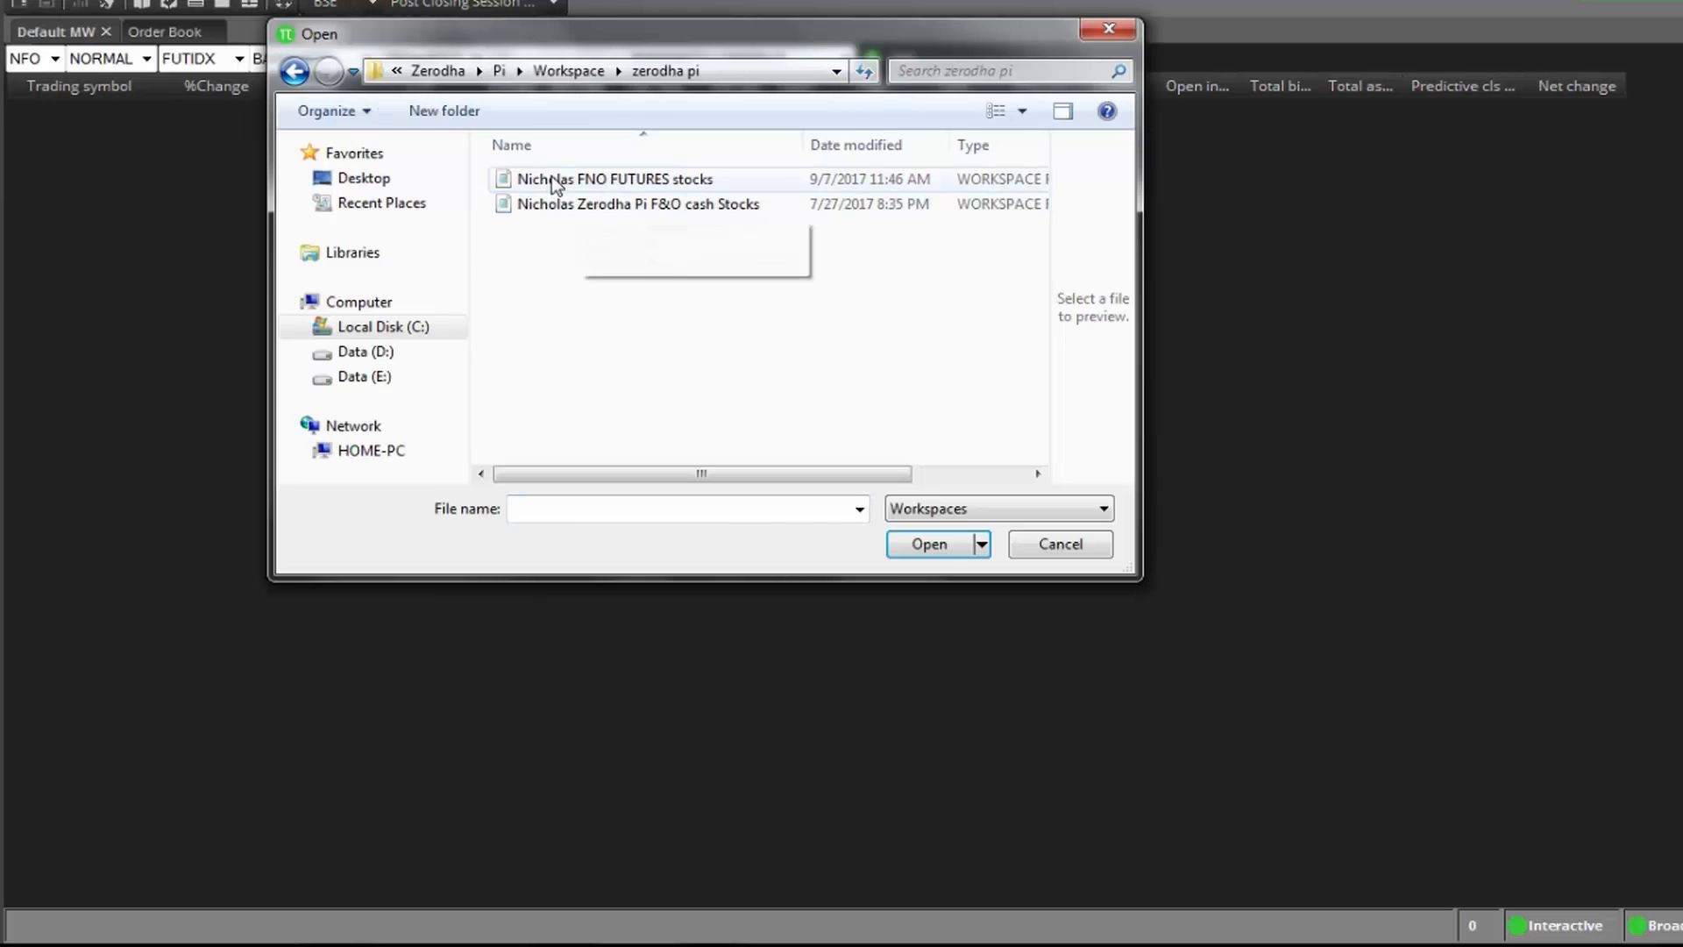
pyautogui.moveTo(688, 185)
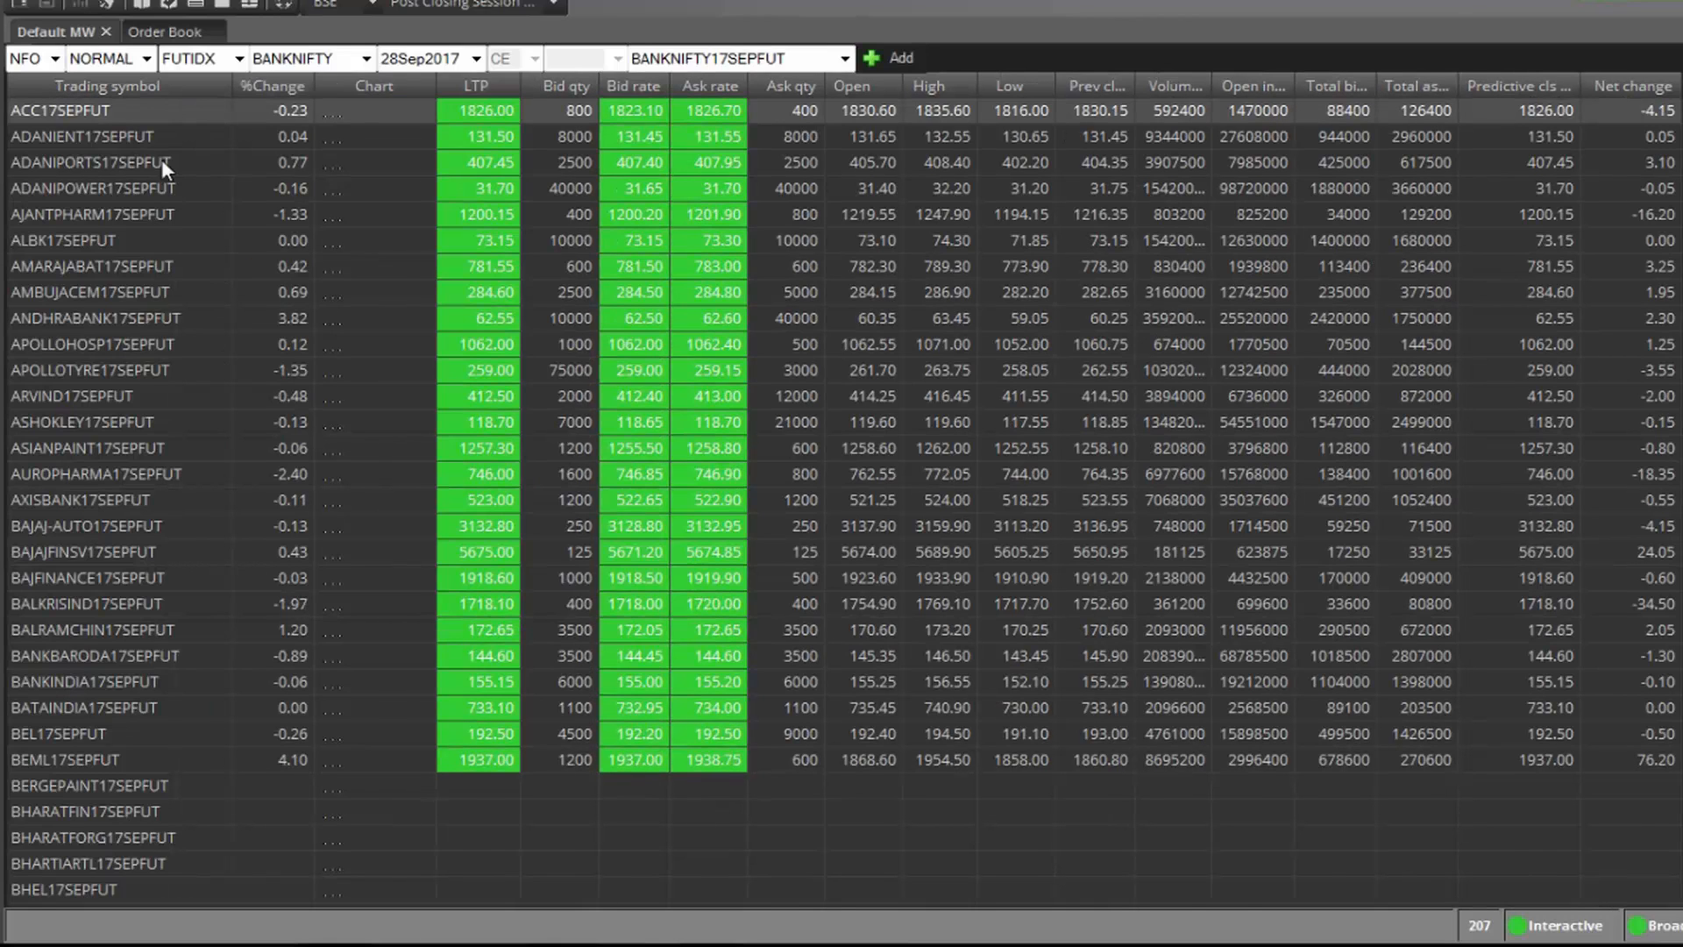
pyautogui.moveTo(163, 344)
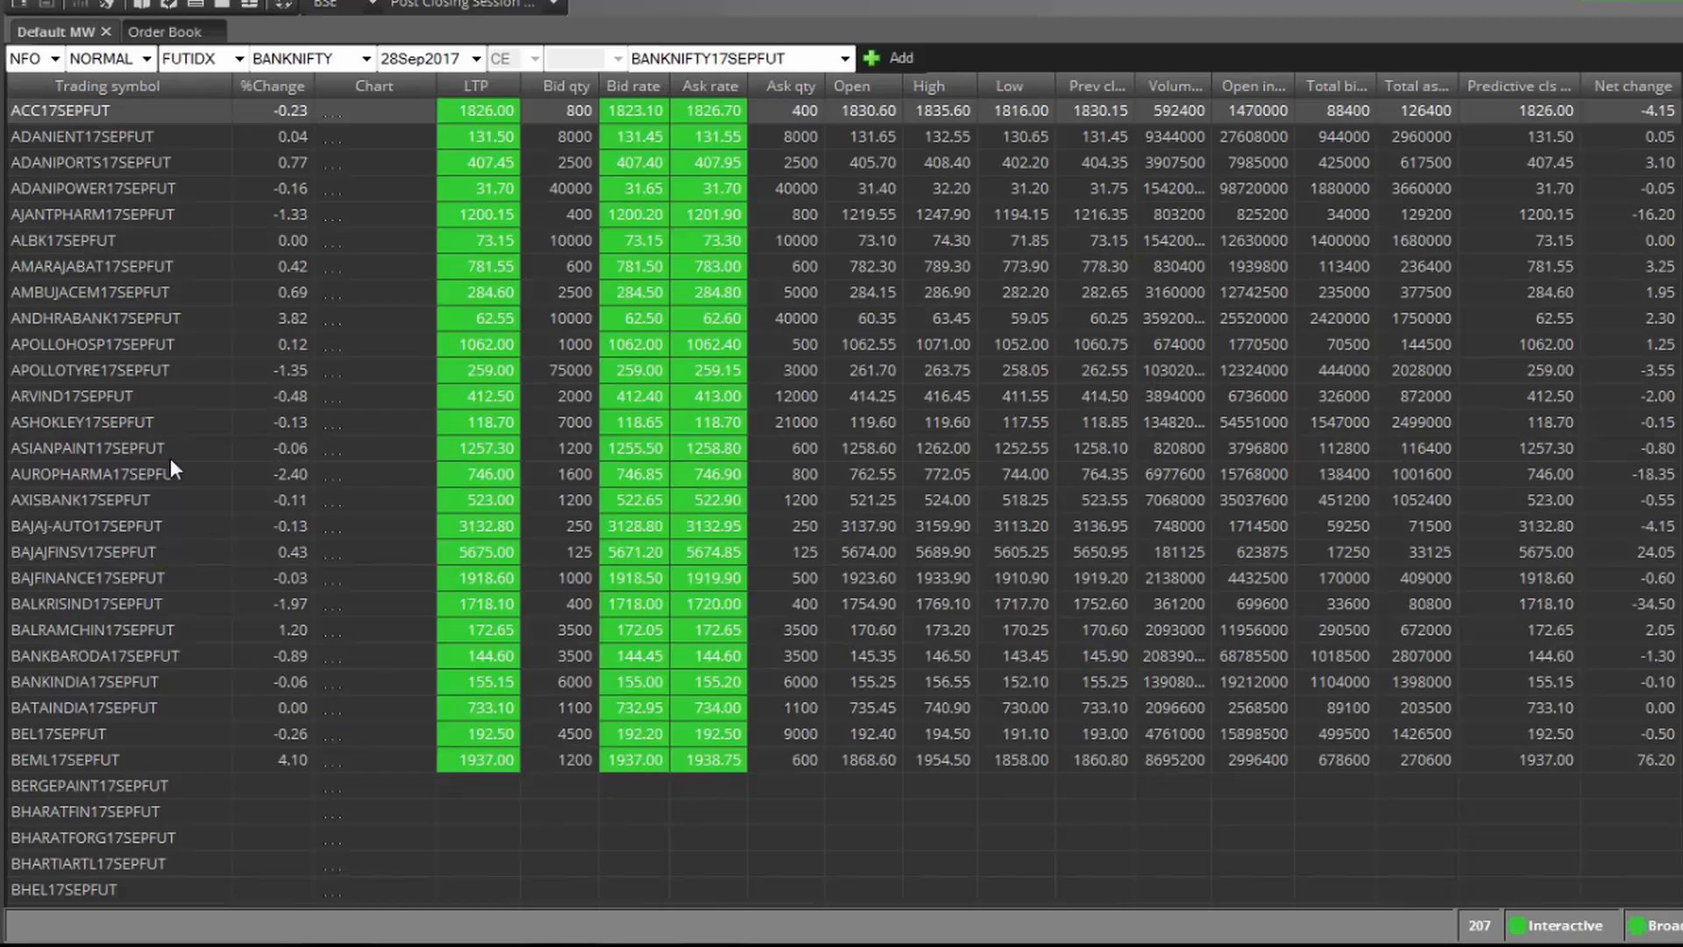
pyautogui.scroll(-3)
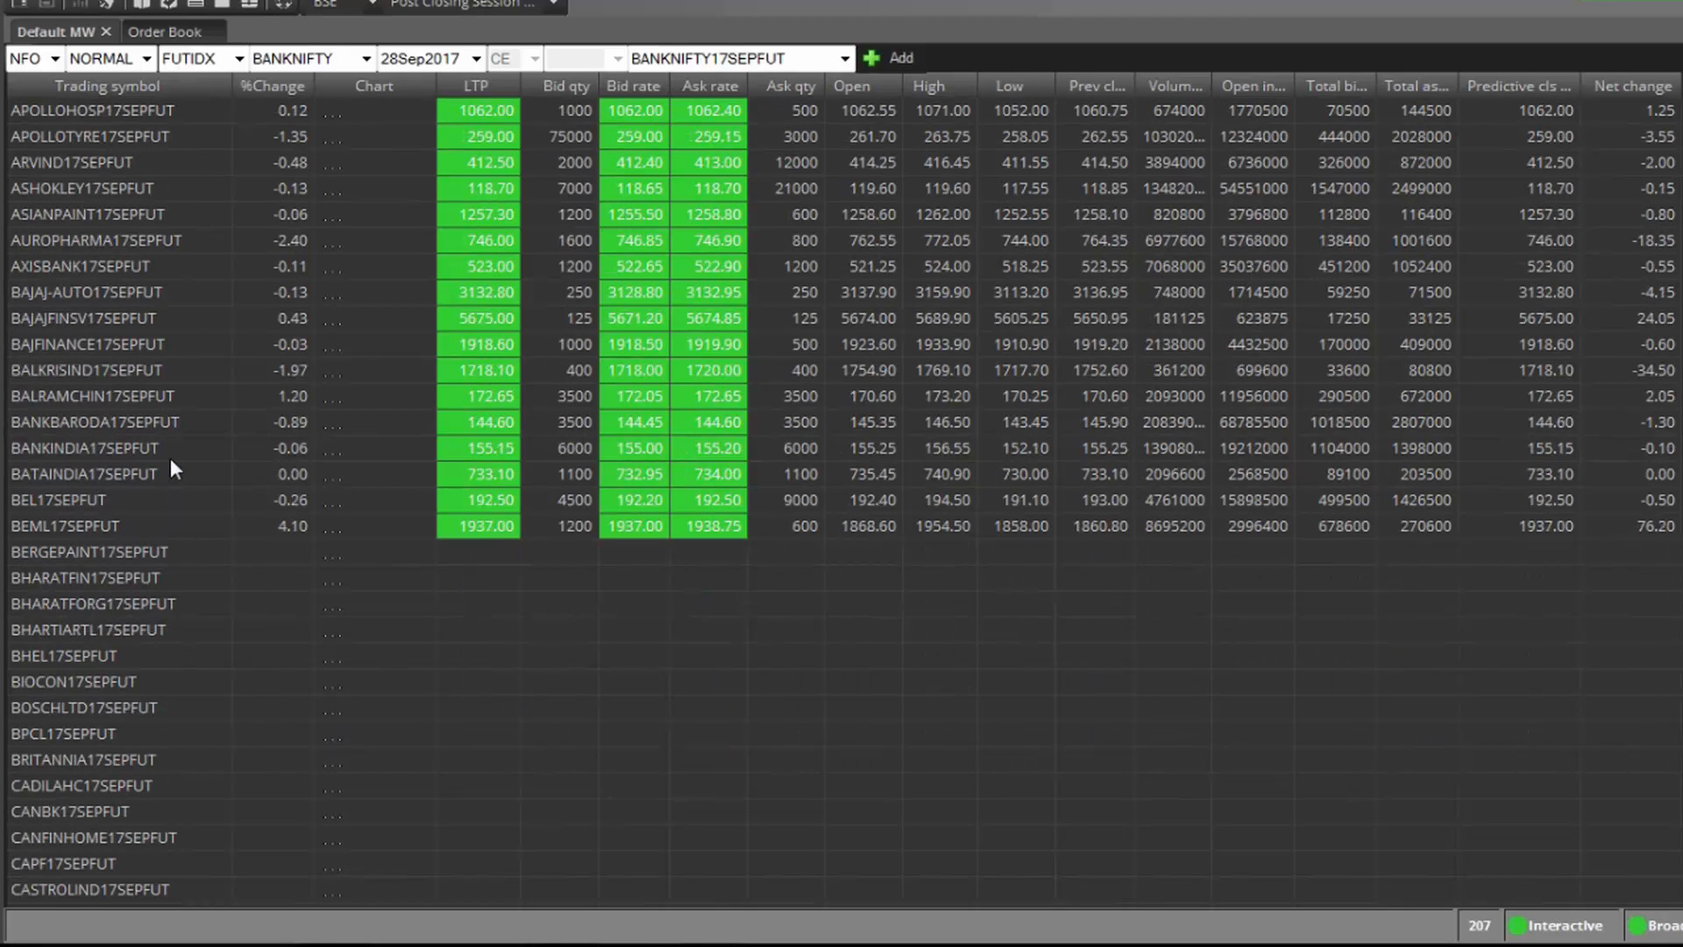
pyautogui.scroll(3)
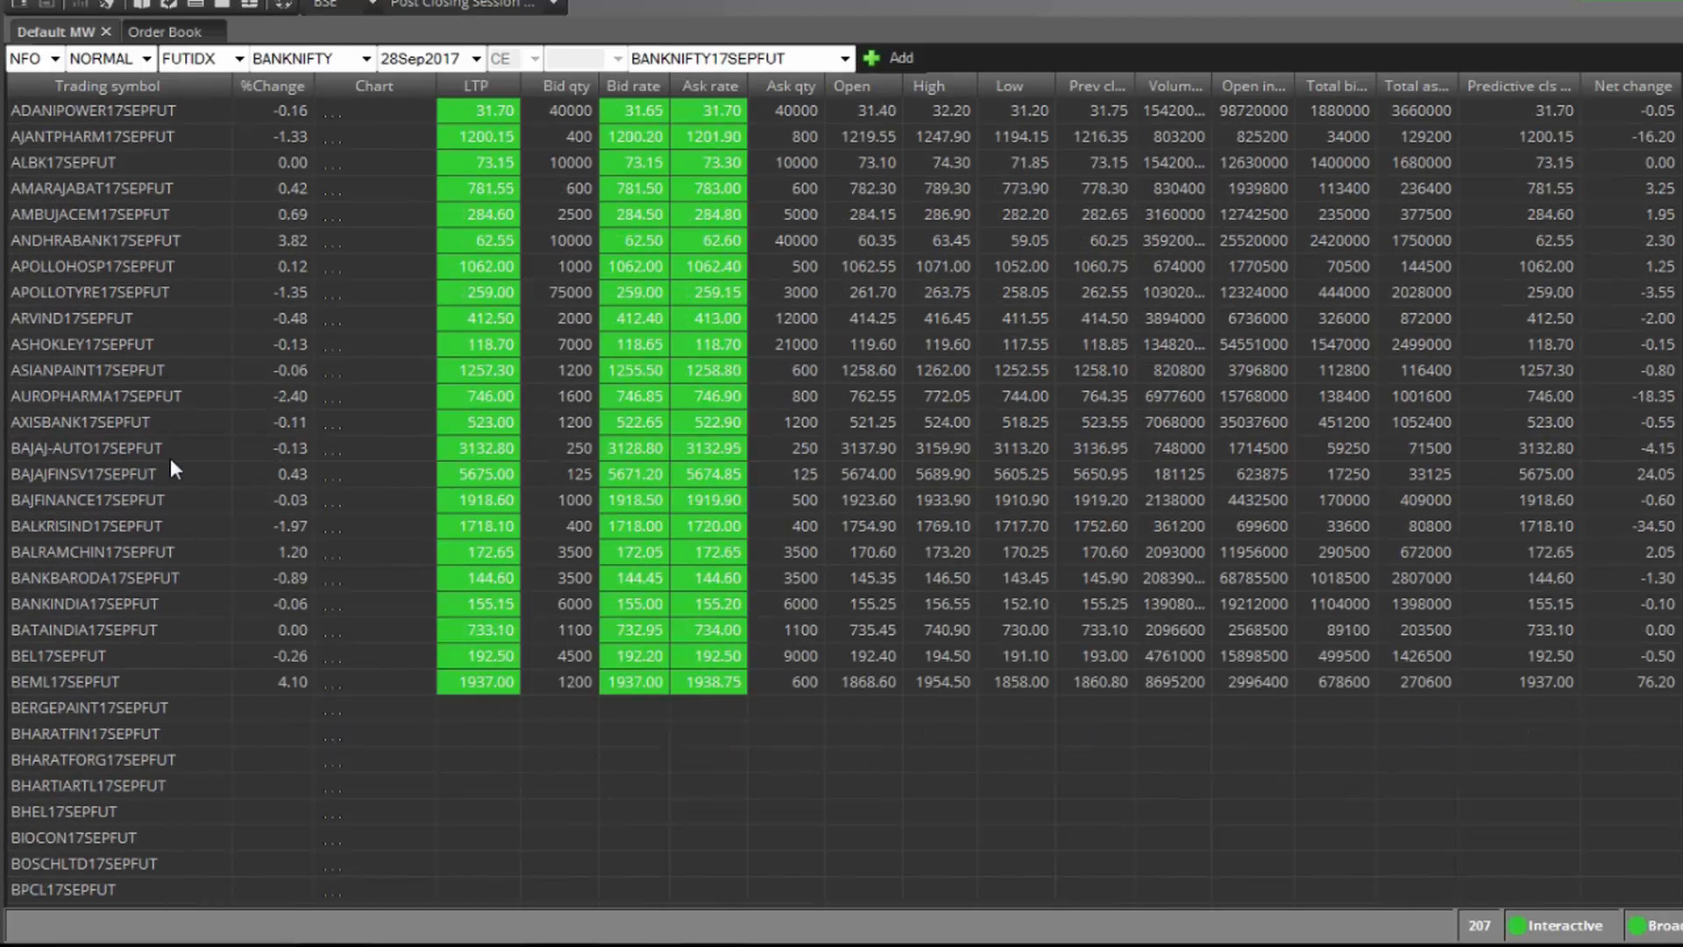
pyautogui.scroll(3)
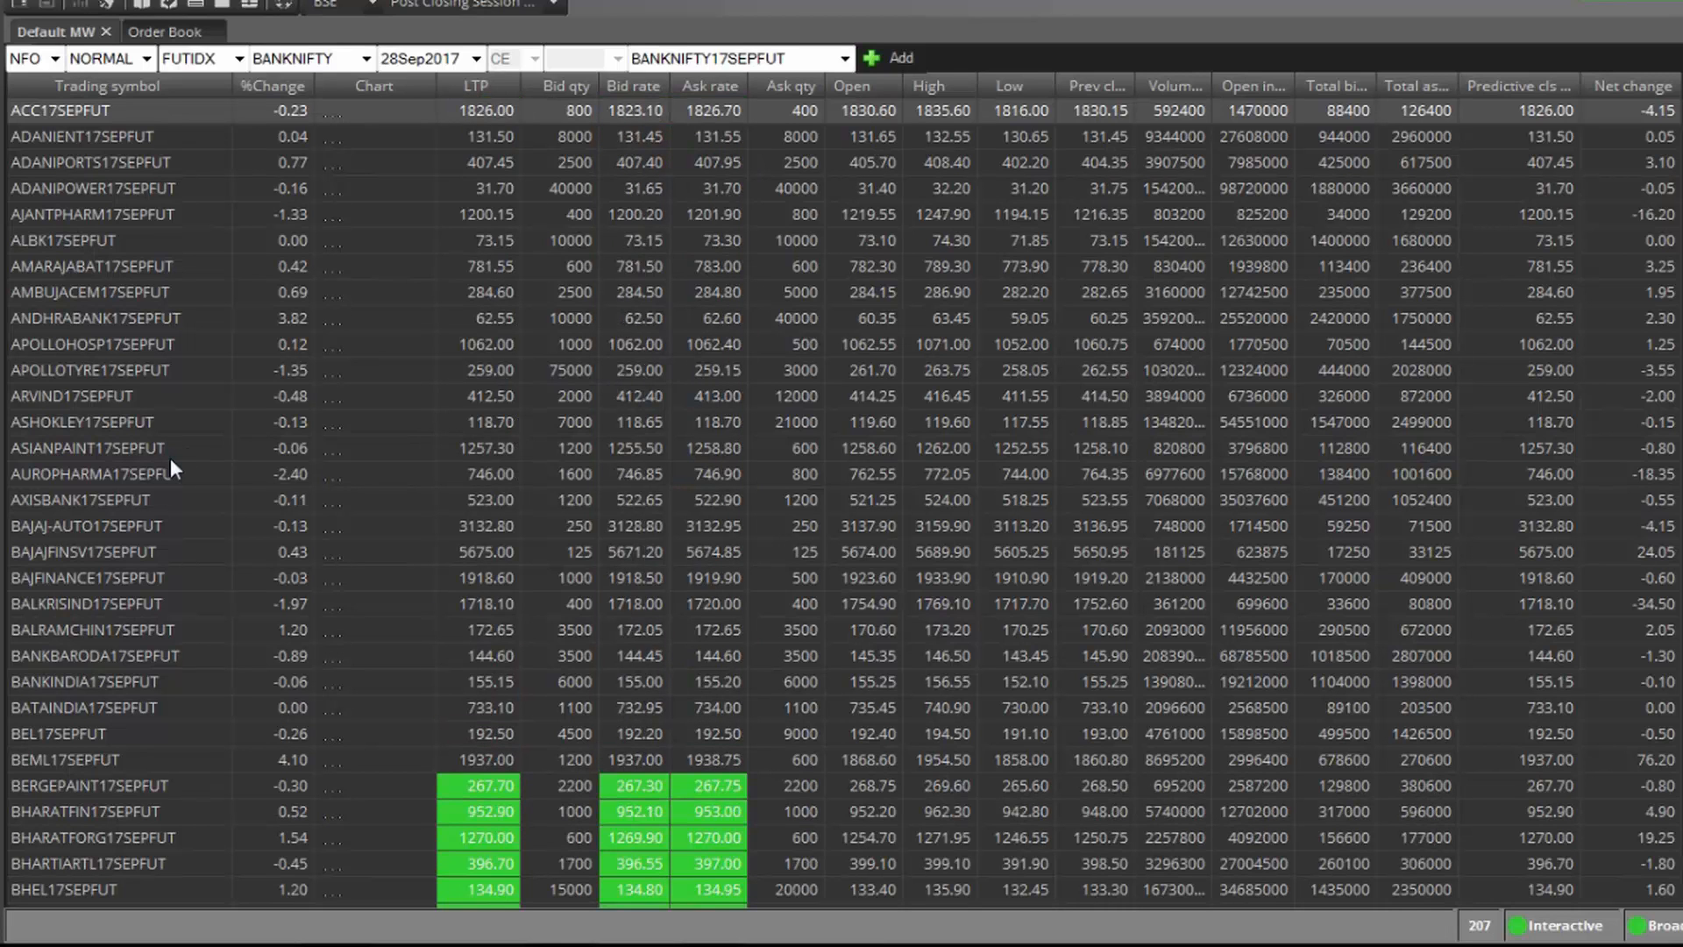
pyautogui.scroll(-3)
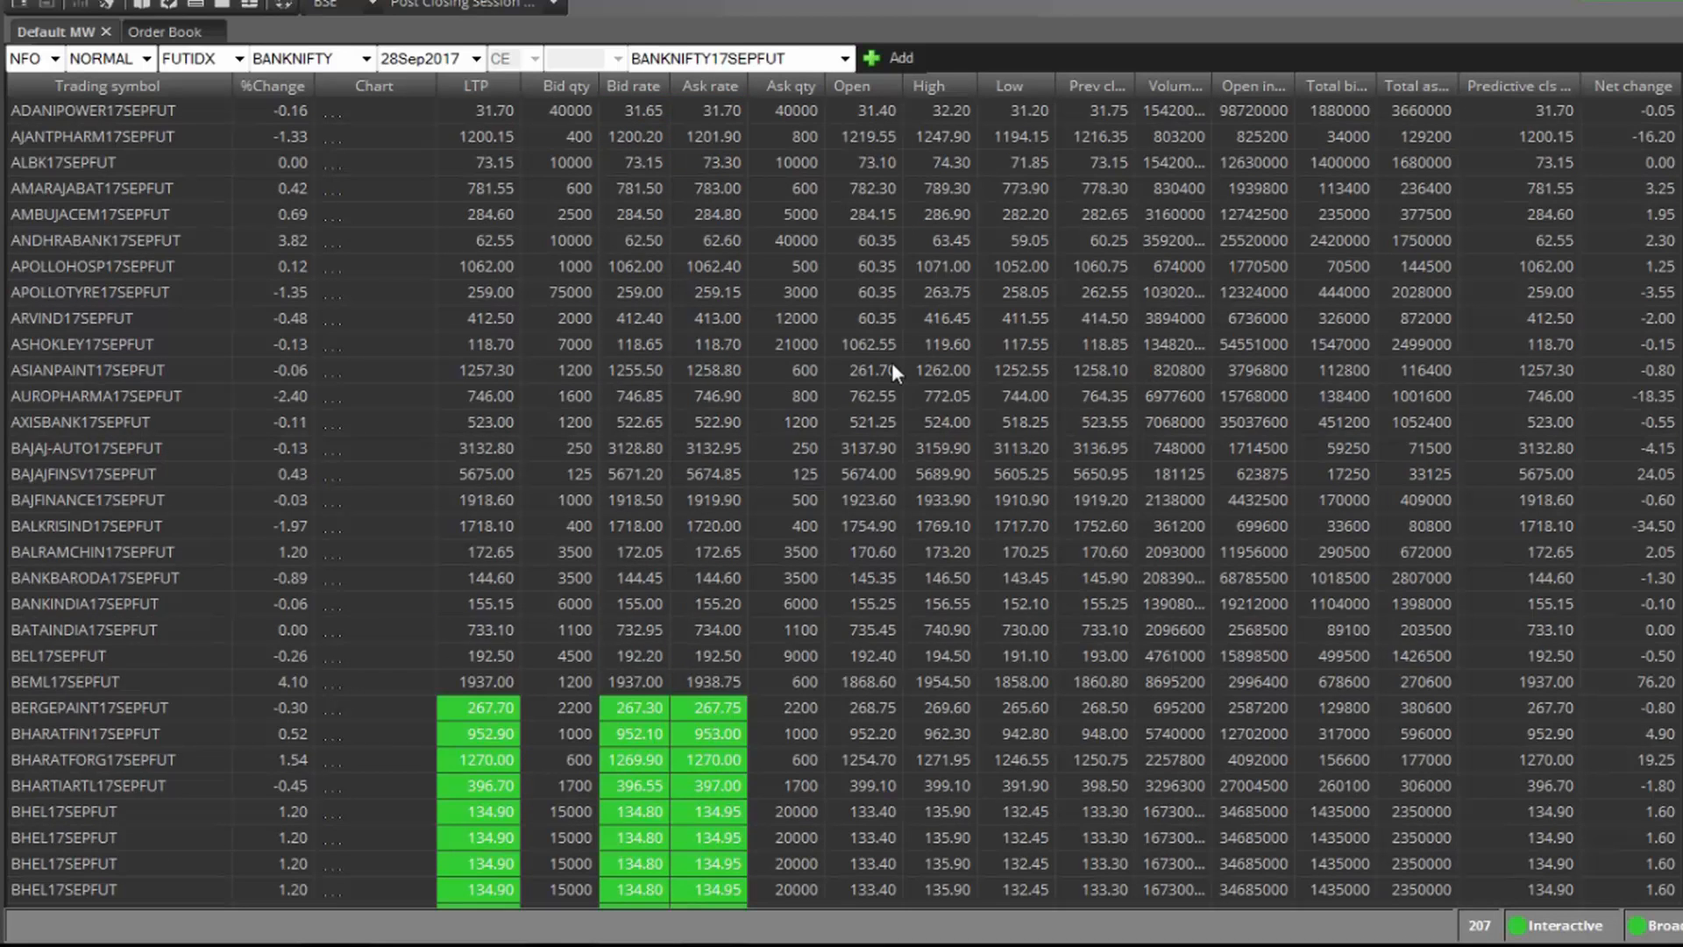
pyautogui.scroll(-3)
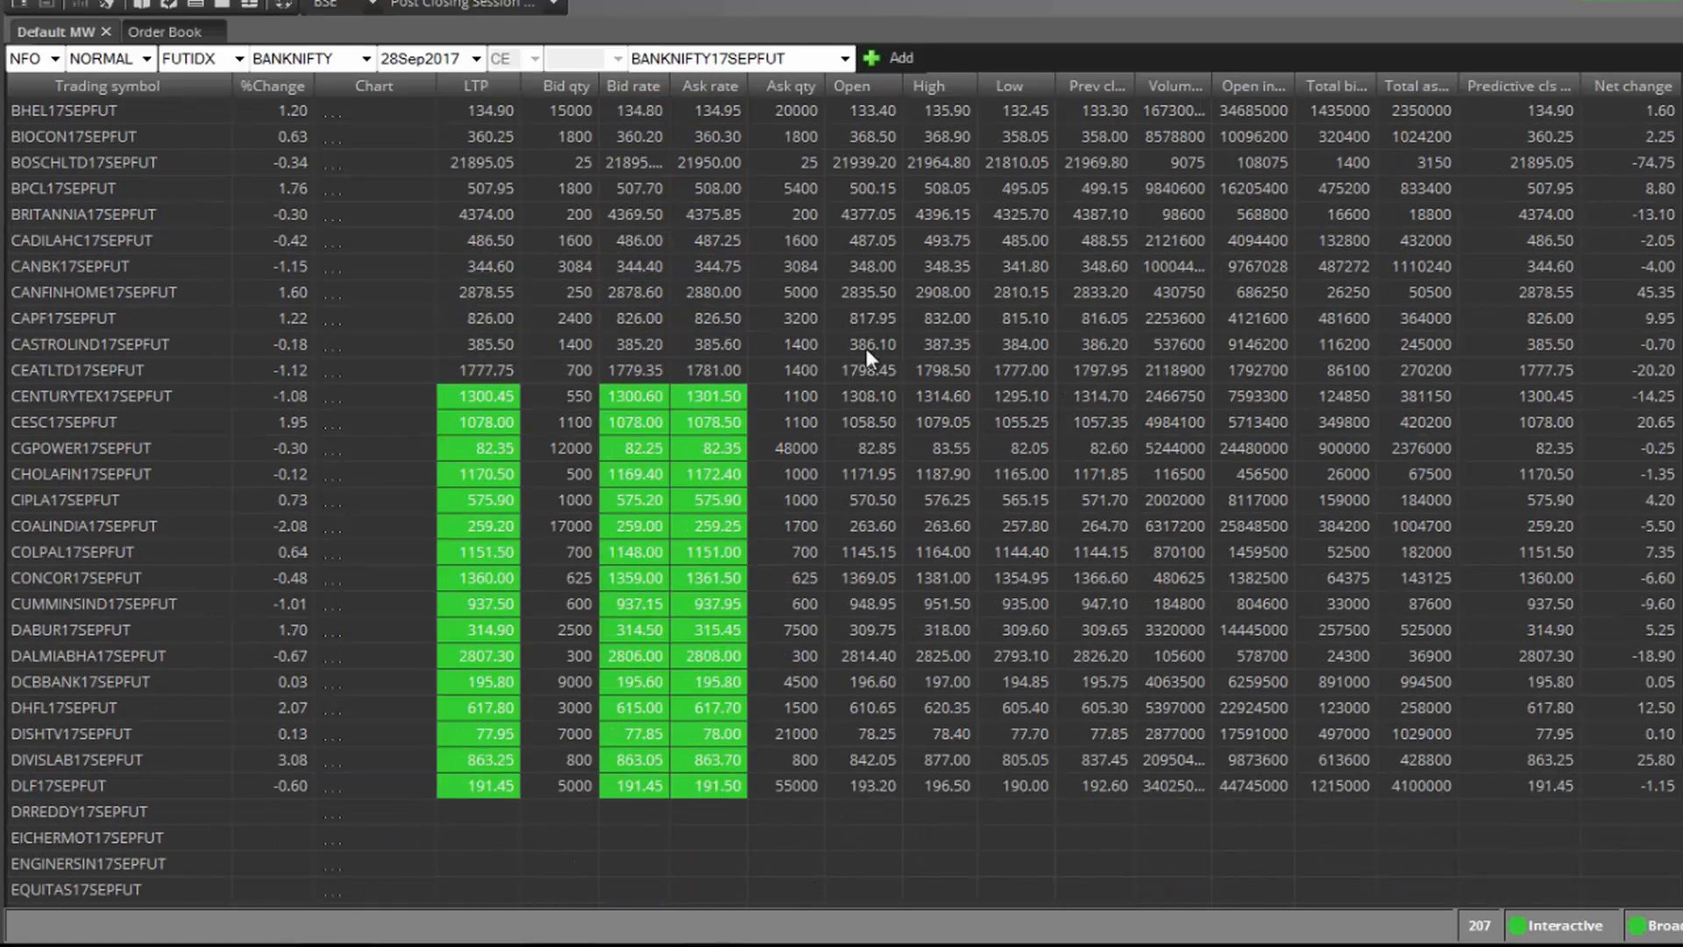
pyautogui.scroll(-3)
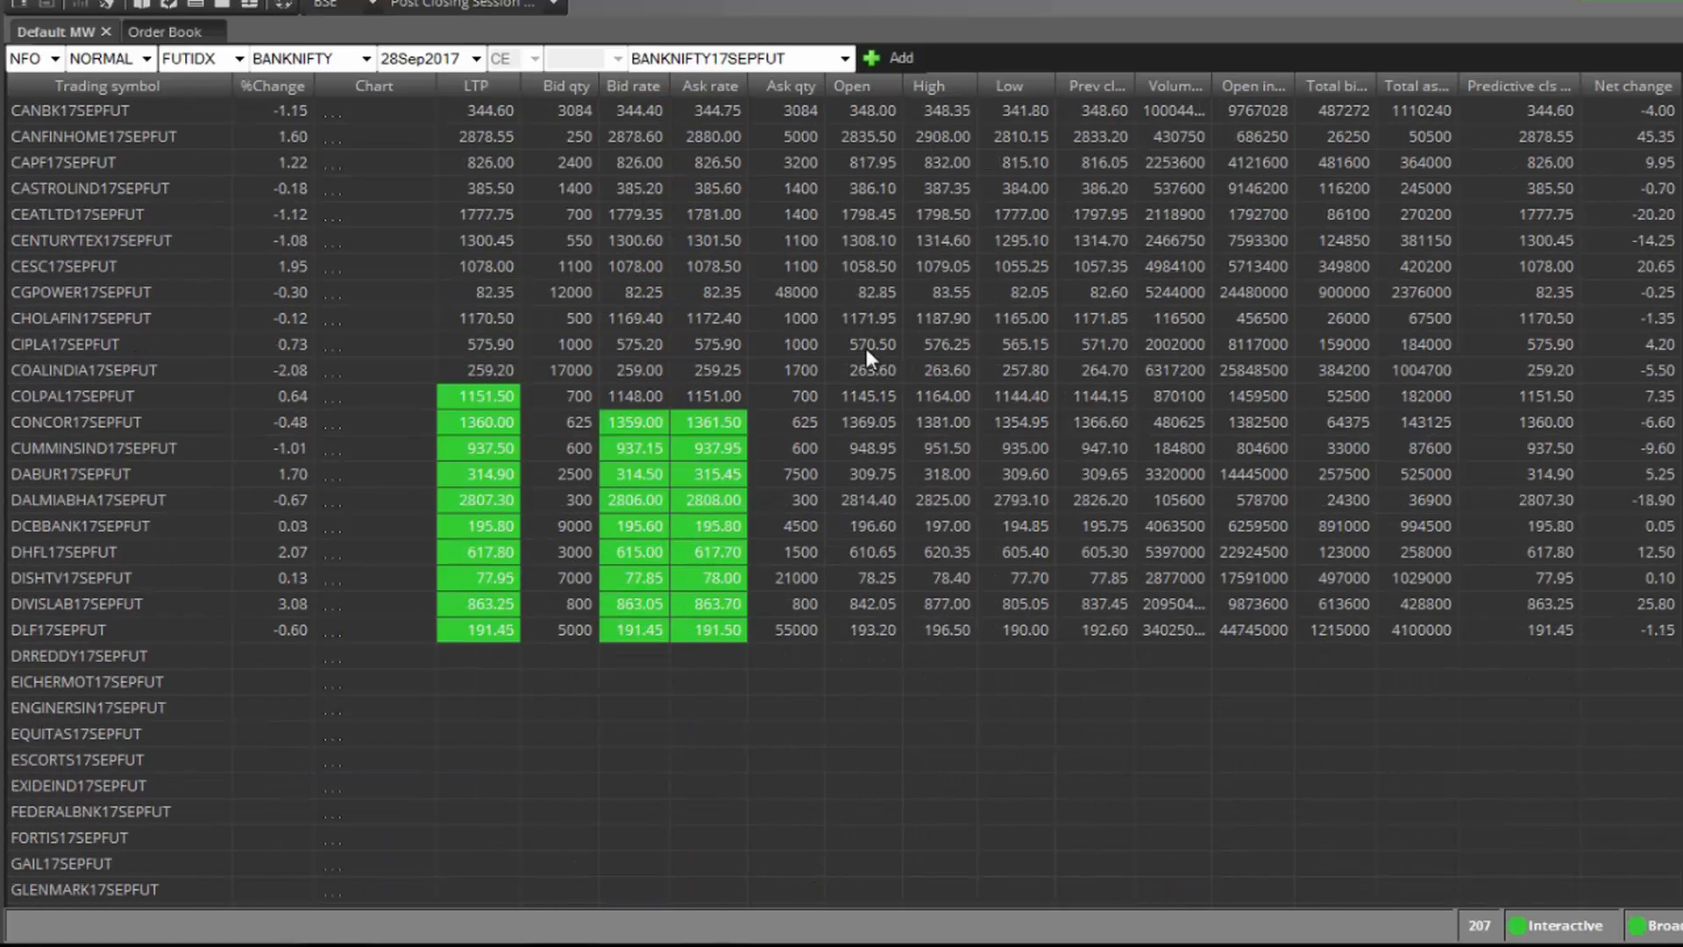
pyautogui.scroll(-3)
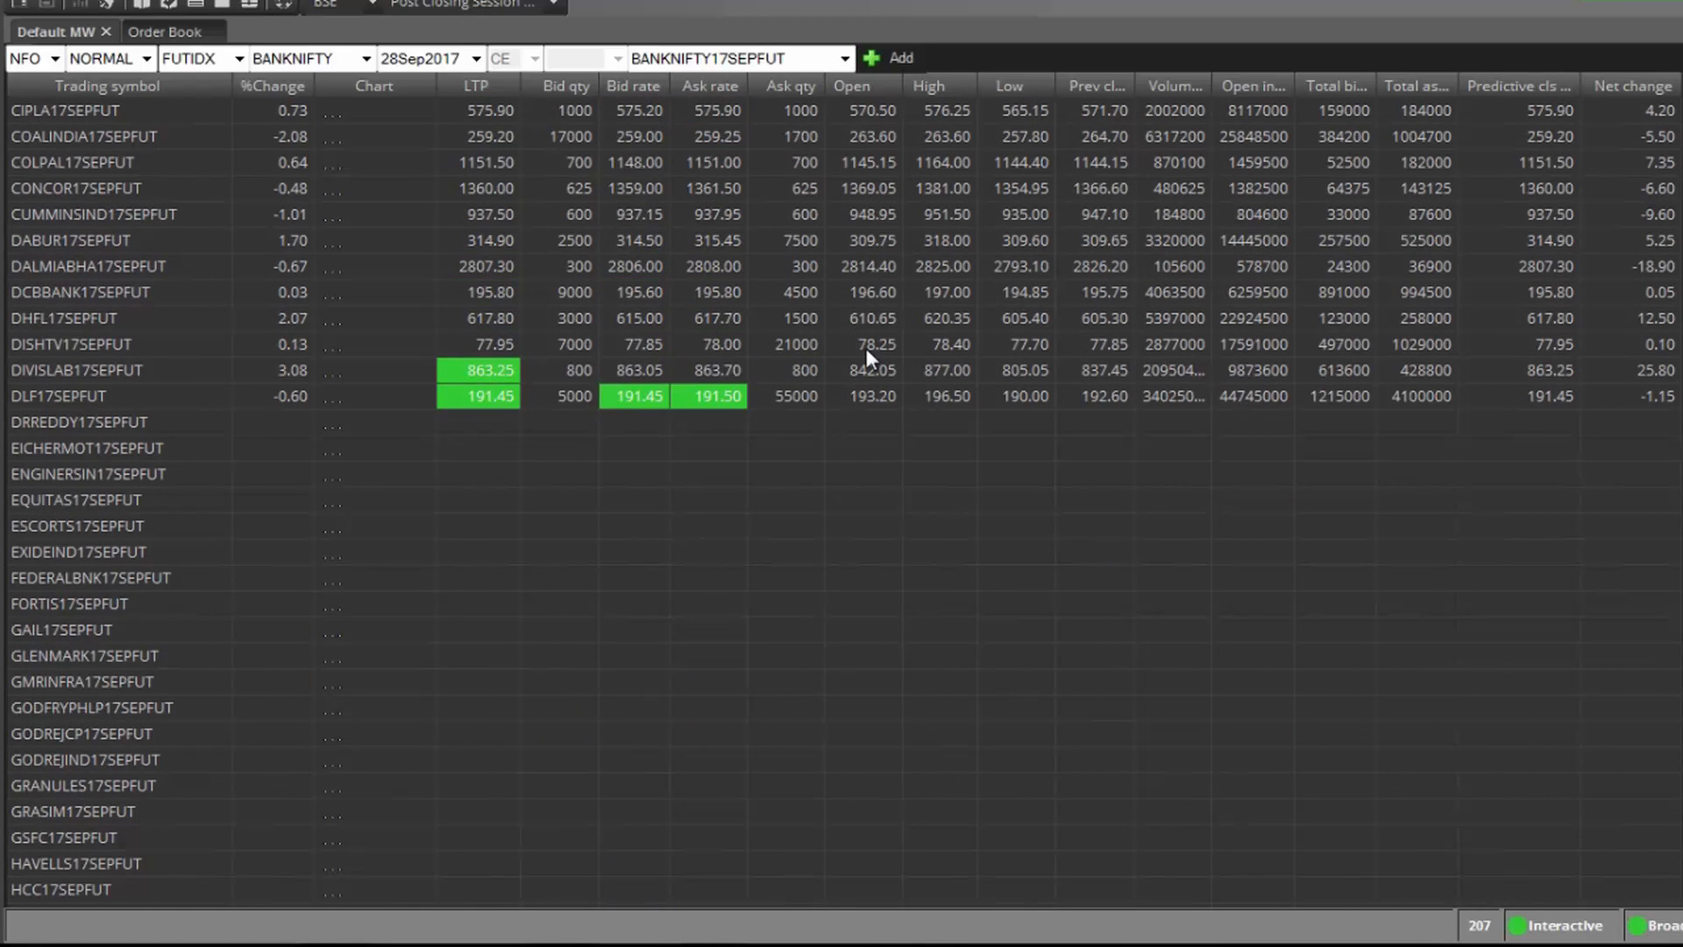
pyautogui.scroll(-3)
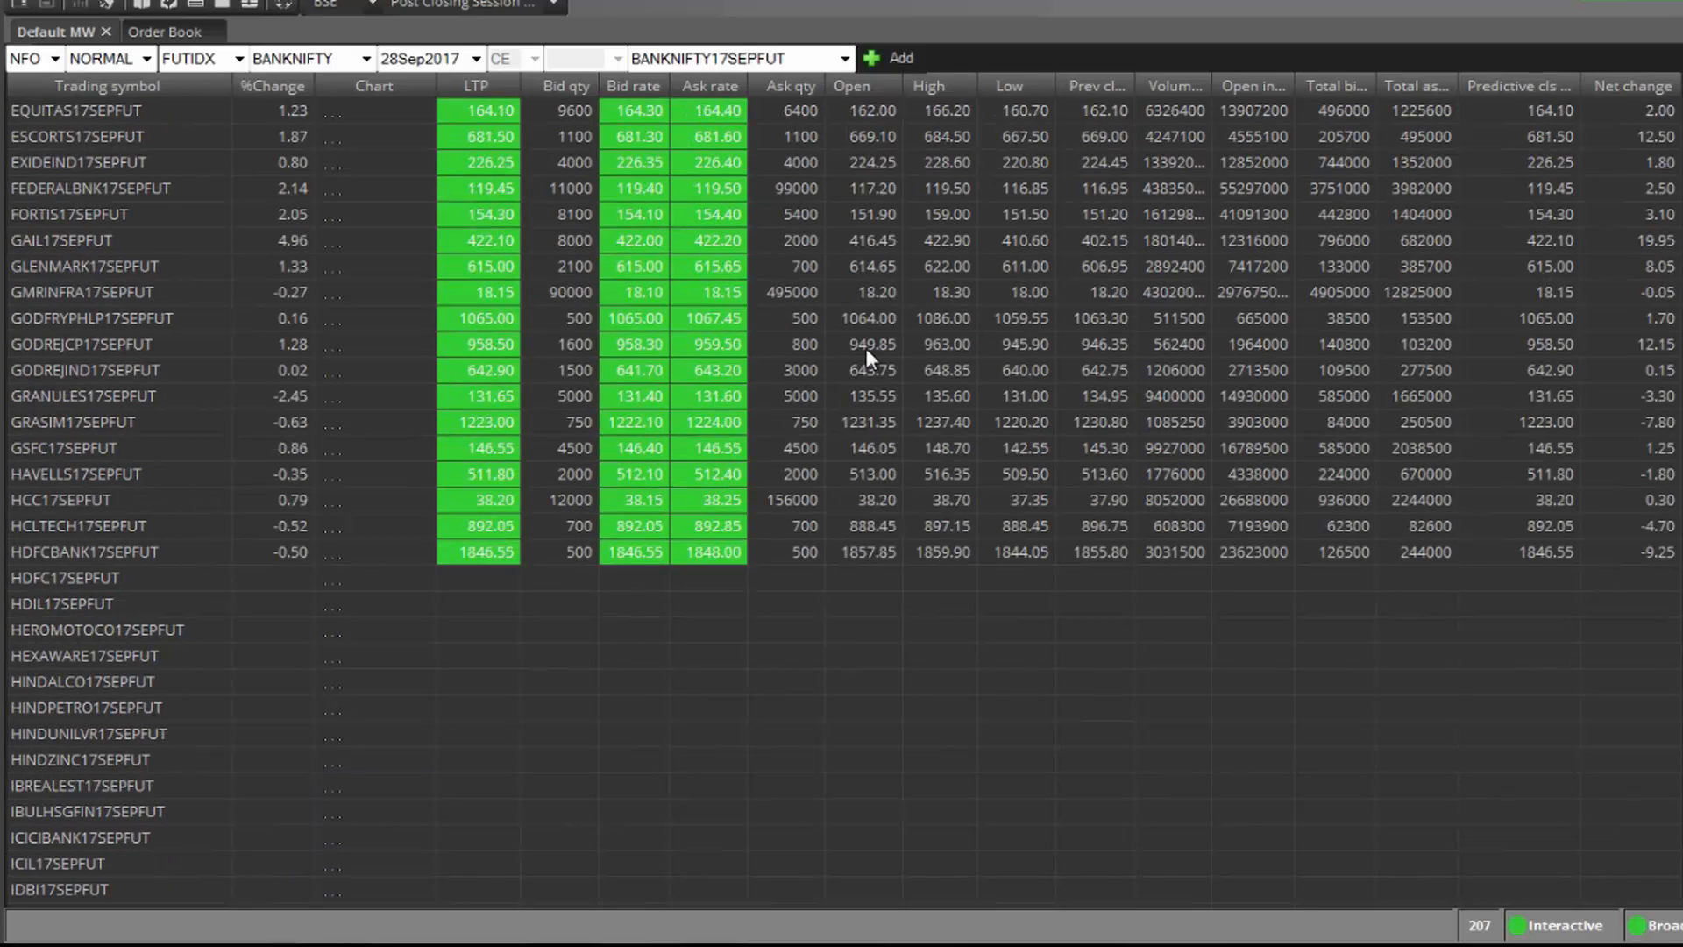
pyautogui.scroll(-3)
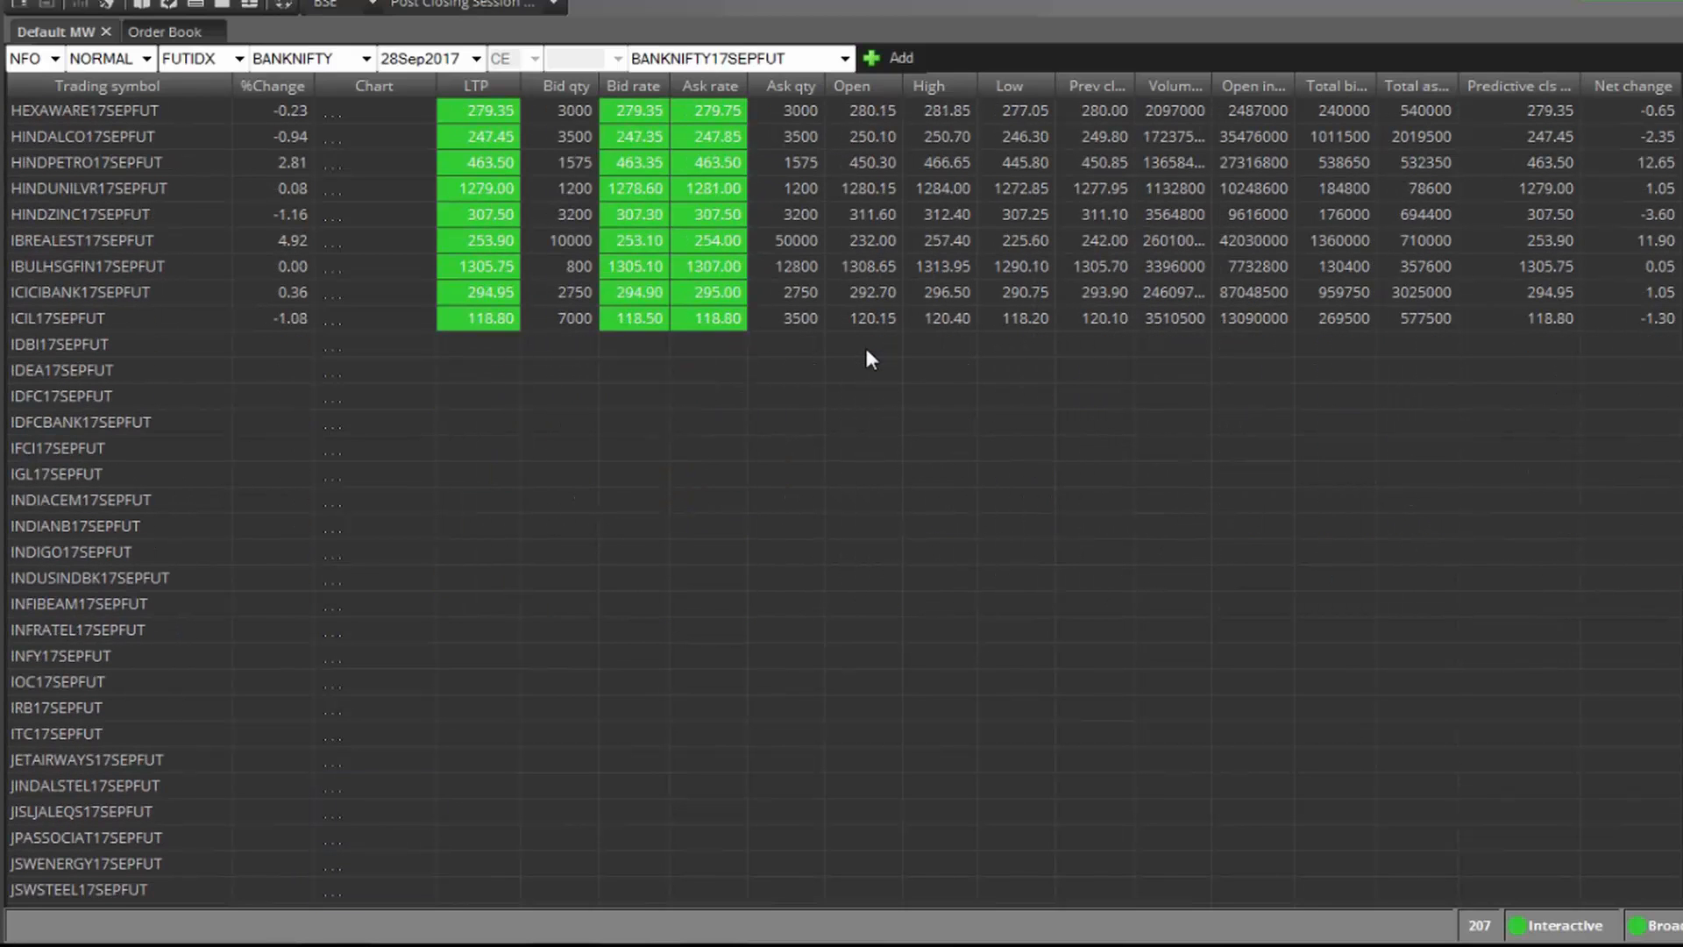
pyautogui.scroll(-3)
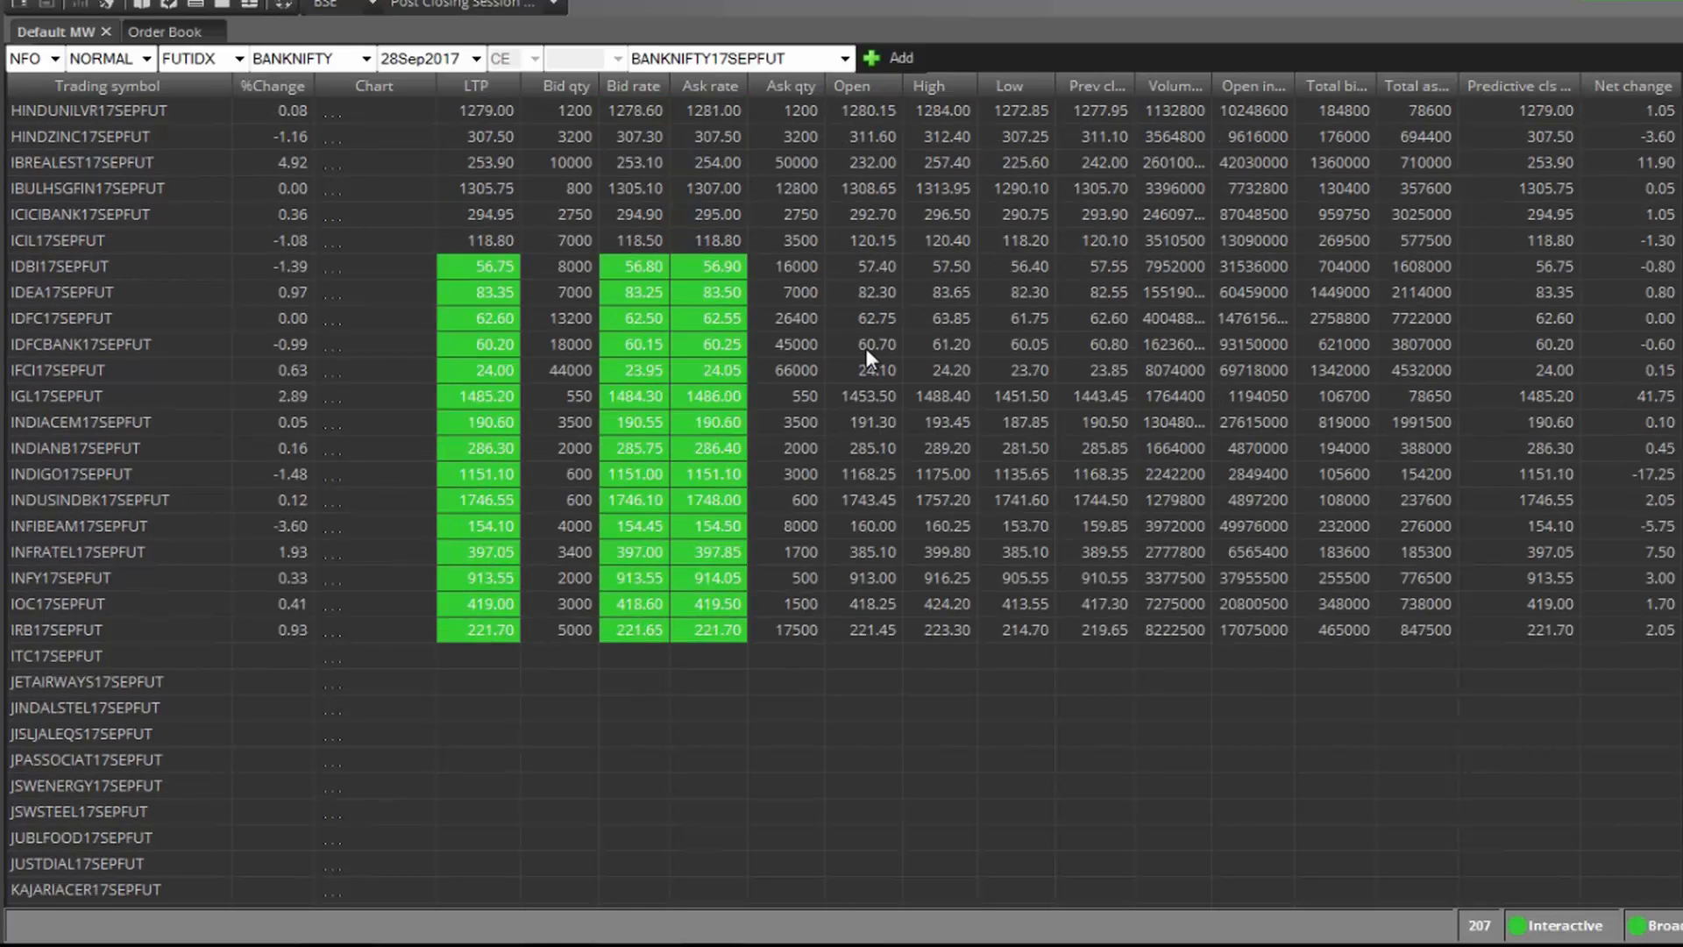
pyautogui.scroll(-3)
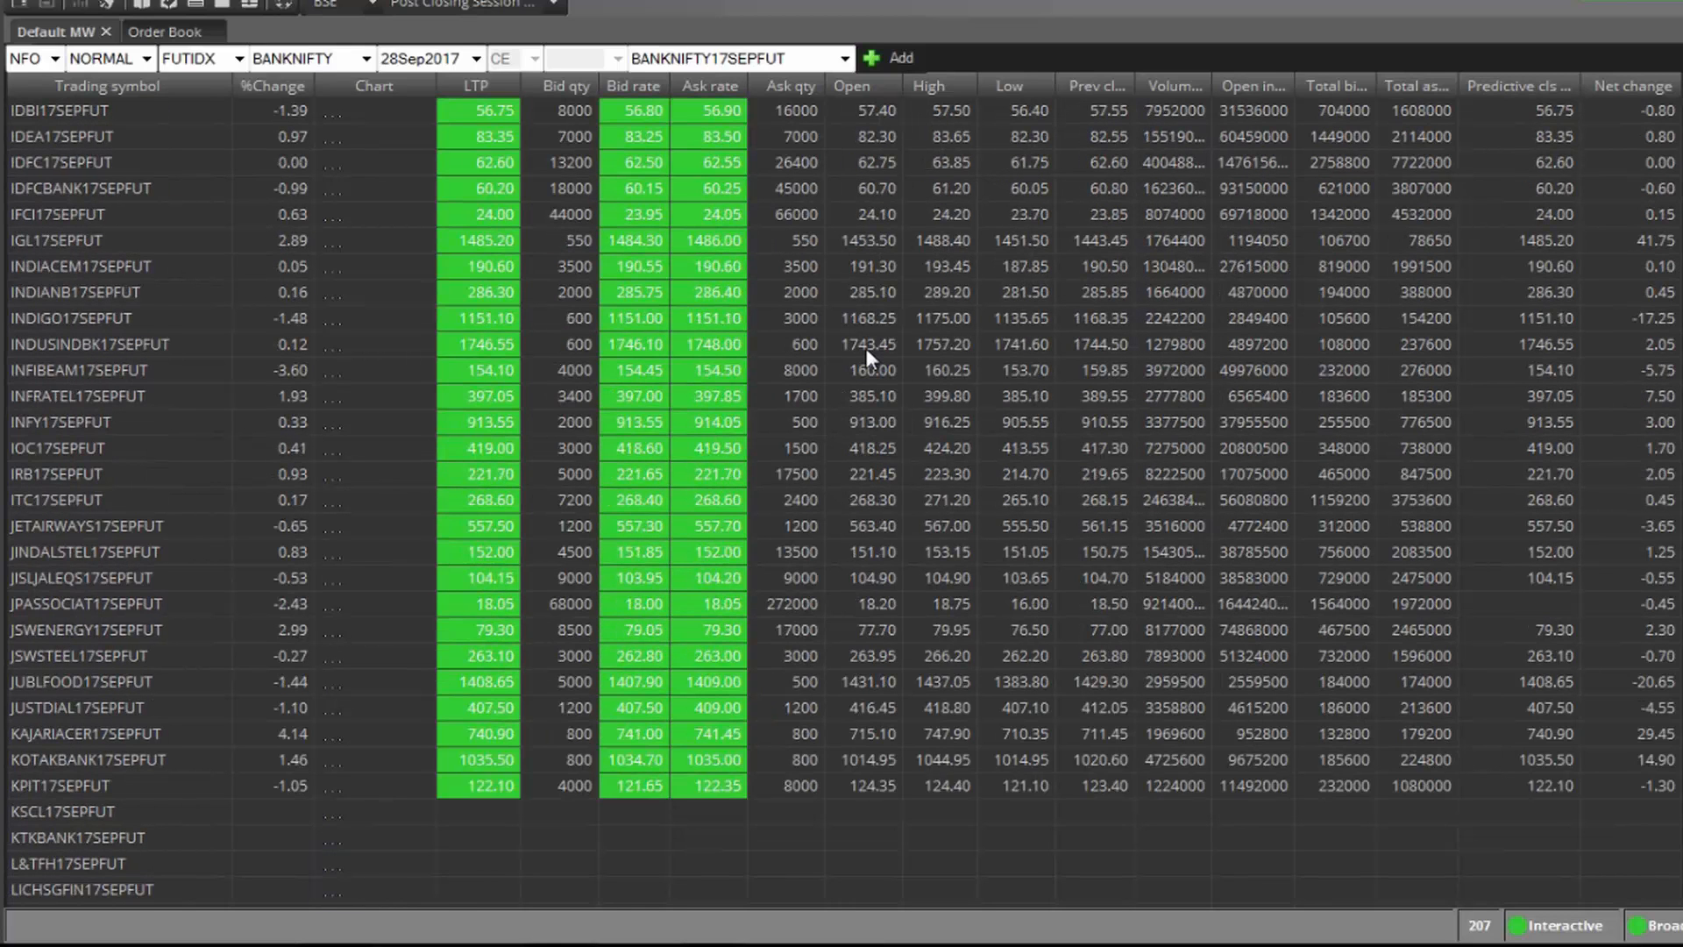
pyautogui.scroll(-3)
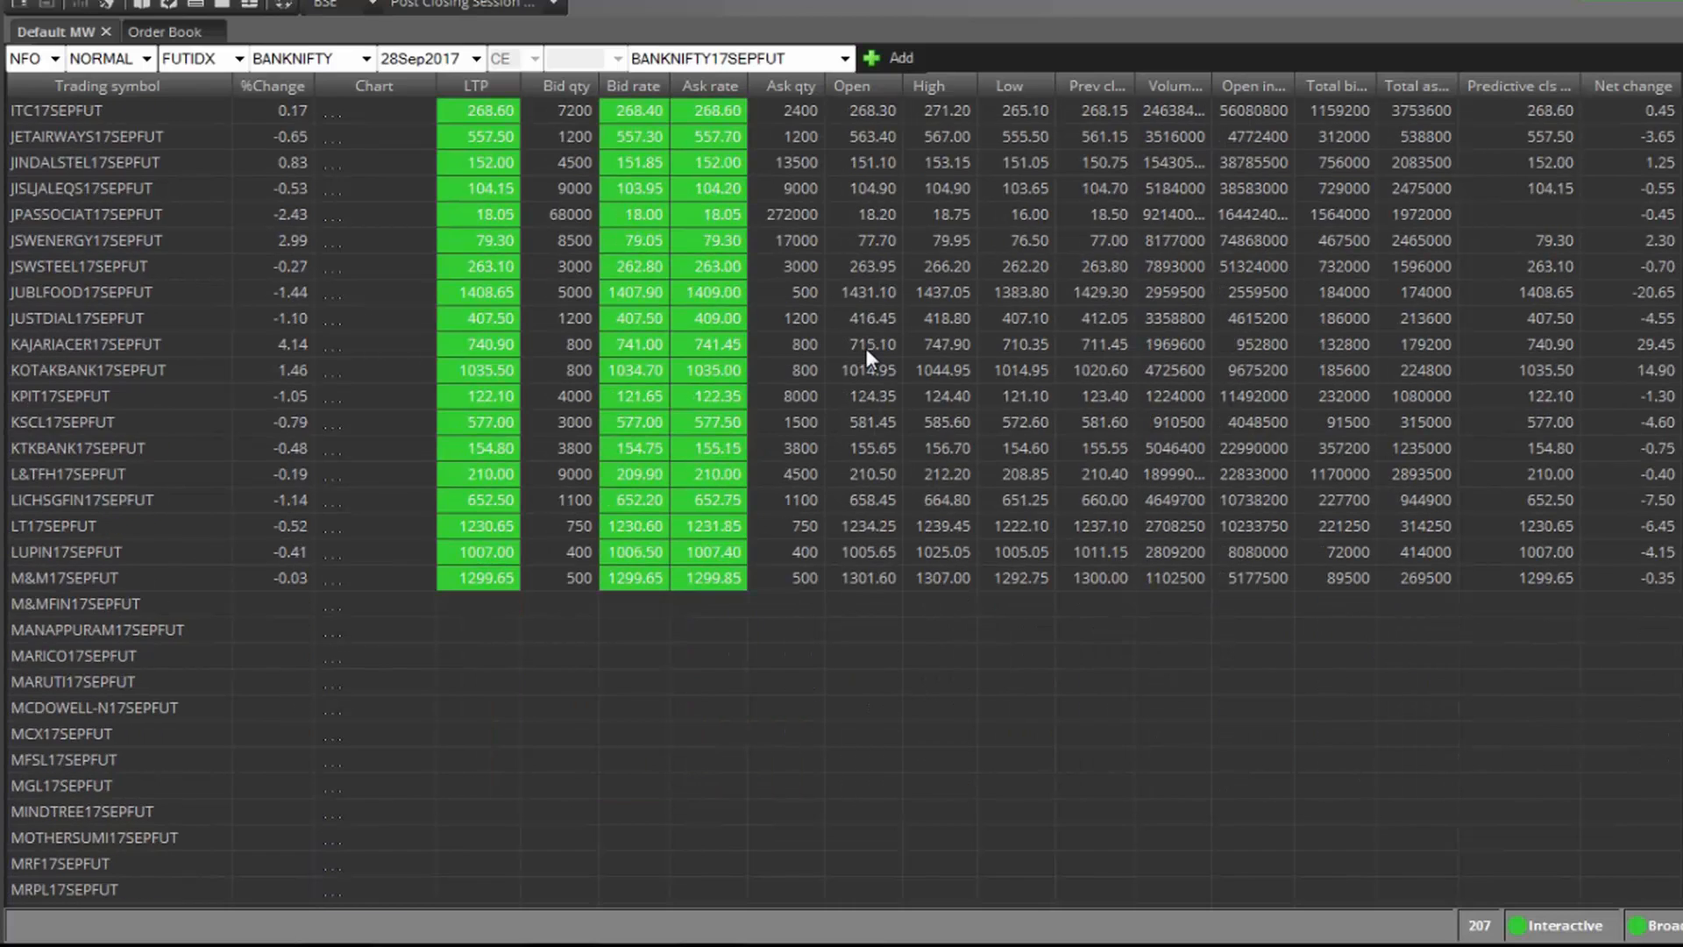
pyautogui.scroll(-3)
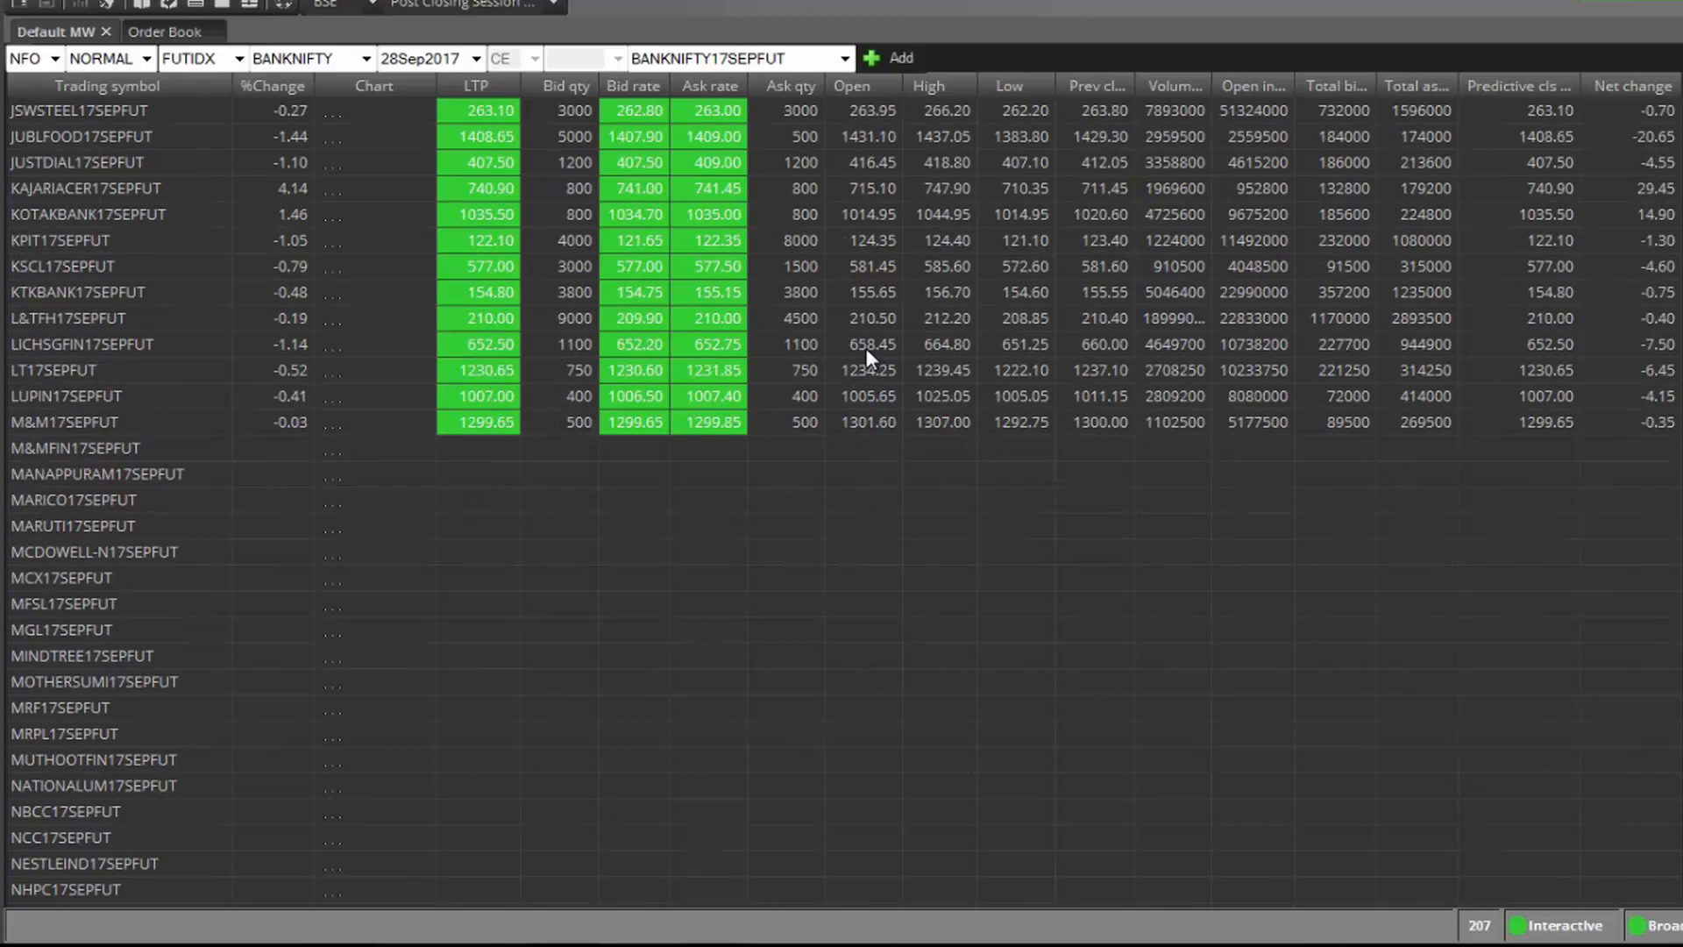
pyautogui.scroll(-3)
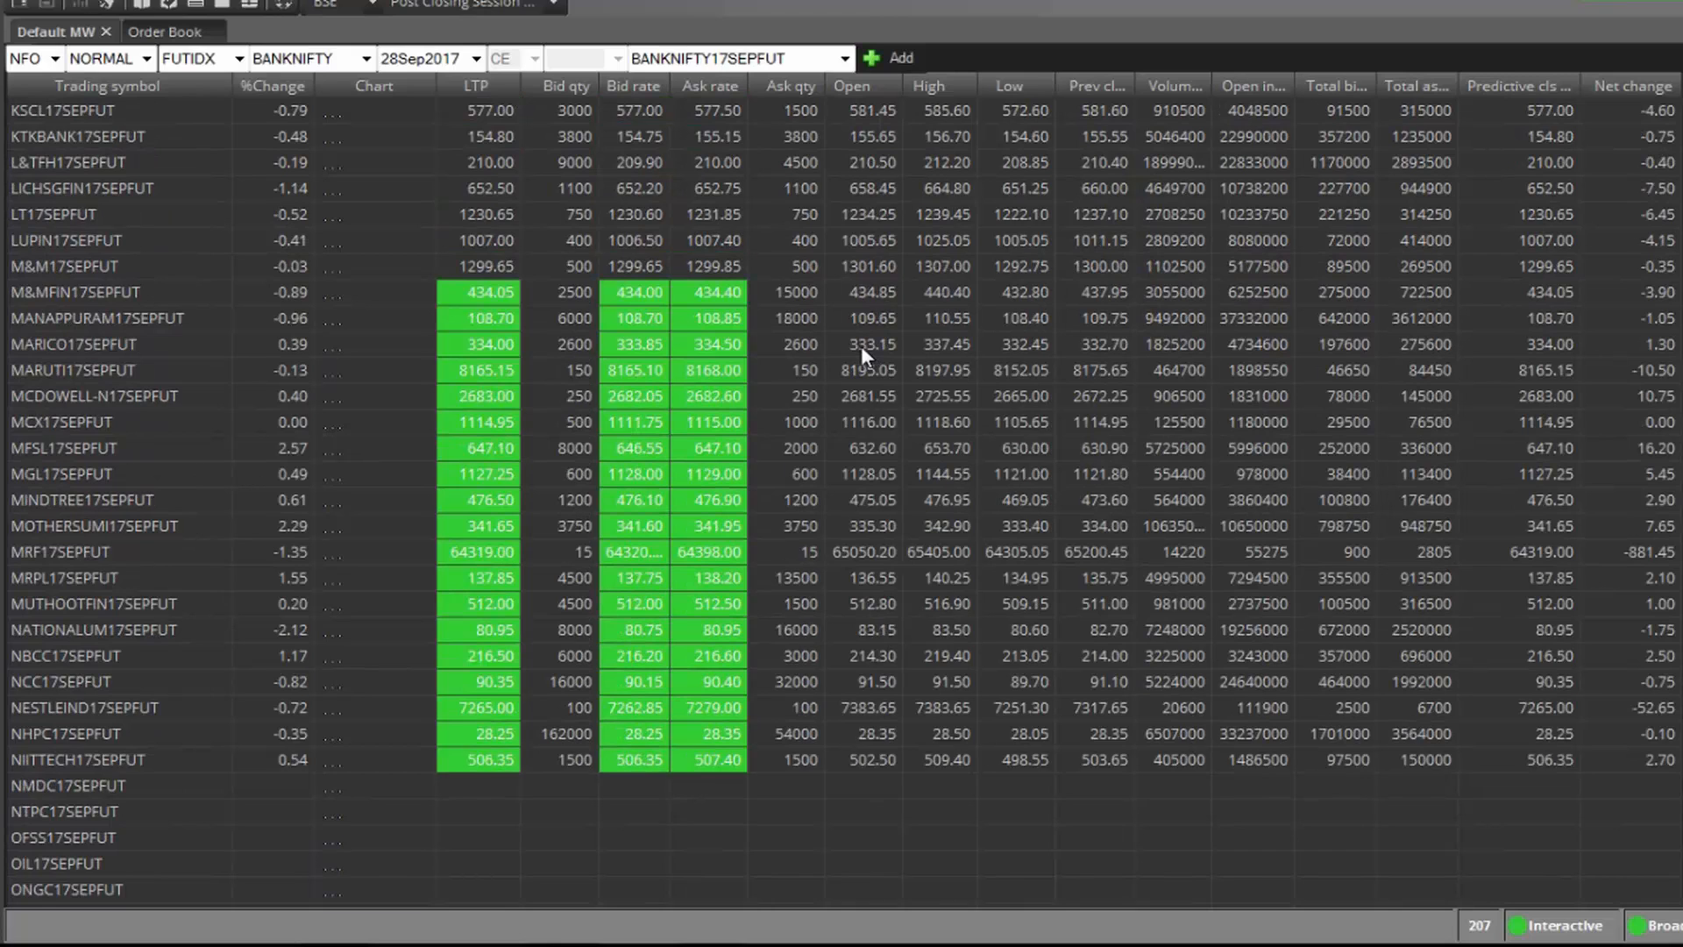
pyautogui.scroll(-3)
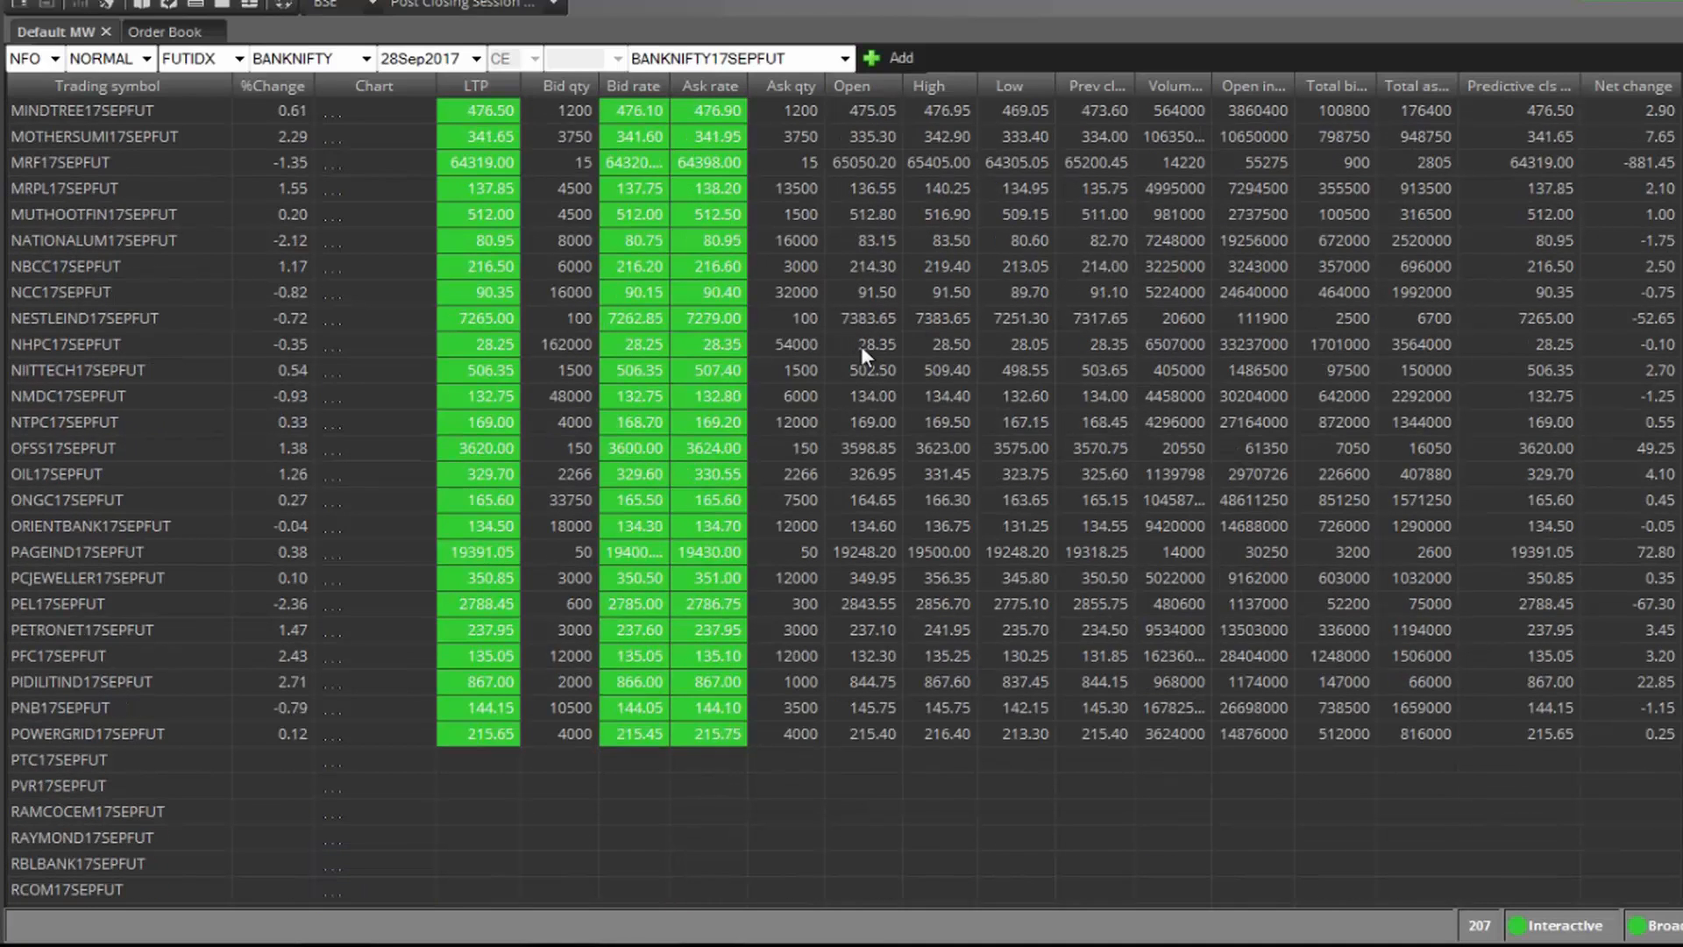
pyautogui.scroll(-3)
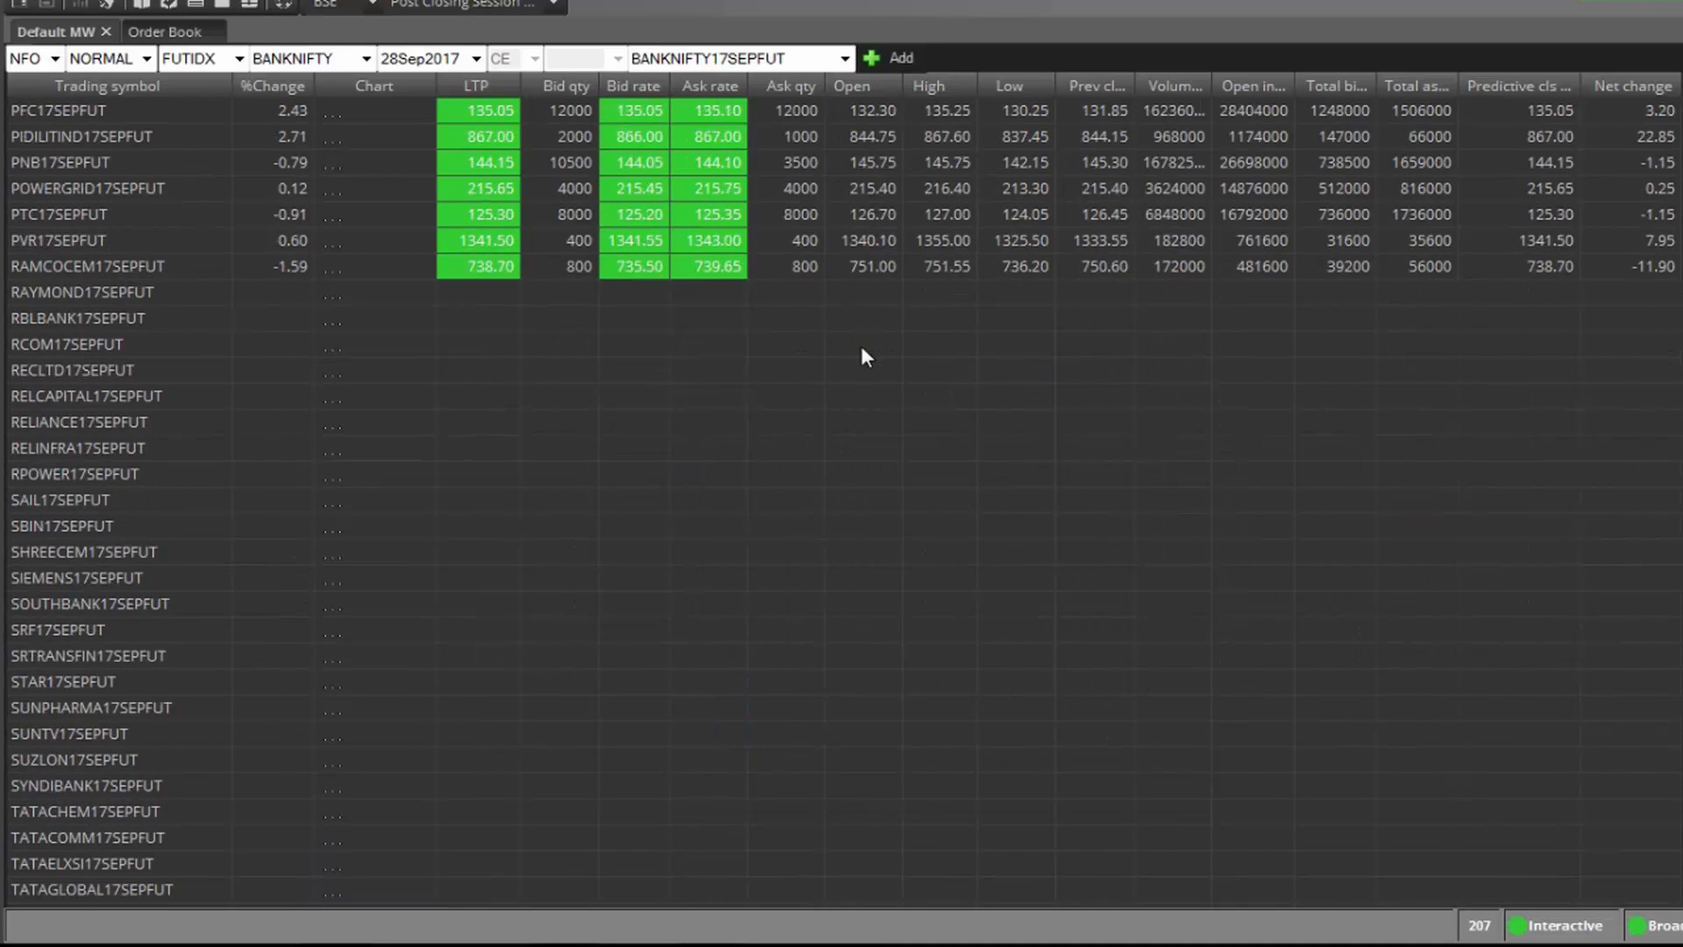
pyautogui.scroll(-3)
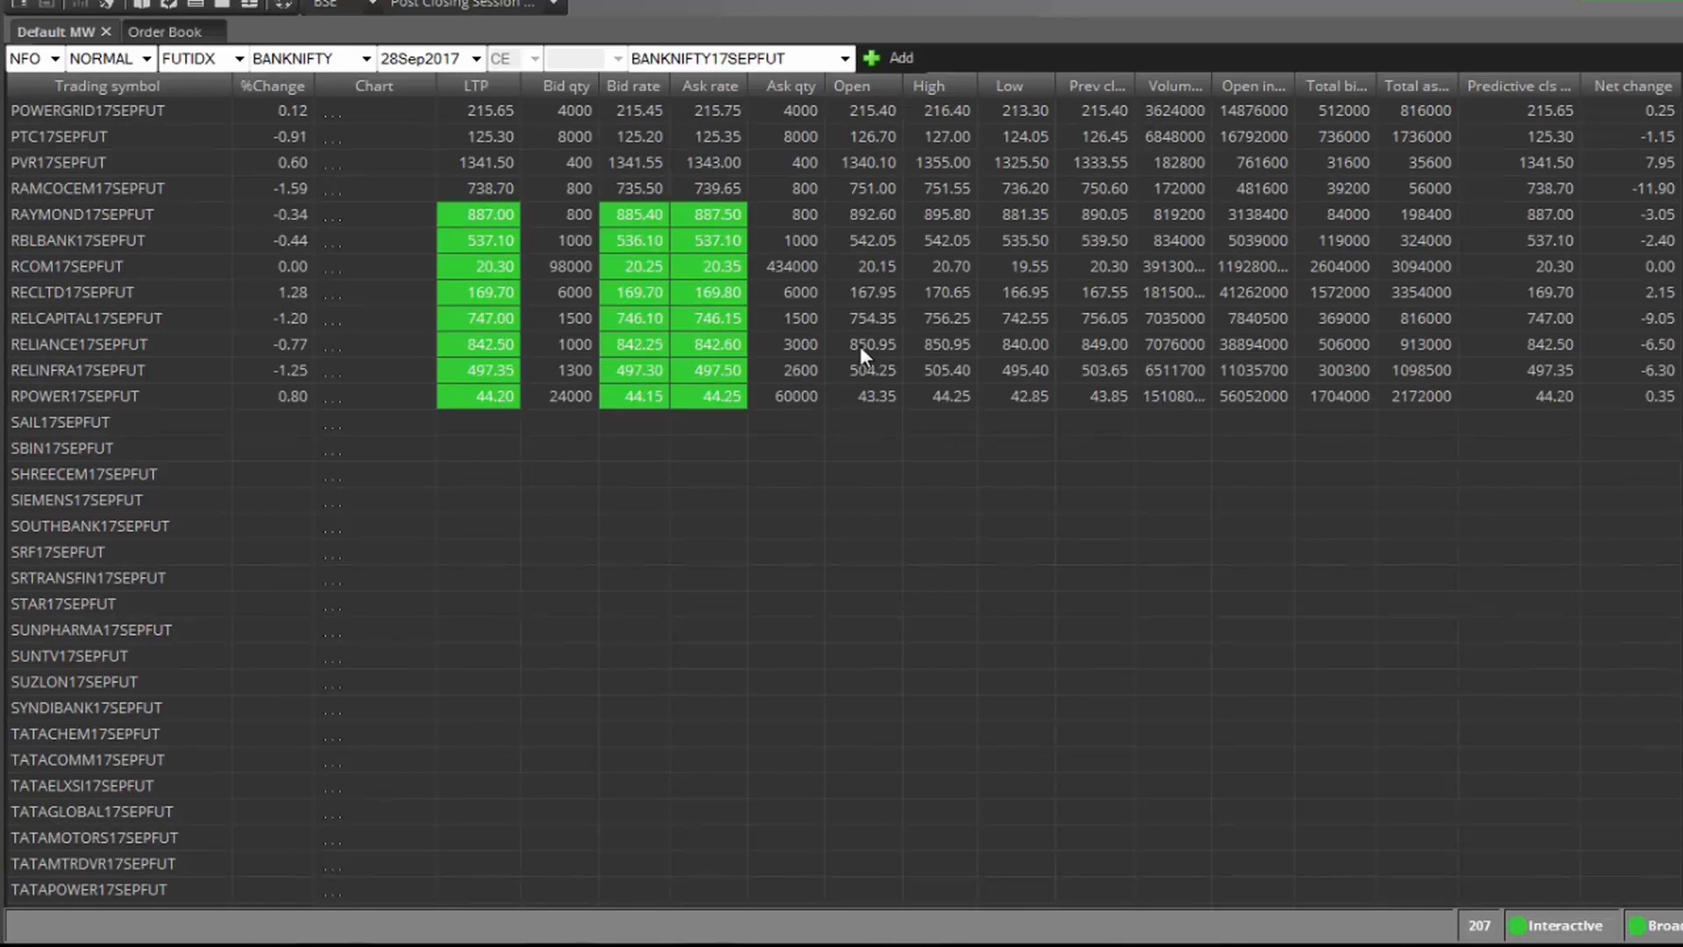
pyautogui.scroll(-3)
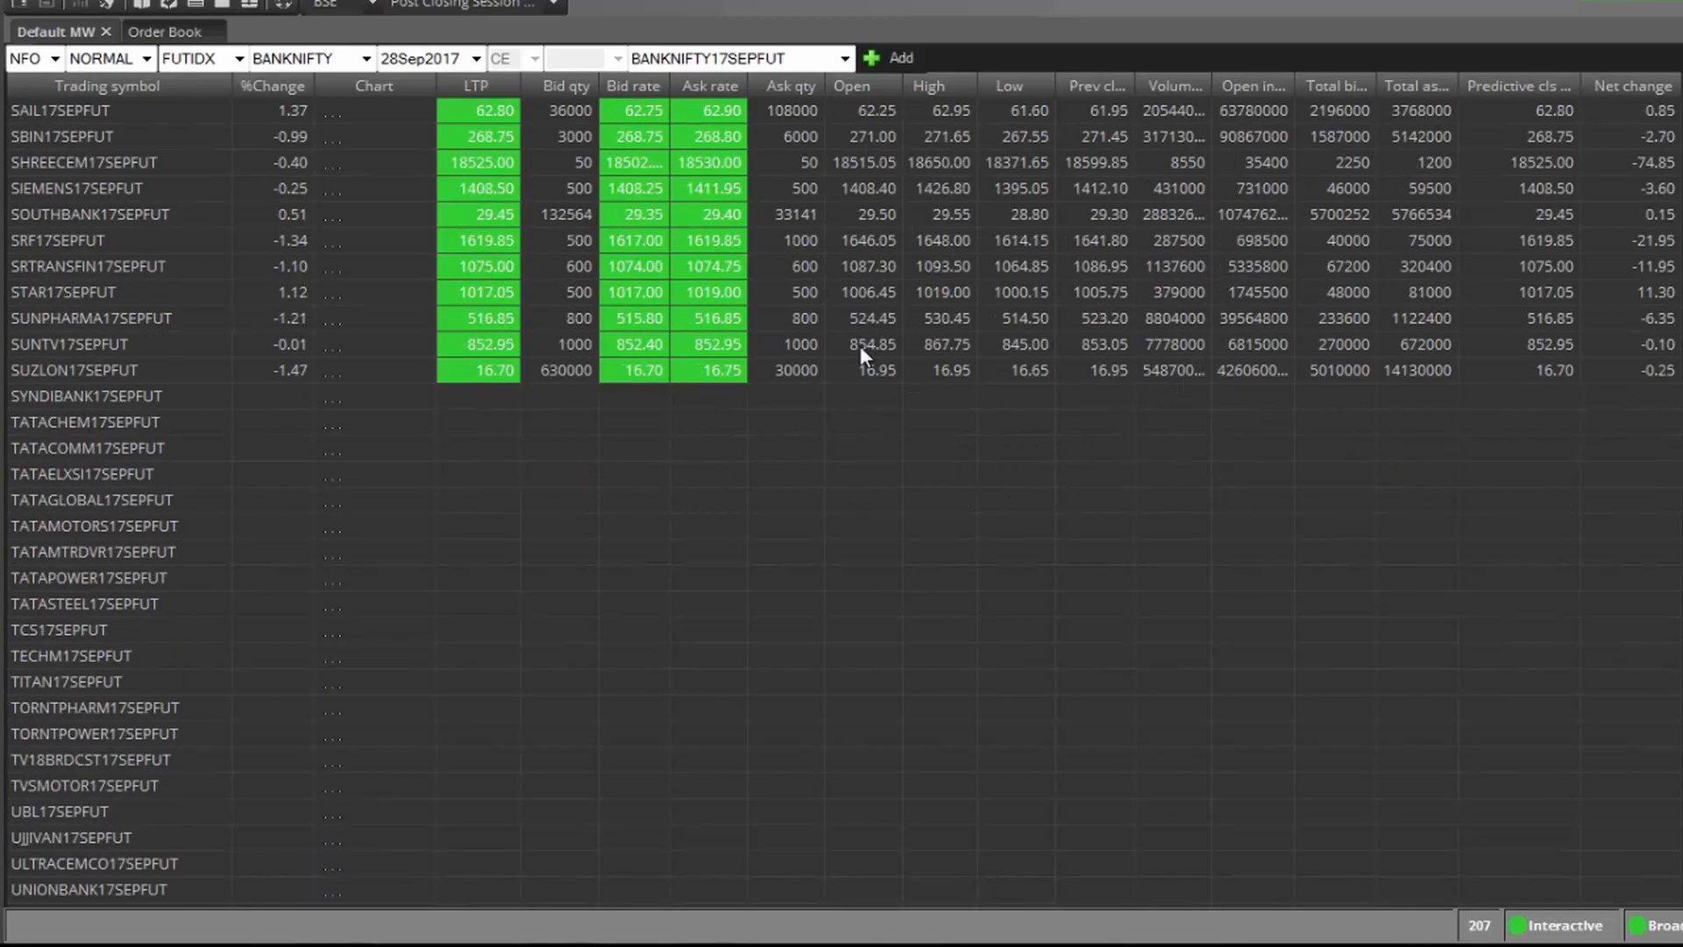
pyautogui.scroll(-3)
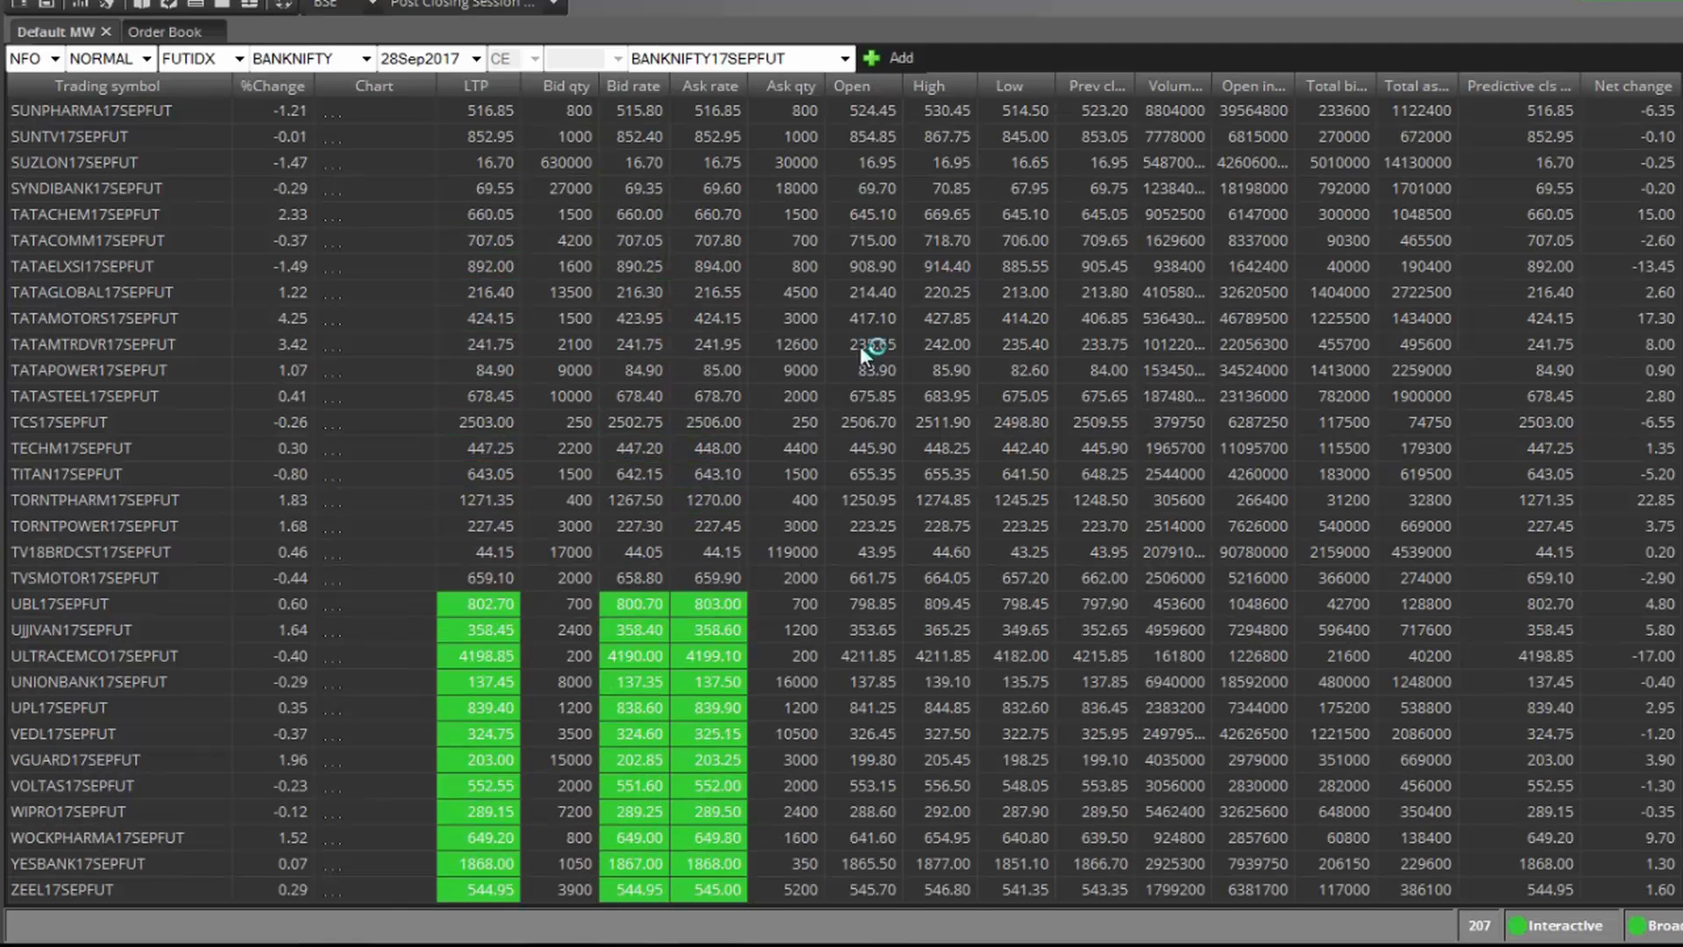
pyautogui.moveTo(124, 268)
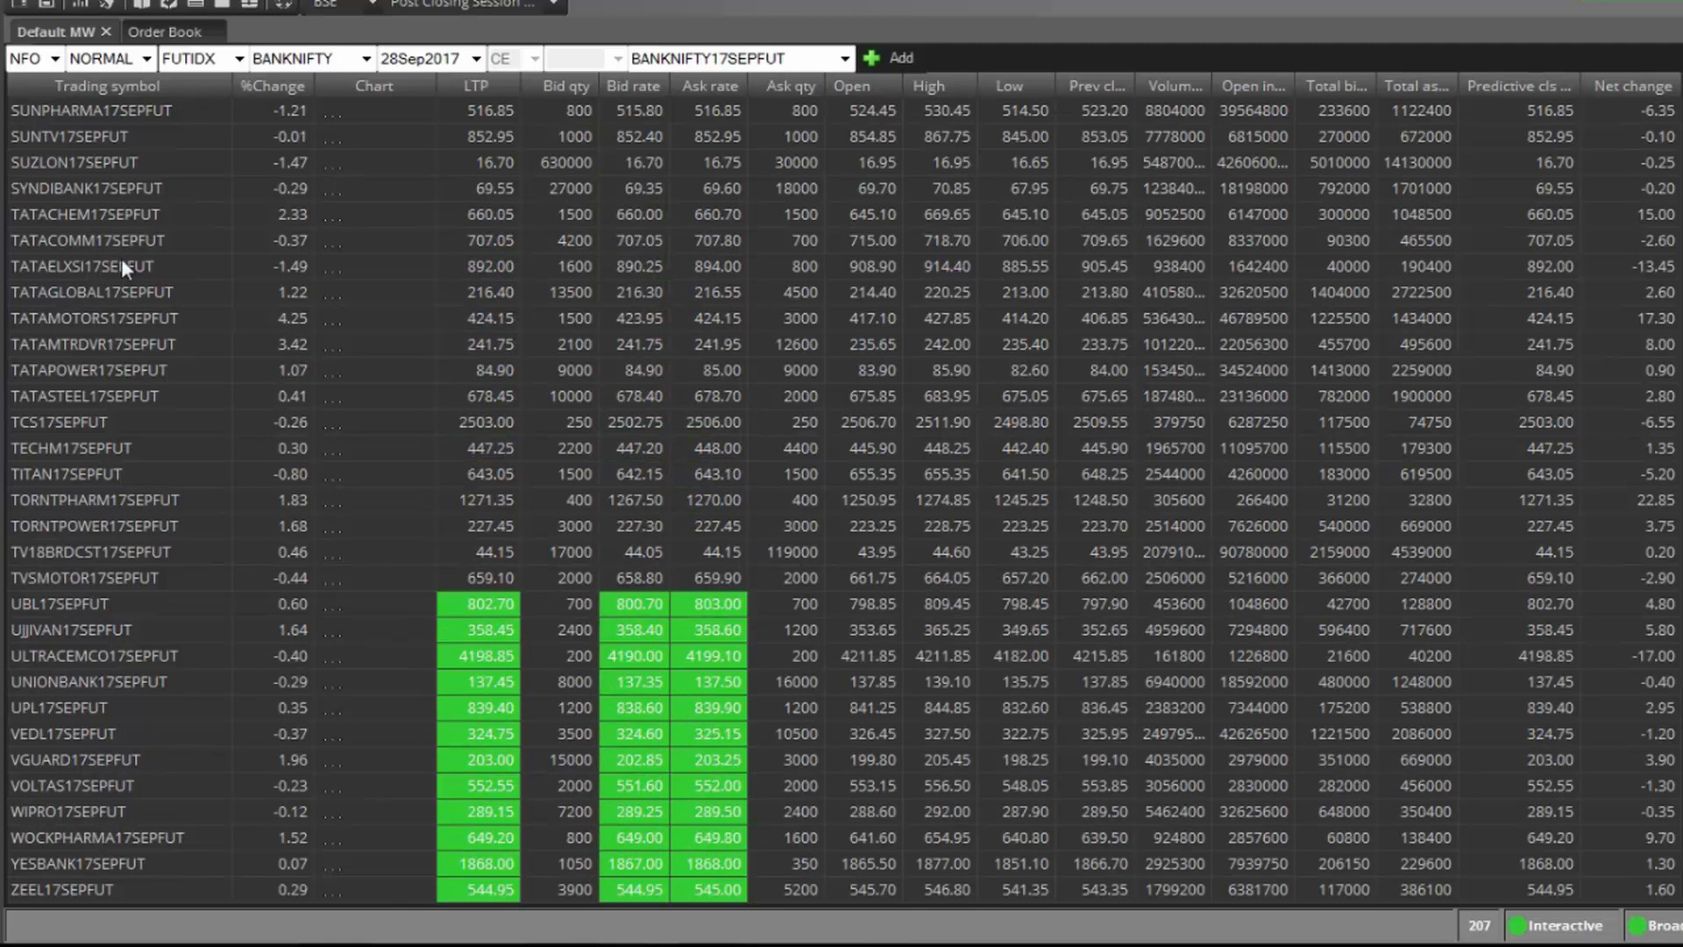
pyautogui.scroll(3)
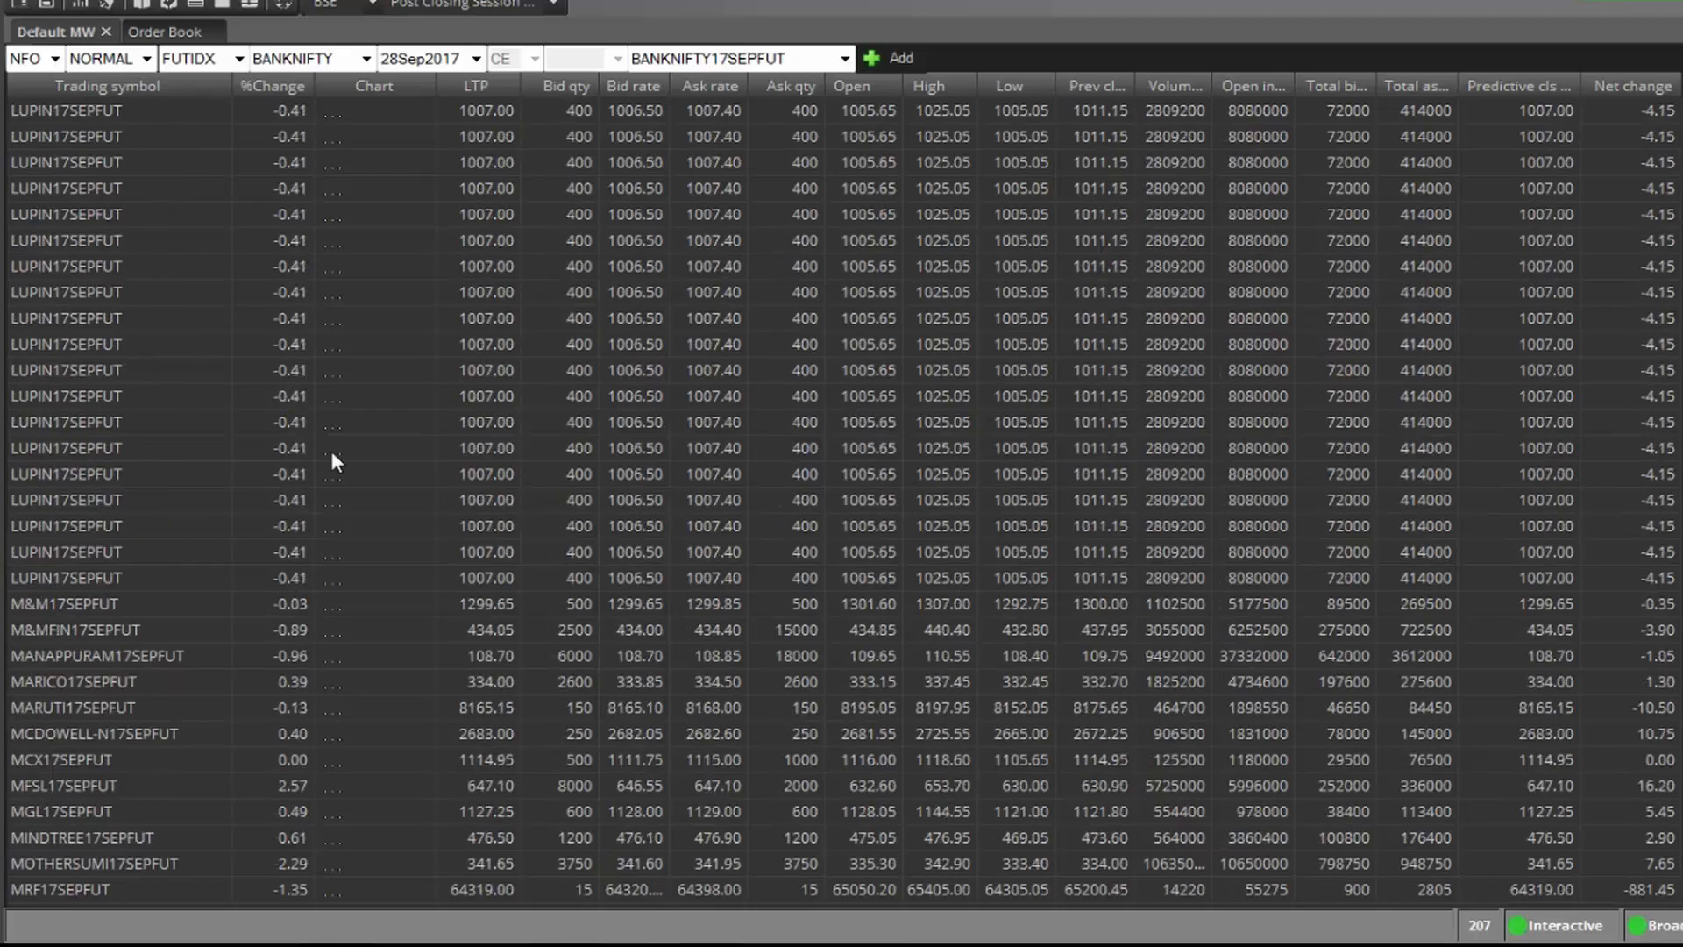